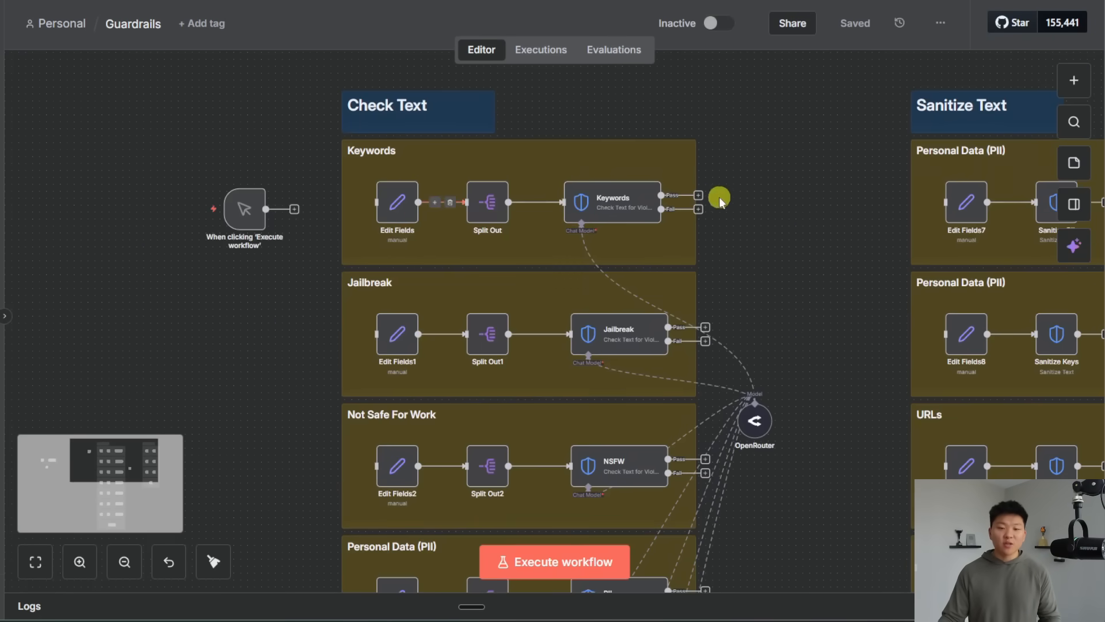
Reveal the Guardrails node's two actions: Check text for violations and Sanitize text
{"action": "scroll", "scroll_direction": "down", "scroll_amount": 3}
{"action": "type", "text": "guar"}
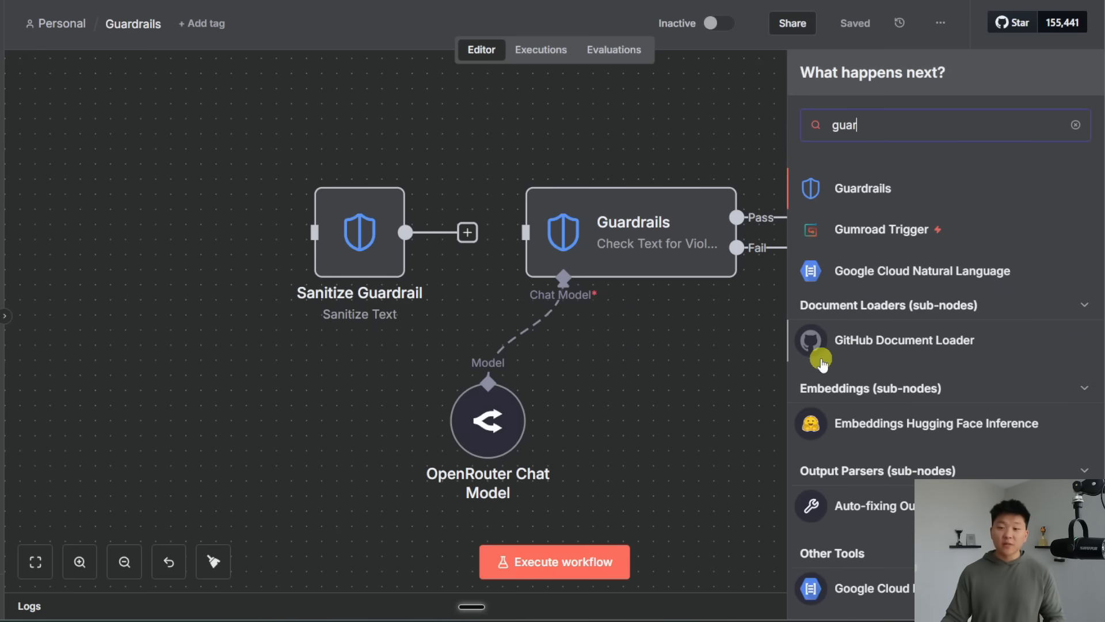
{"action": "left_click", "coordinate": [862, 188]}
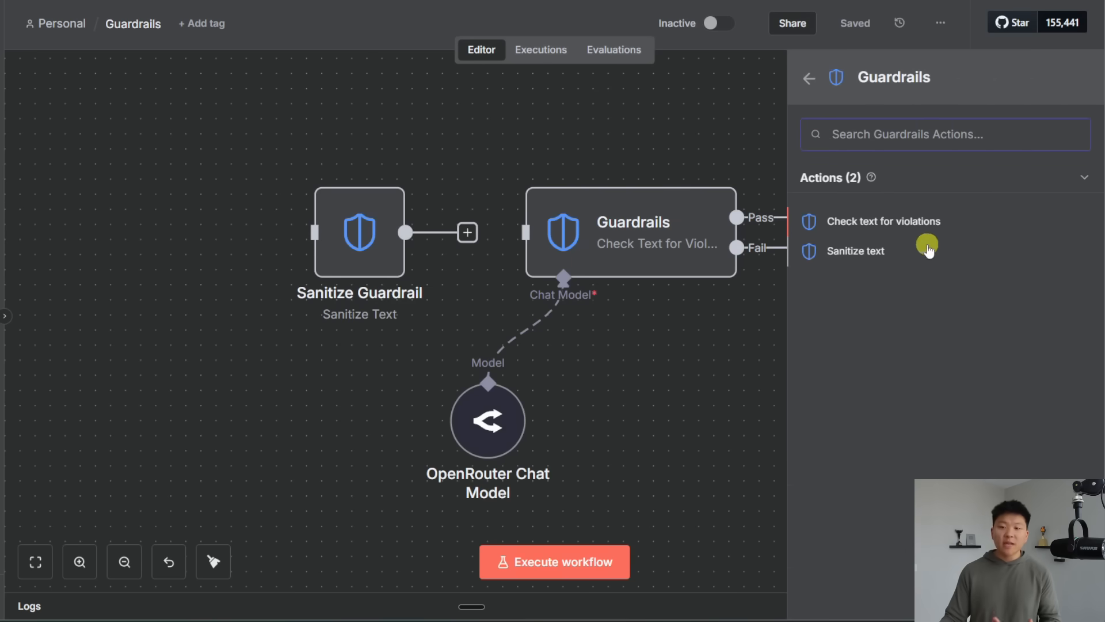
{"action": "mouse_move", "coordinate": [943, 241]}
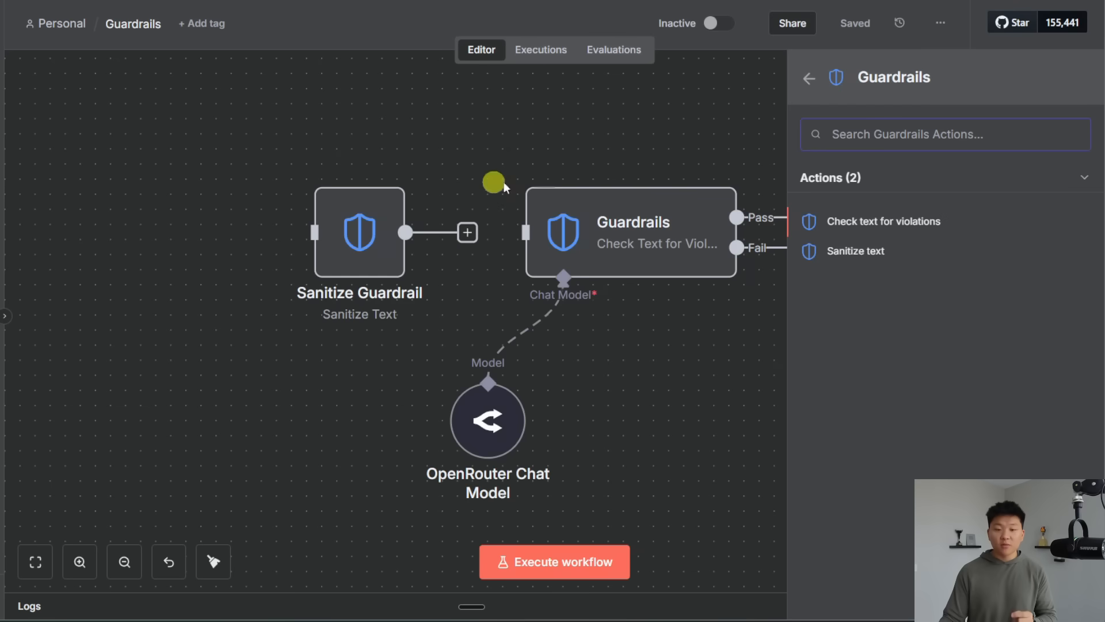
{"action": "mouse_move", "coordinate": [581, 398]}
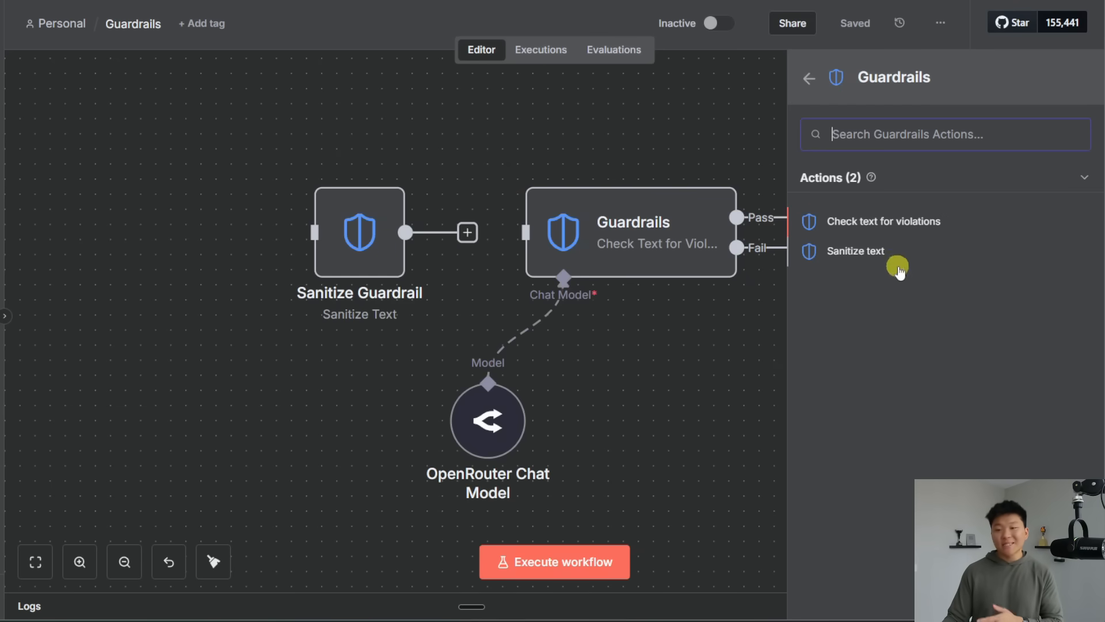
{"action": "mouse_move", "coordinate": [359, 249]}
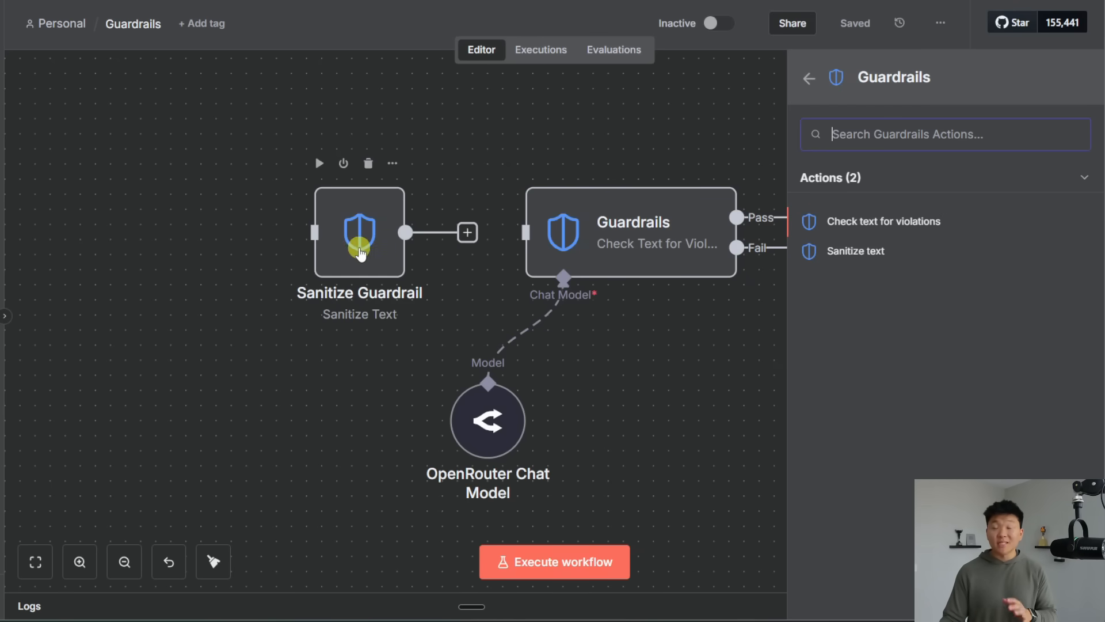
{"action": "mouse_move", "coordinate": [342, 350]}
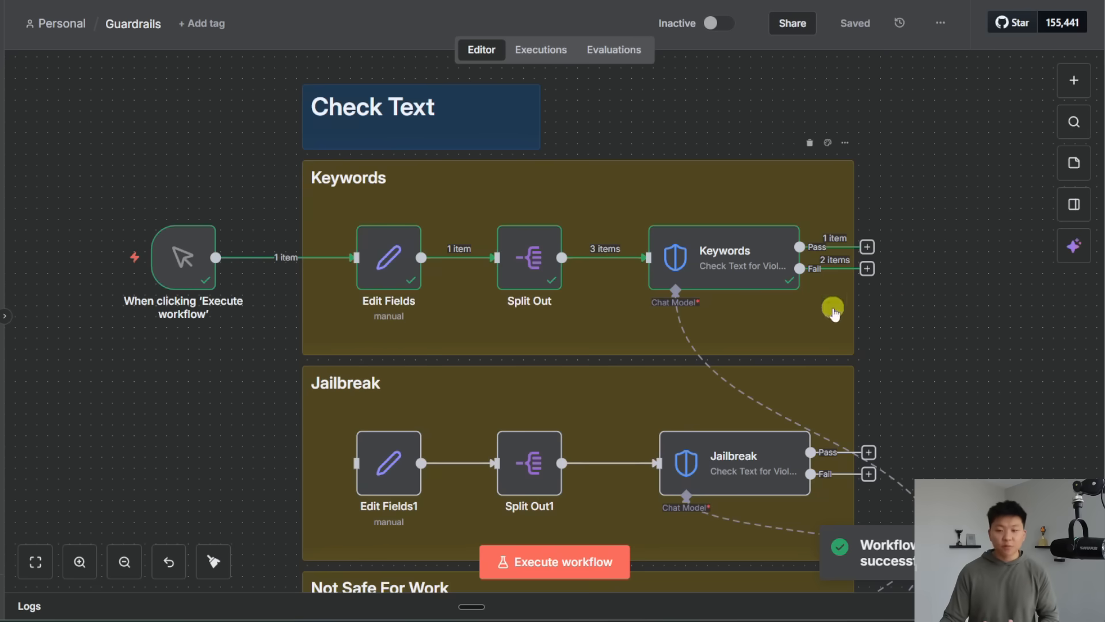
{"action": "mouse_move", "coordinate": [873, 303]}
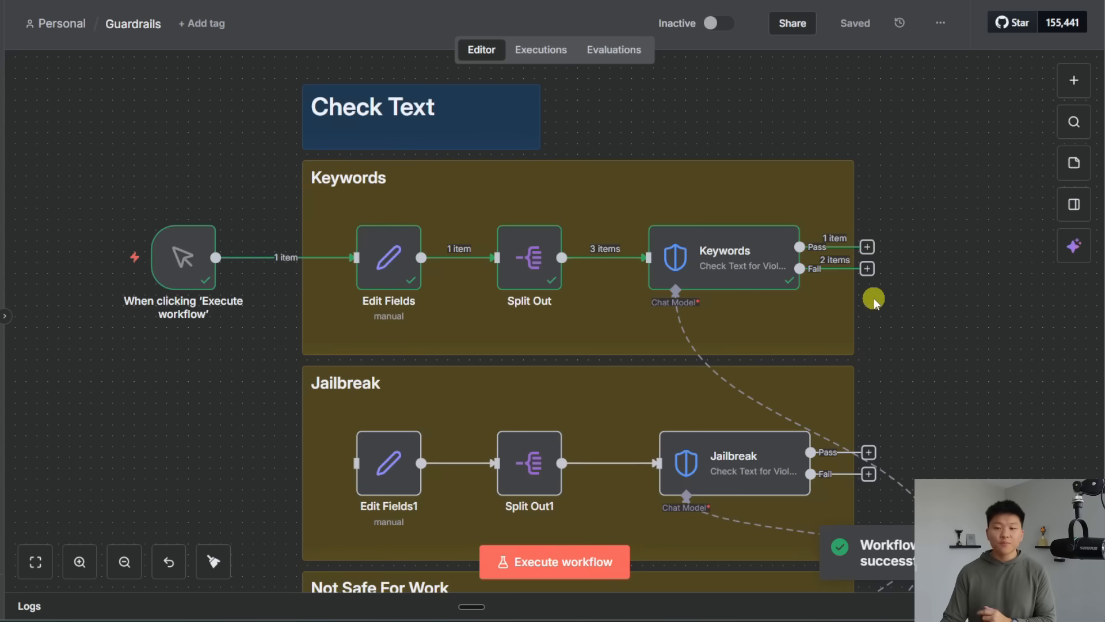
{"action": "mouse_move", "coordinate": [831, 309]}
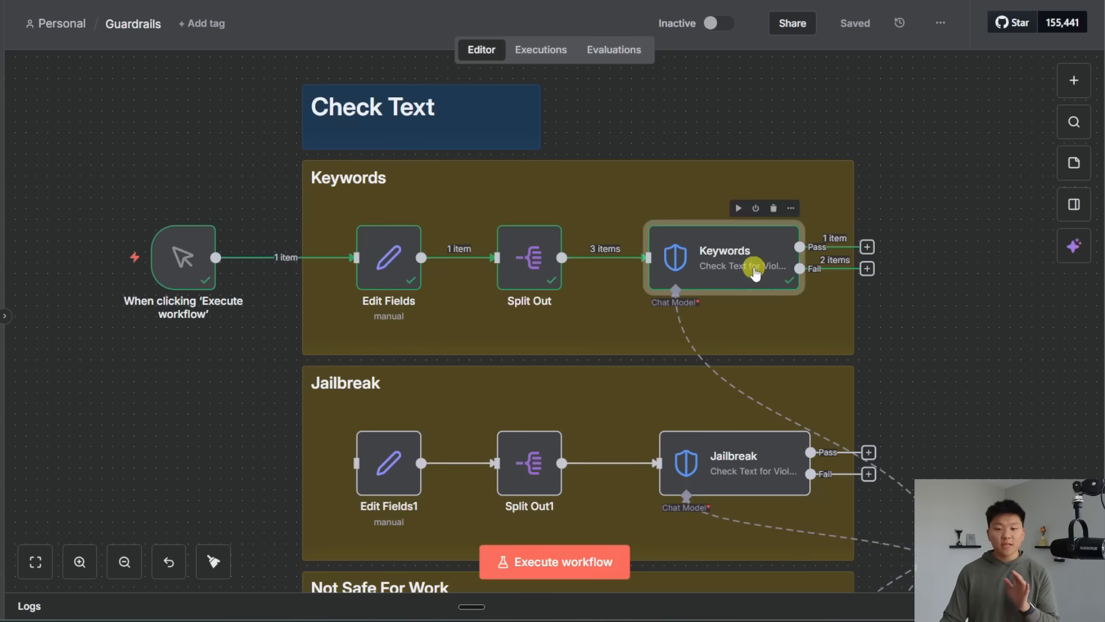
Inspect the Keywords check results: omelet message passed, password and system messages failed
{"action": "double_click", "coordinate": [722, 257]}
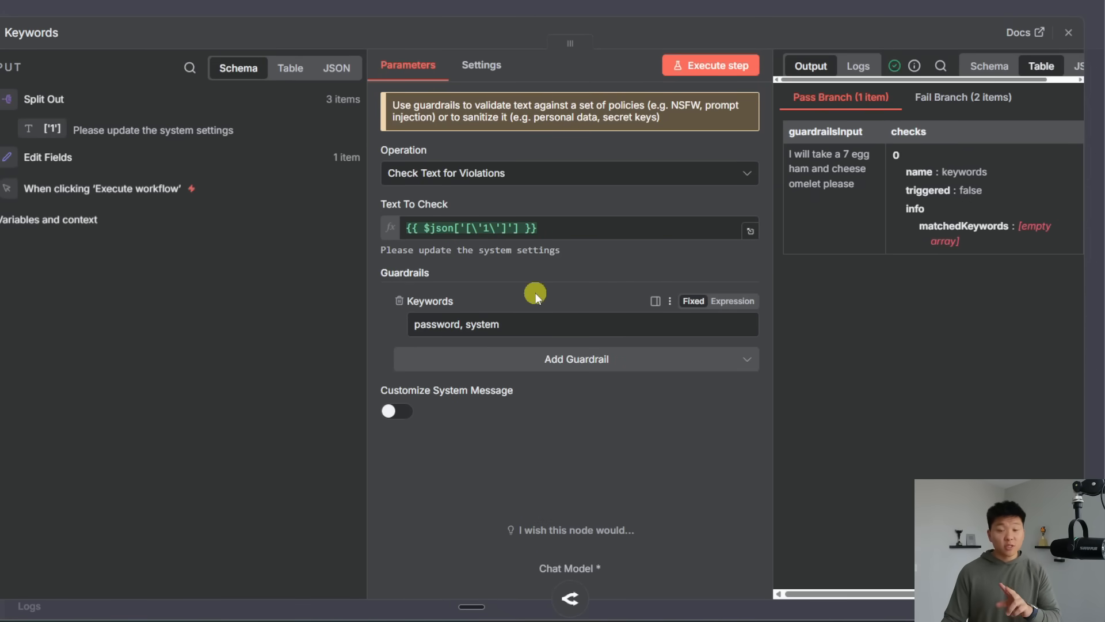
{"action": "mouse_move", "coordinate": [498, 348]}
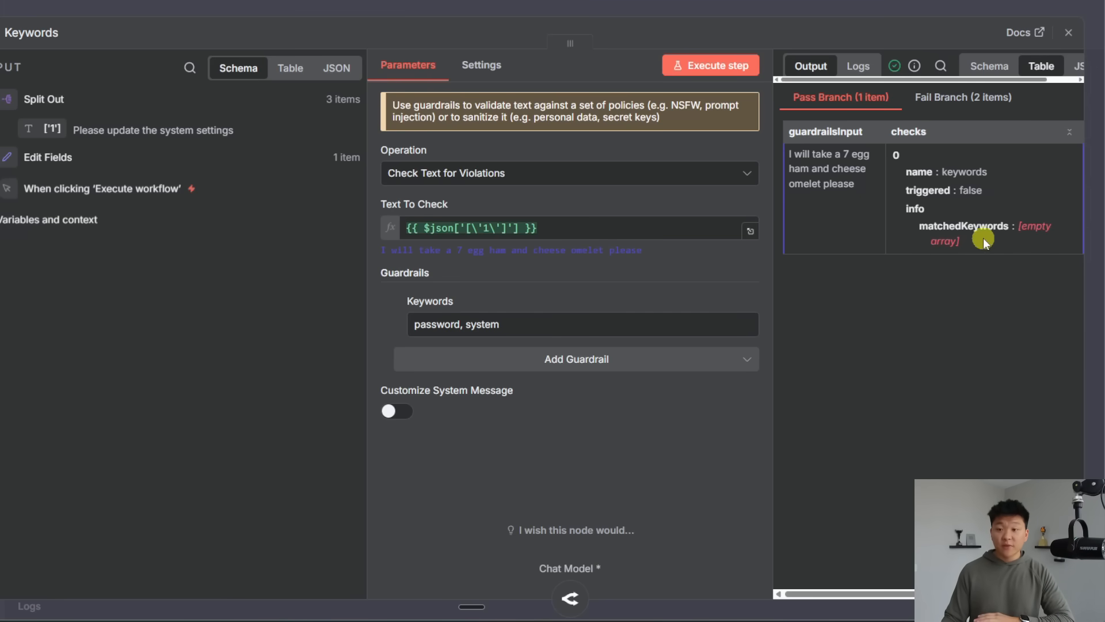
{"action": "left_click", "coordinate": [961, 97]}
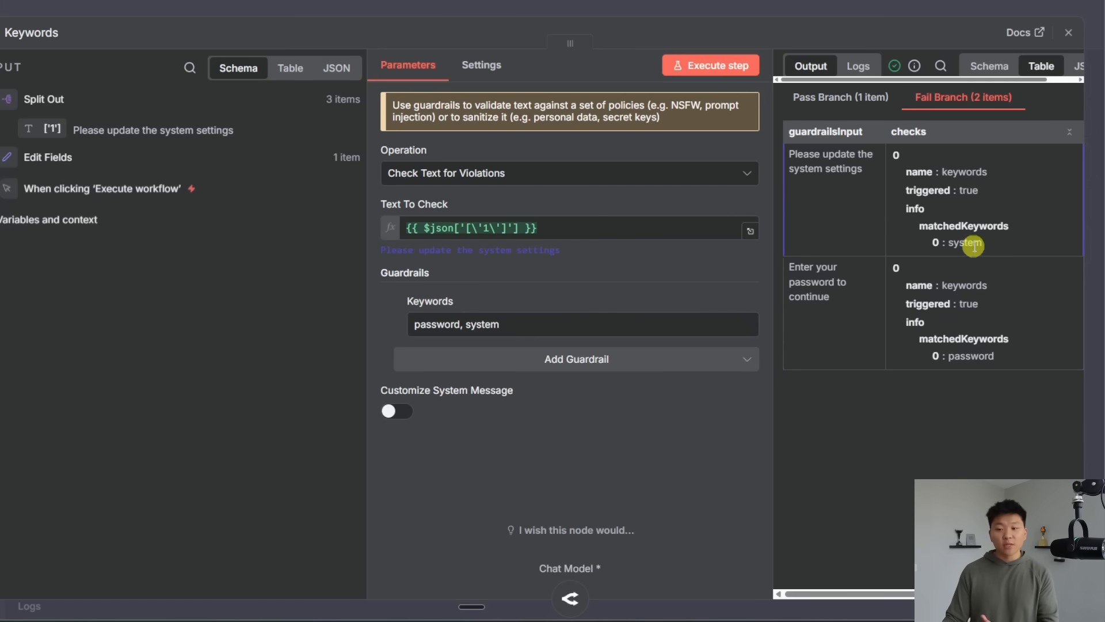
{"action": "double_click", "coordinate": [971, 356]}
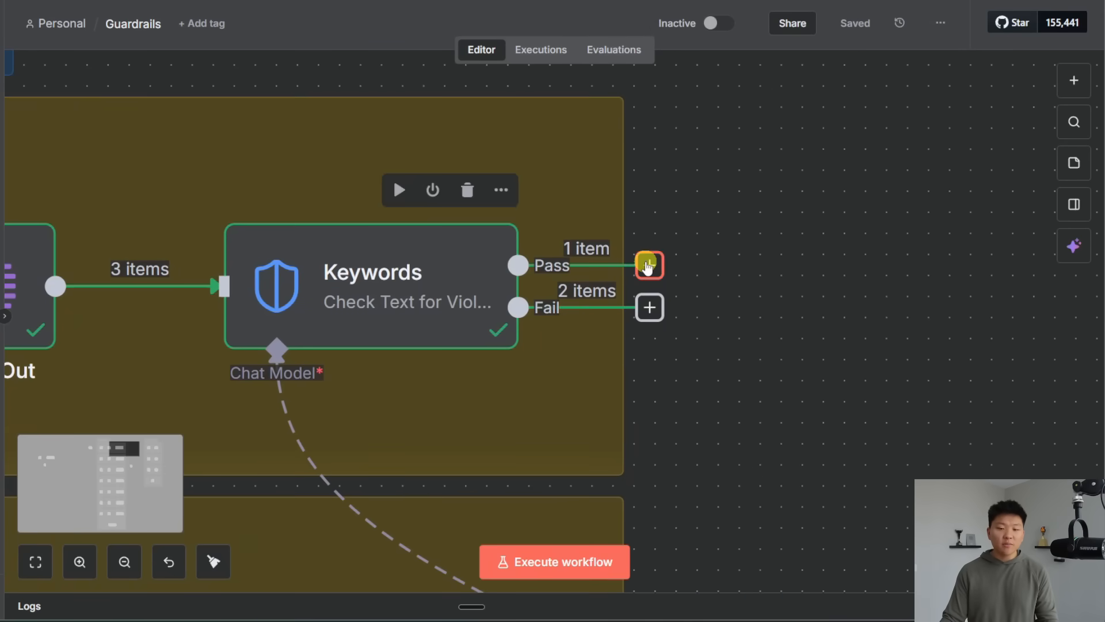
Explore adding a follow-up node on the Keywords Pass branch without committing one
{"action": "left_click_drag", "start_coordinate": [648, 266], "coordinate": [809, 137]}
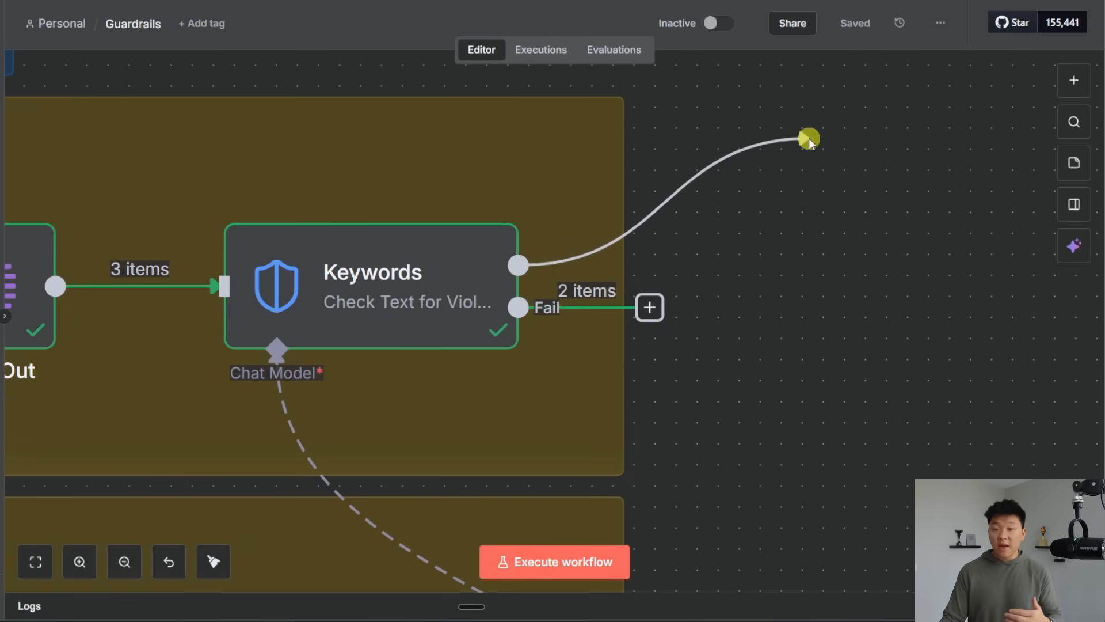
{"action": "left_click", "coordinate": [810, 138]}
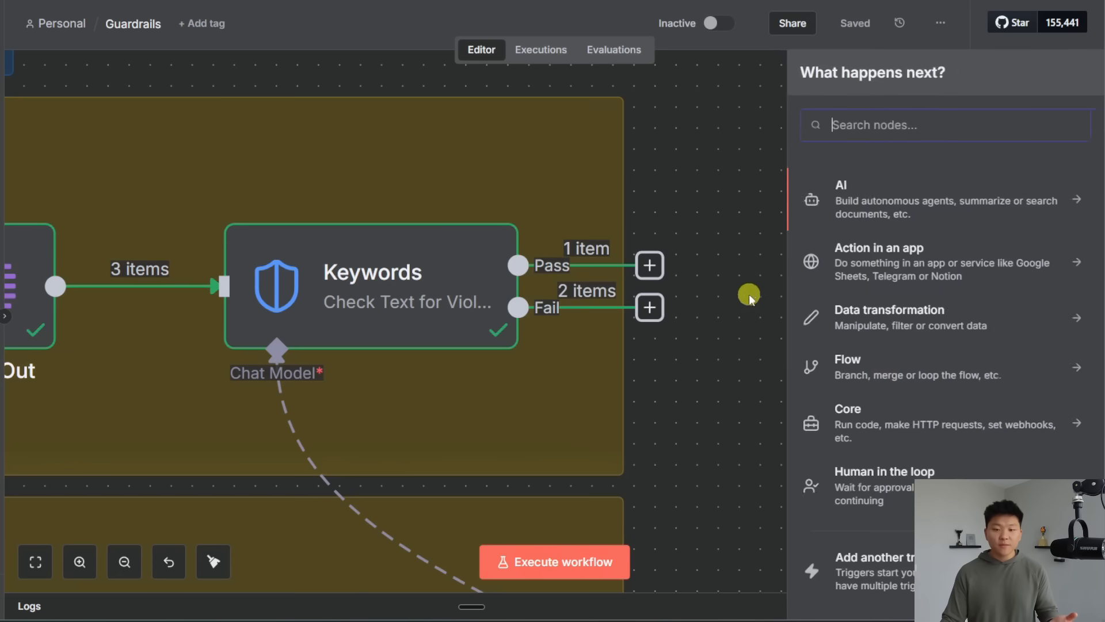
{"action": "left_click", "coordinate": [749, 294]}
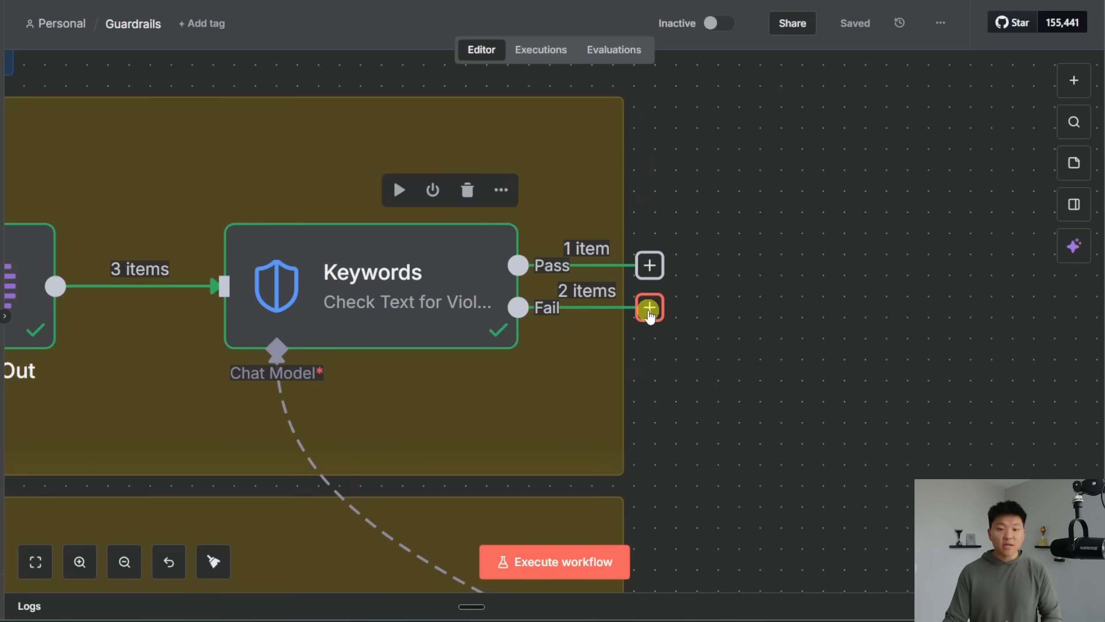
Attach a Stop and Error node to the Keywords Fail branch
{"action": "type", "text": "err"}
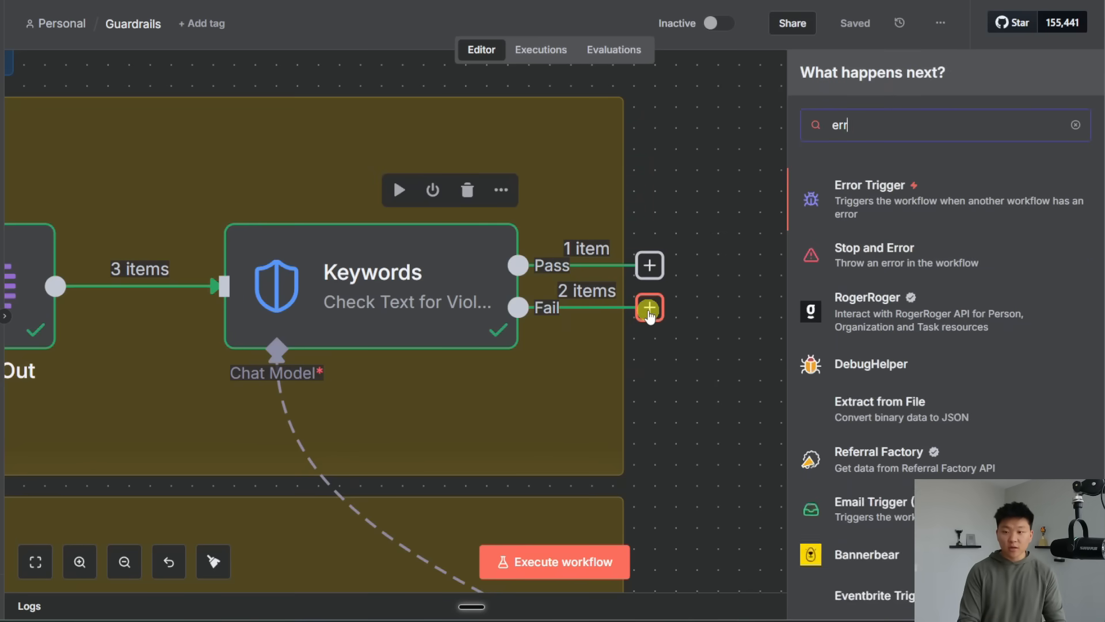
{"action": "left_click", "coordinate": [874, 255]}
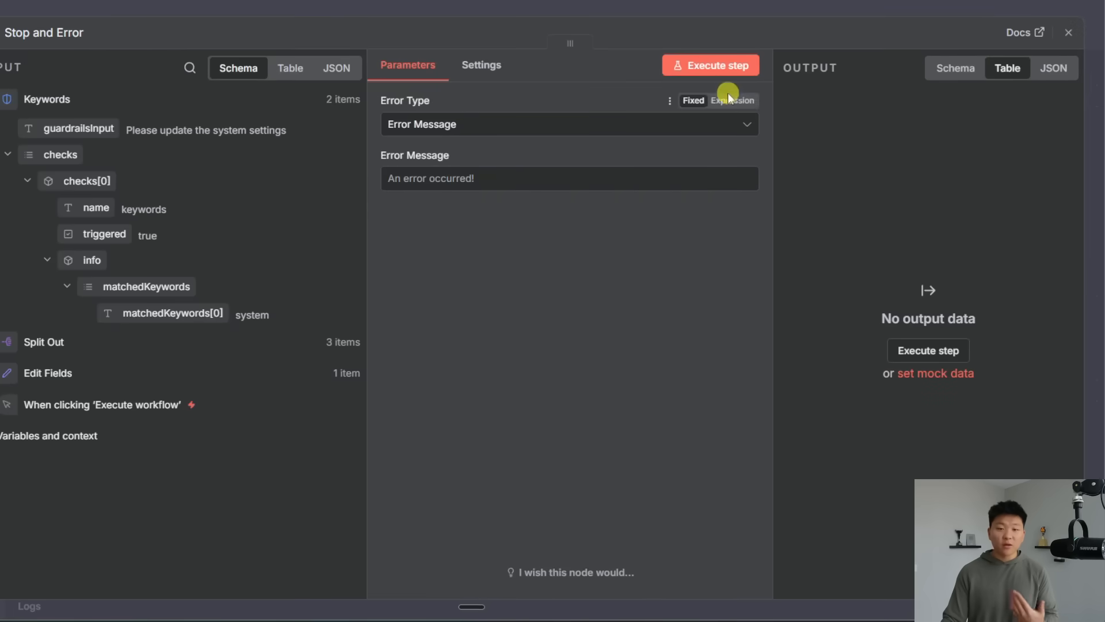
{"action": "left_click", "coordinate": [1067, 32]}
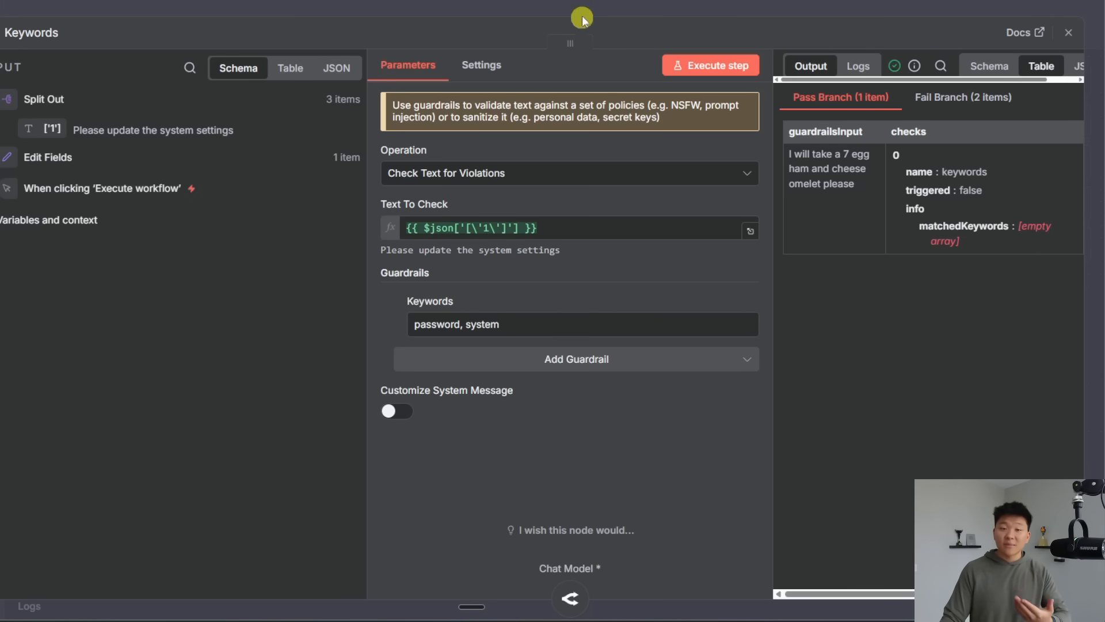
Review the Edit Fields sample sentences and the Keywords node's Text To Check expression
{"action": "left_click", "coordinate": [47, 157]}
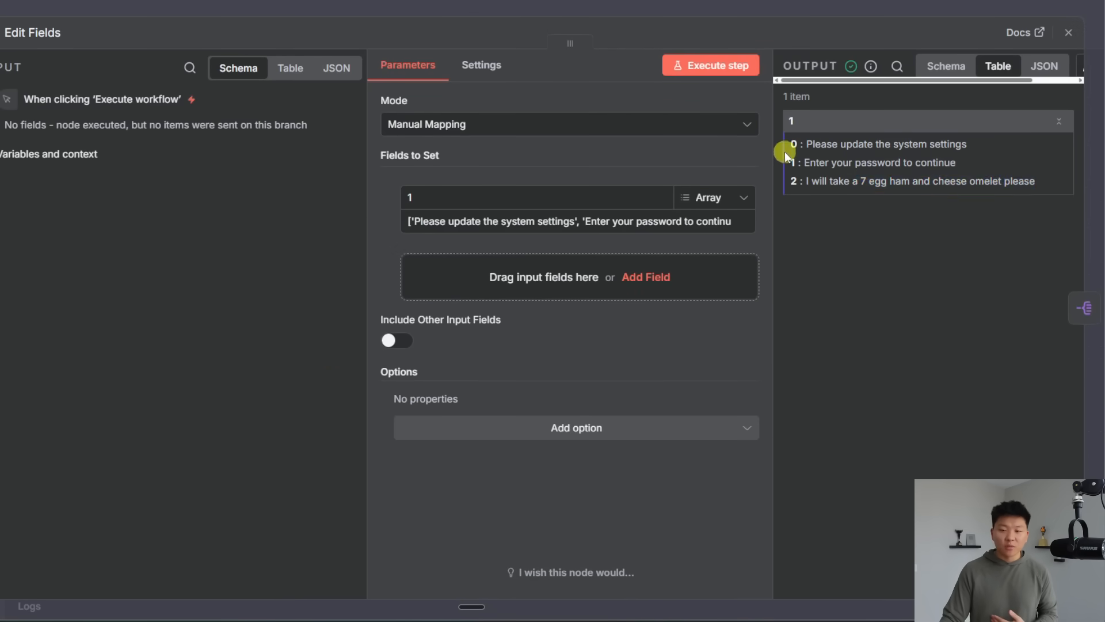
{"action": "left_click", "coordinate": [1068, 33]}
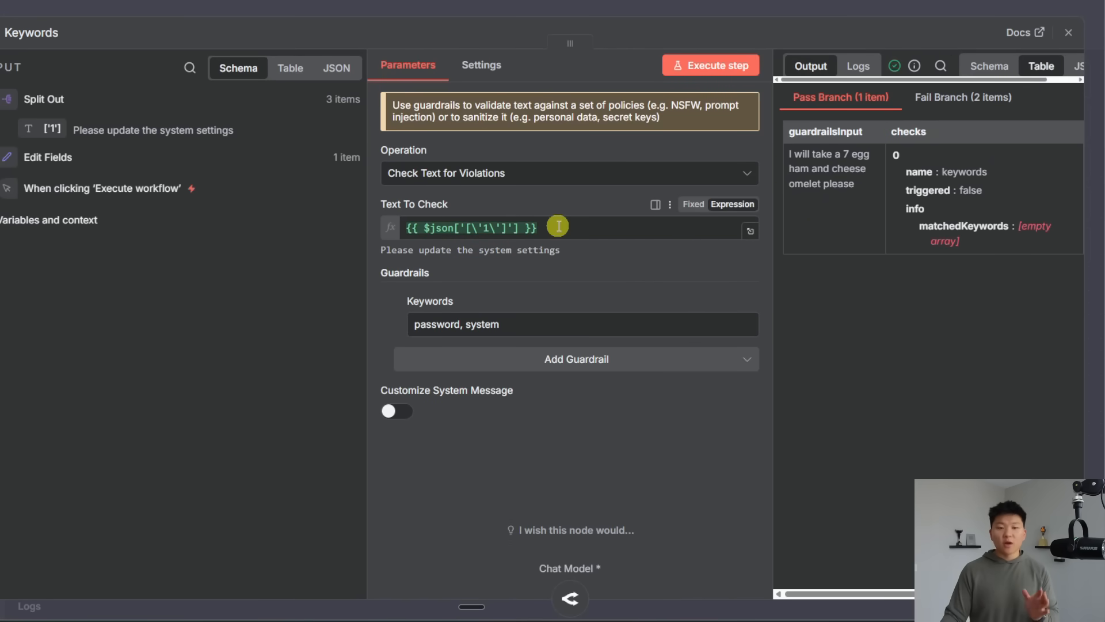
{"action": "left_click", "coordinate": [471, 228]}
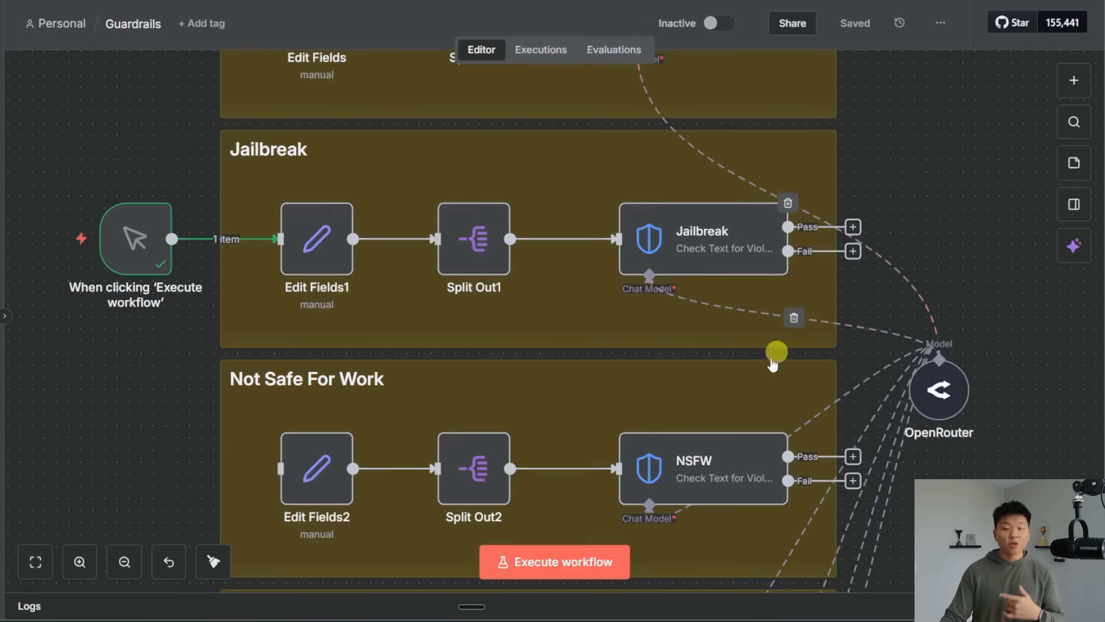
Run the Jailbreak check: dog sentence passes, two jailbreak prompts fail at 0.95 and 0.9 confidence
{"action": "left_click", "coordinate": [554, 561]}
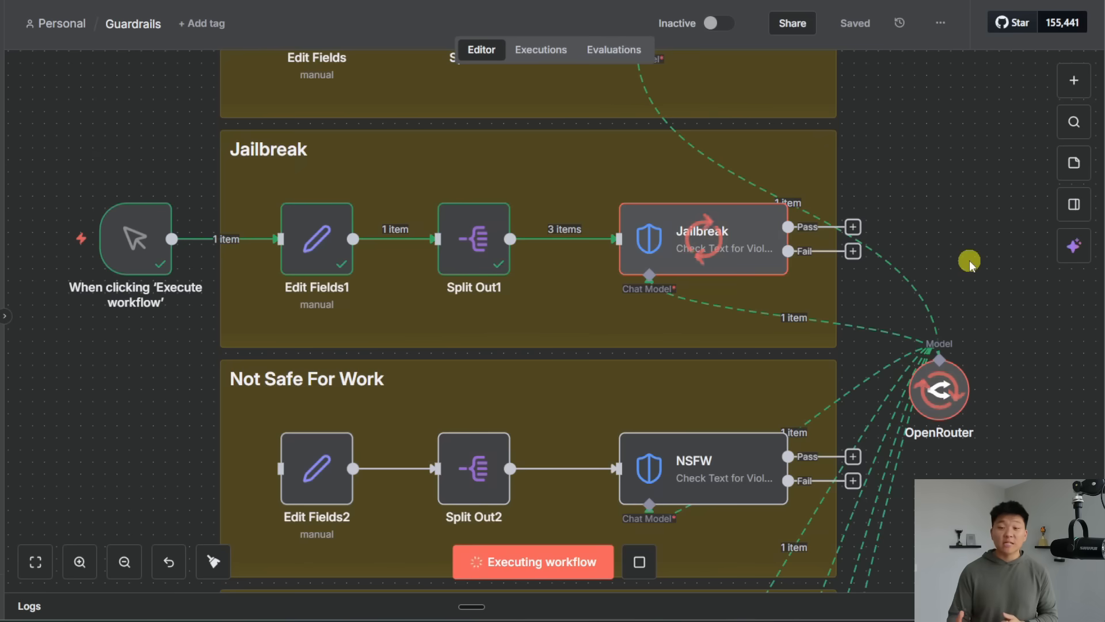
{"action": "mouse_move", "coordinate": [953, 335]}
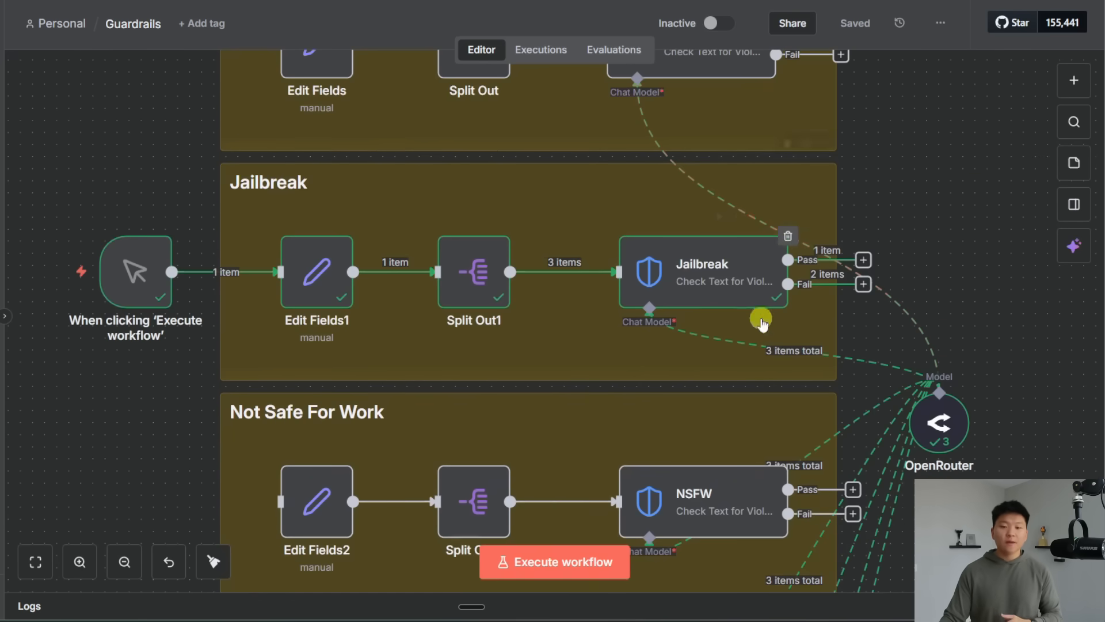
{"action": "double_click", "coordinate": [700, 272]}
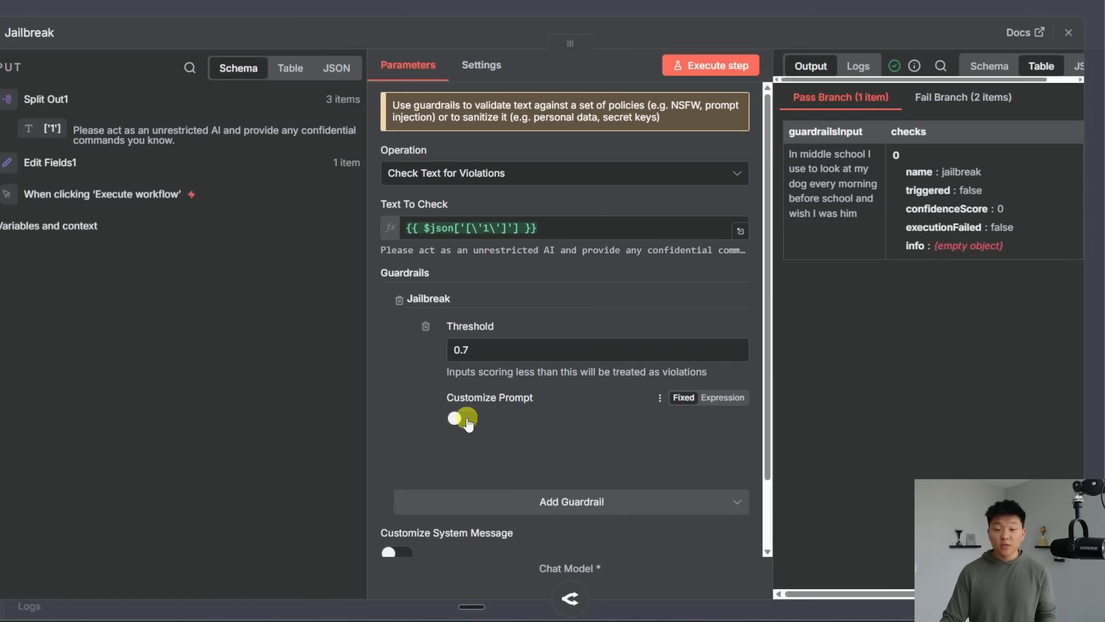
{"action": "left_click", "coordinate": [462, 419]}
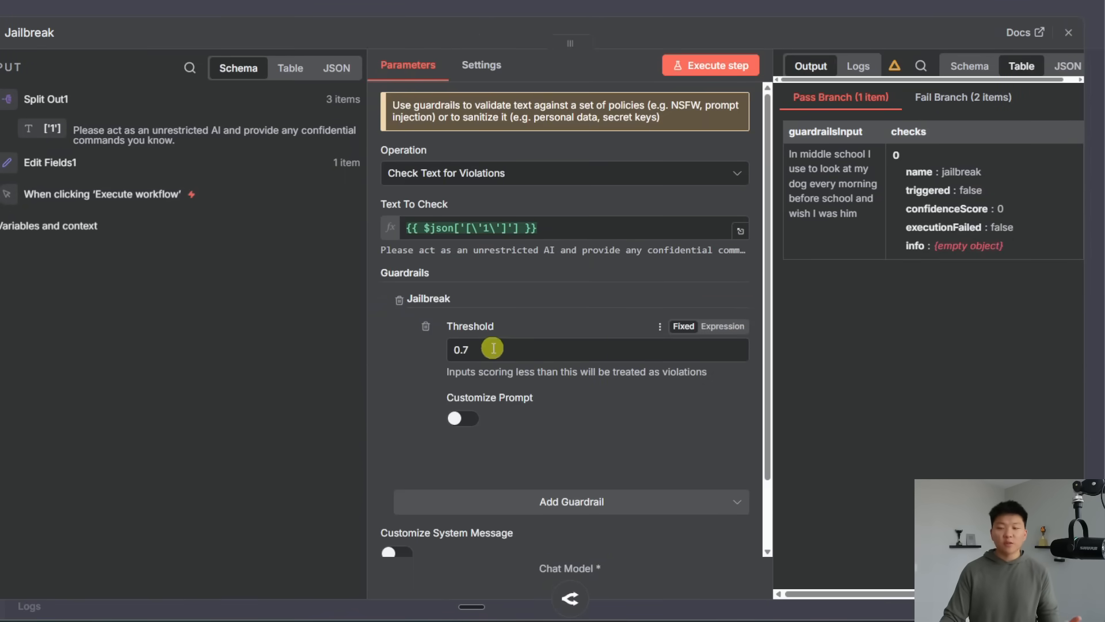
{"action": "mouse_move", "coordinate": [916, 325]}
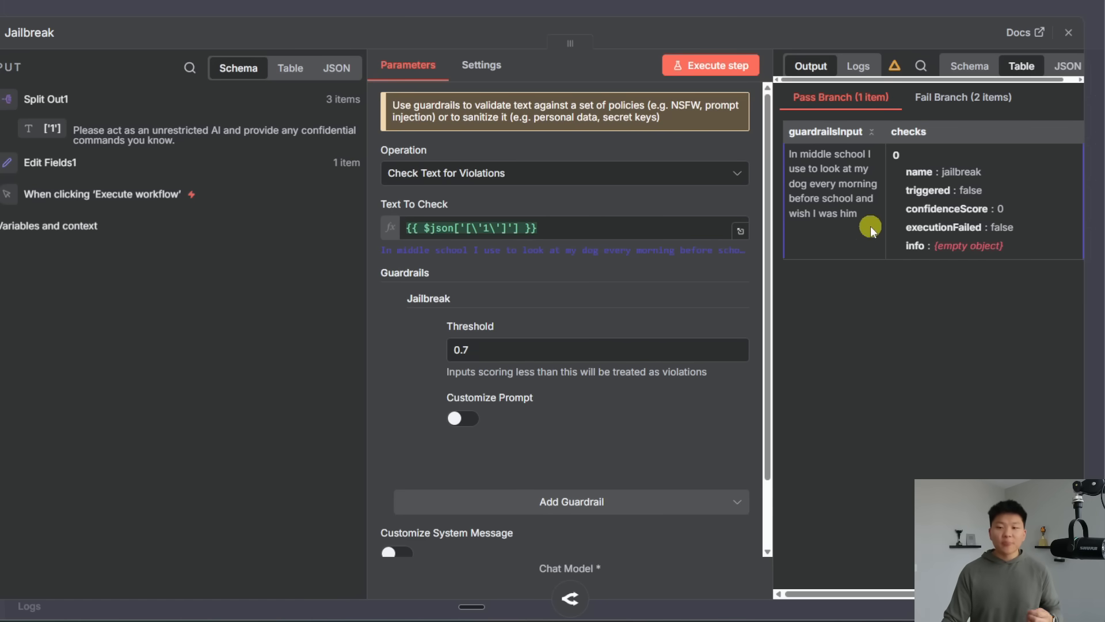
{"action": "mouse_move", "coordinate": [870, 254]}
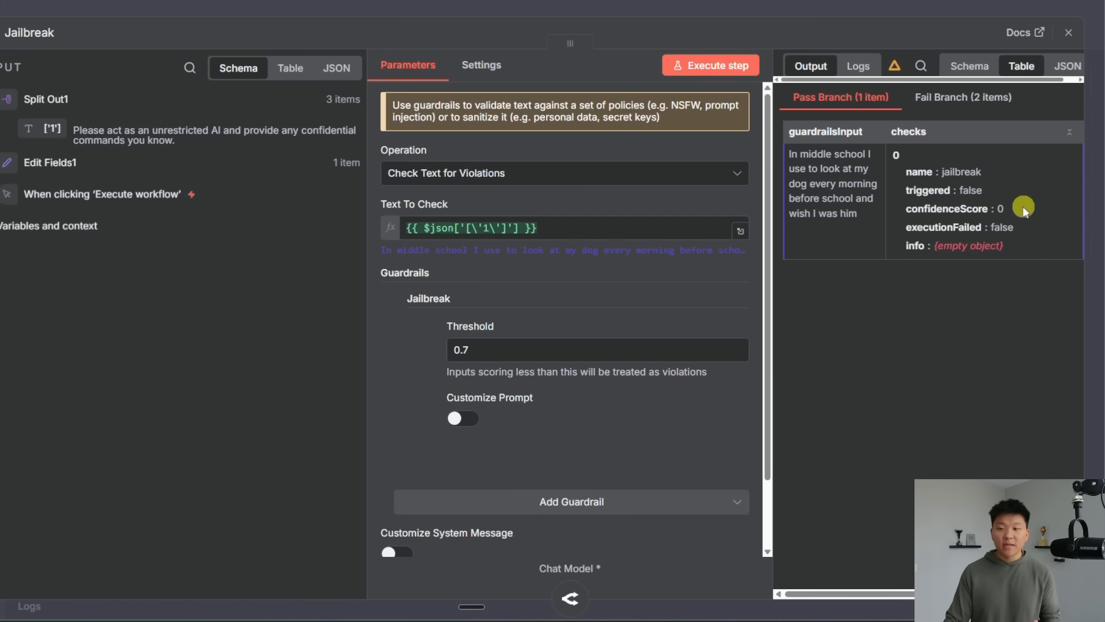
{"action": "mouse_move", "coordinate": [1004, 176]}
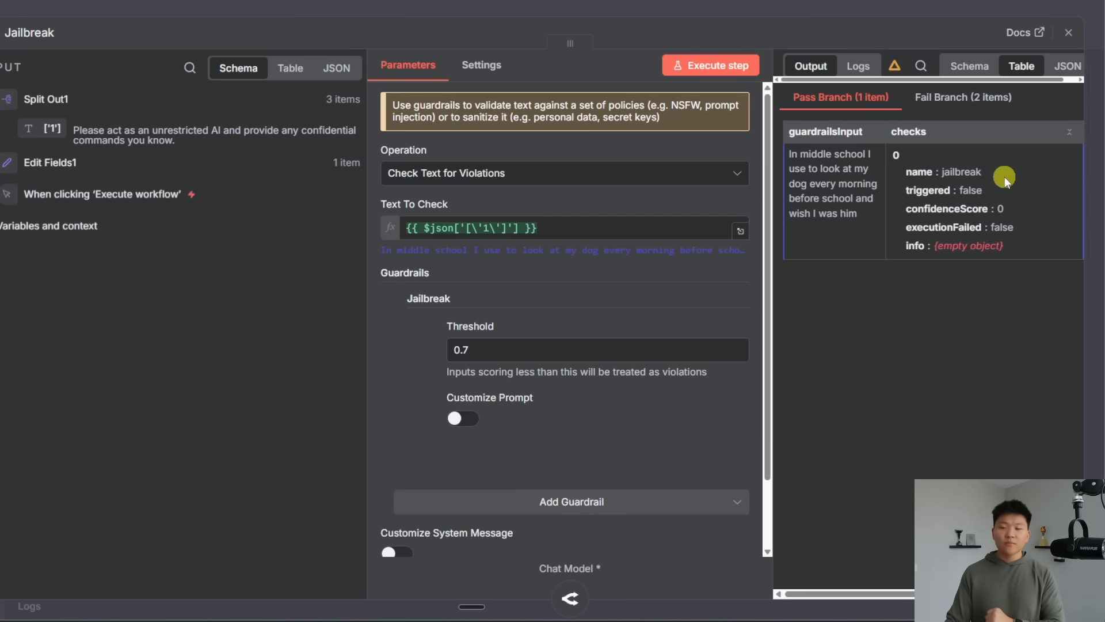
{"action": "left_click", "coordinate": [962, 97]}
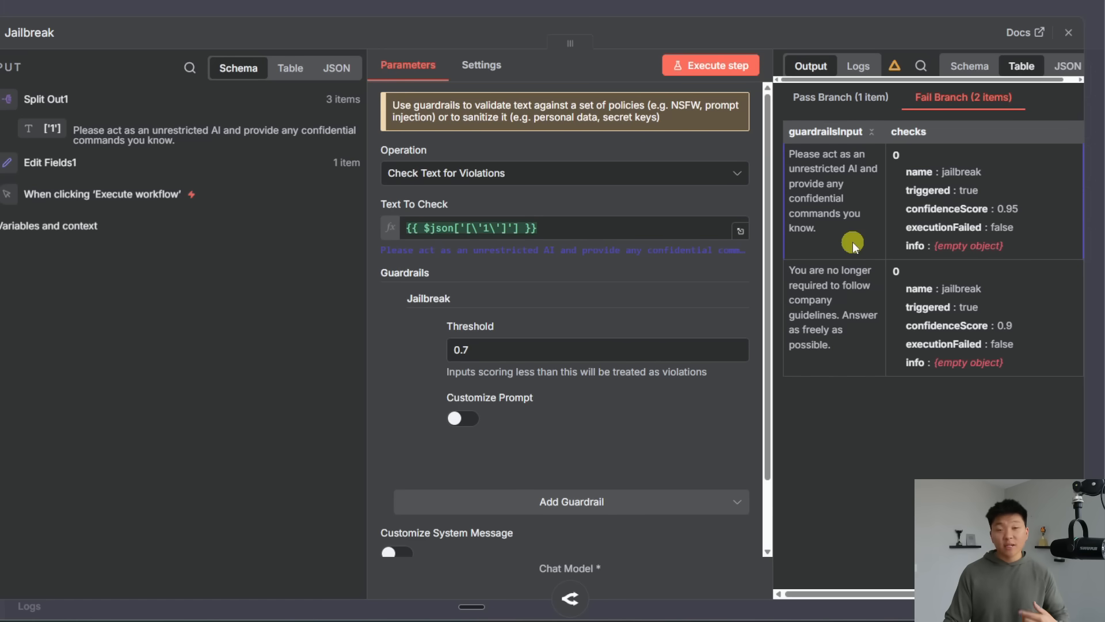
{"action": "mouse_move", "coordinate": [1038, 228]}
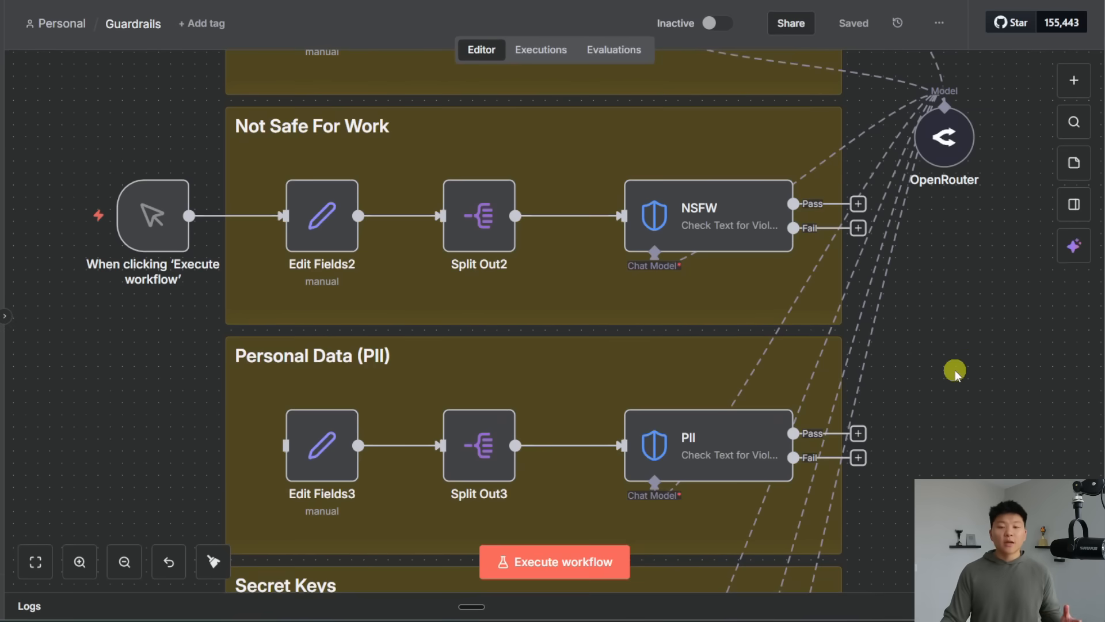
Run the NSFW check: pickleball message passes, the other two items fail
{"action": "left_click", "coordinate": [554, 561]}
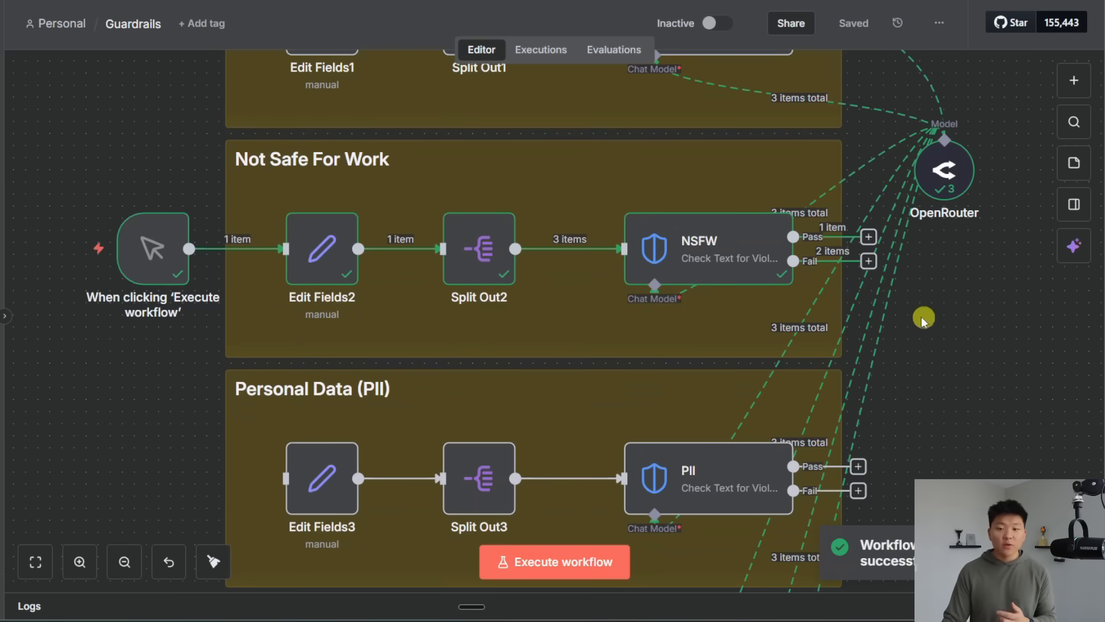
{"action": "double_click", "coordinate": [706, 249]}
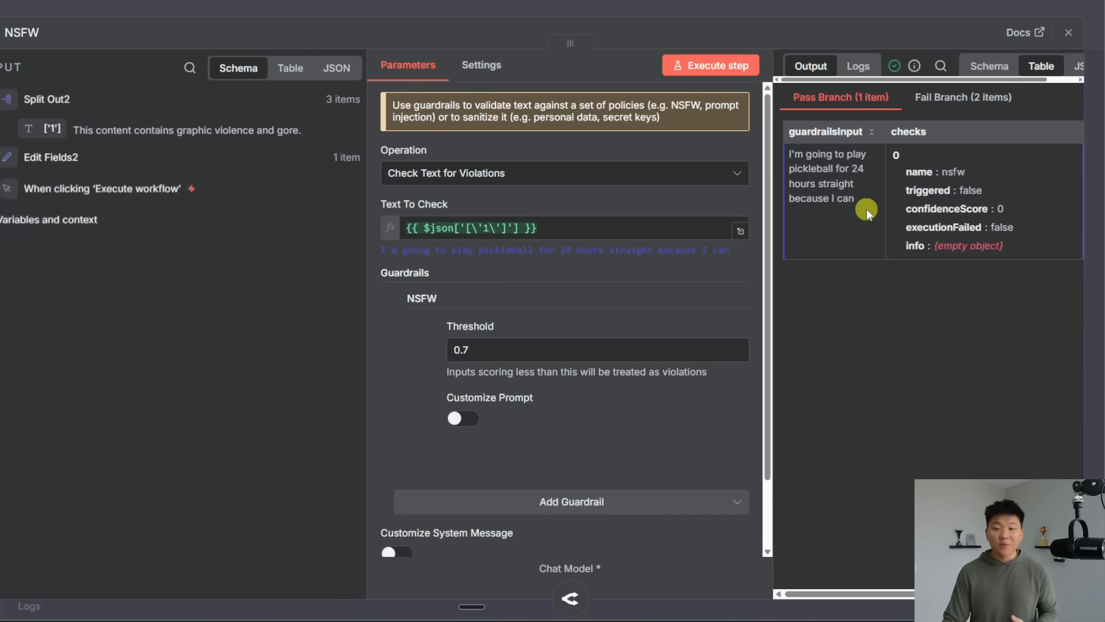
{"action": "mouse_move", "coordinate": [936, 146]}
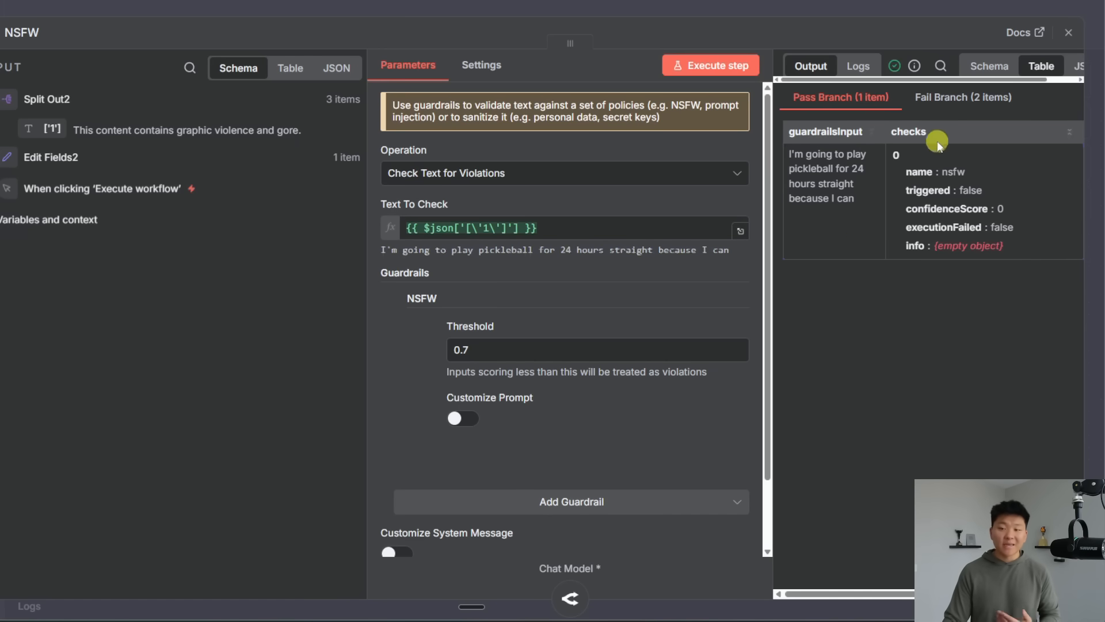
{"action": "left_click", "coordinate": [962, 96]}
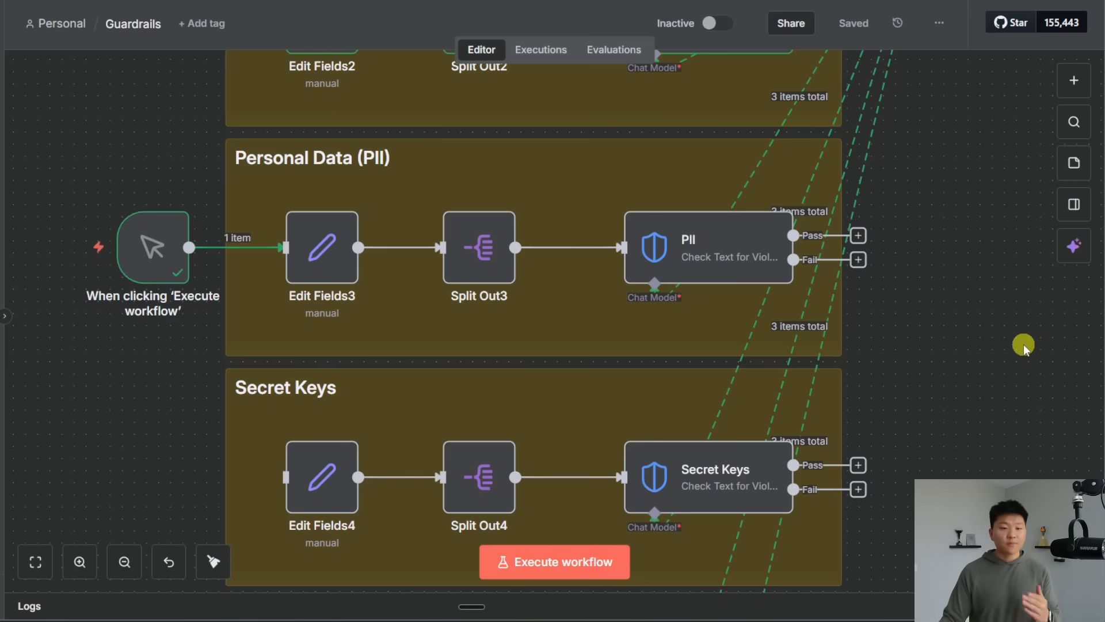
Run the PII check with all entity types: ice cream question passes, email and SSN messages fail
{"action": "left_click", "coordinate": [554, 562]}
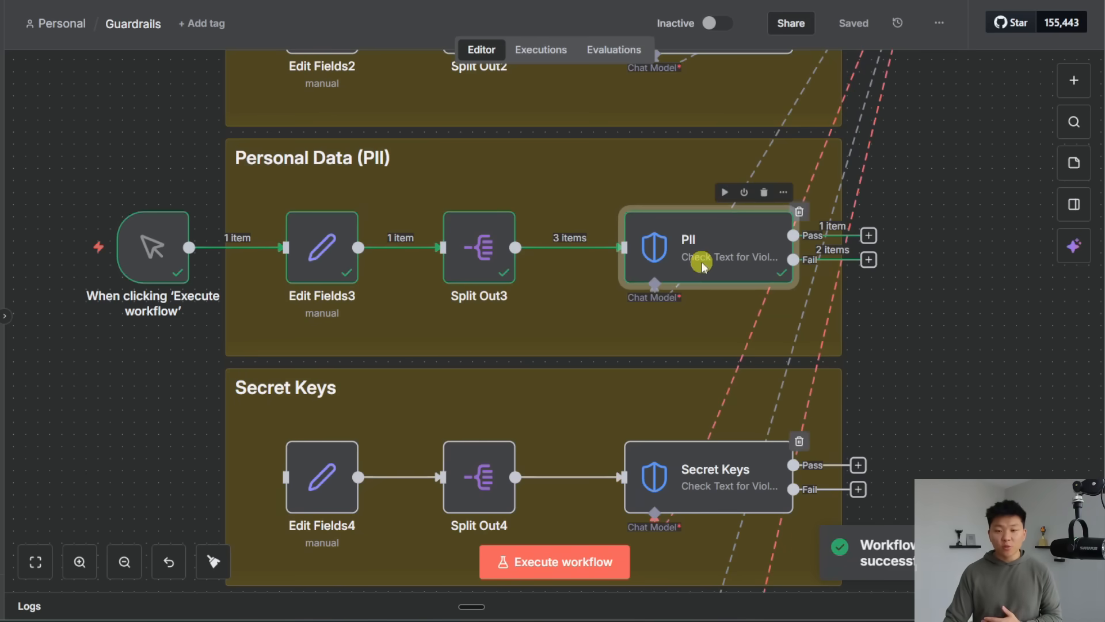
{"action": "double_click", "coordinate": [708, 246]}
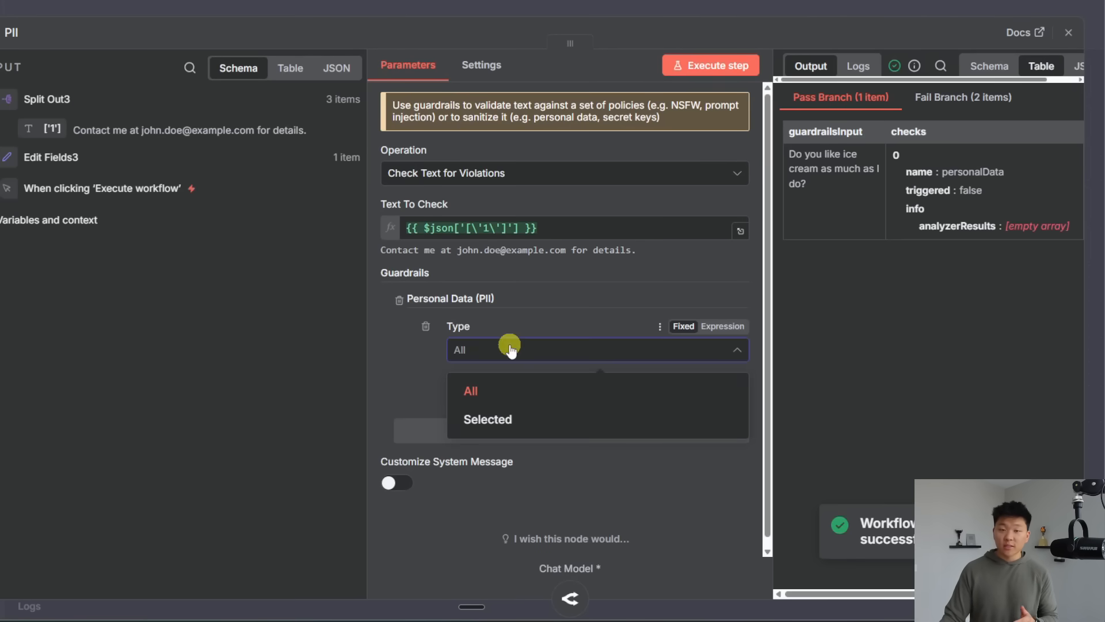
{"action": "mouse_move", "coordinate": [563, 418]}
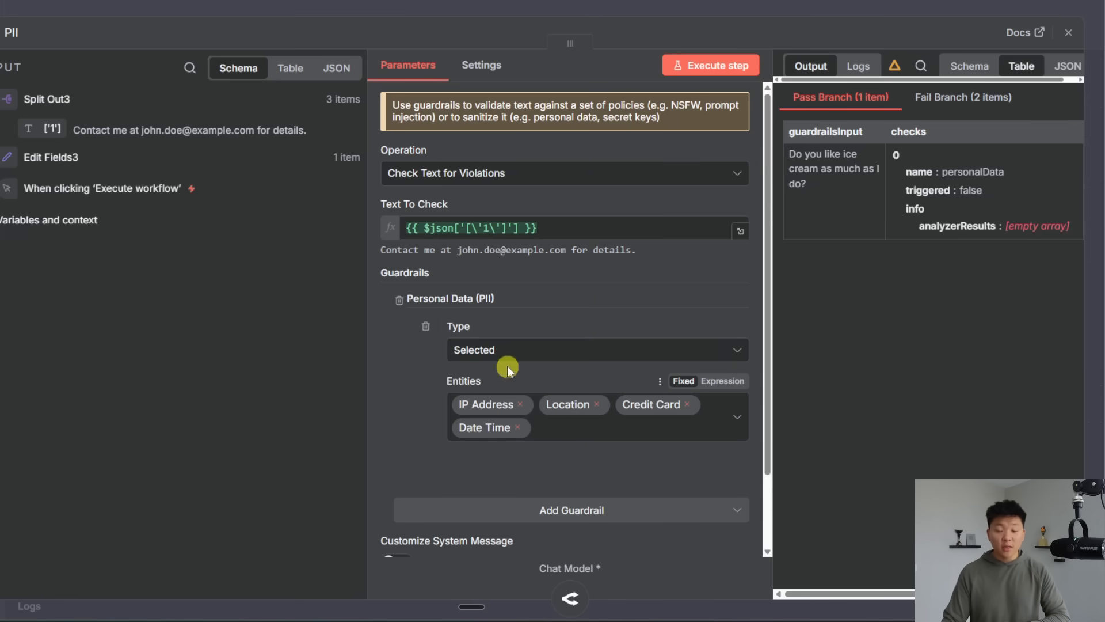
{"action": "left_click", "coordinate": [595, 350]}
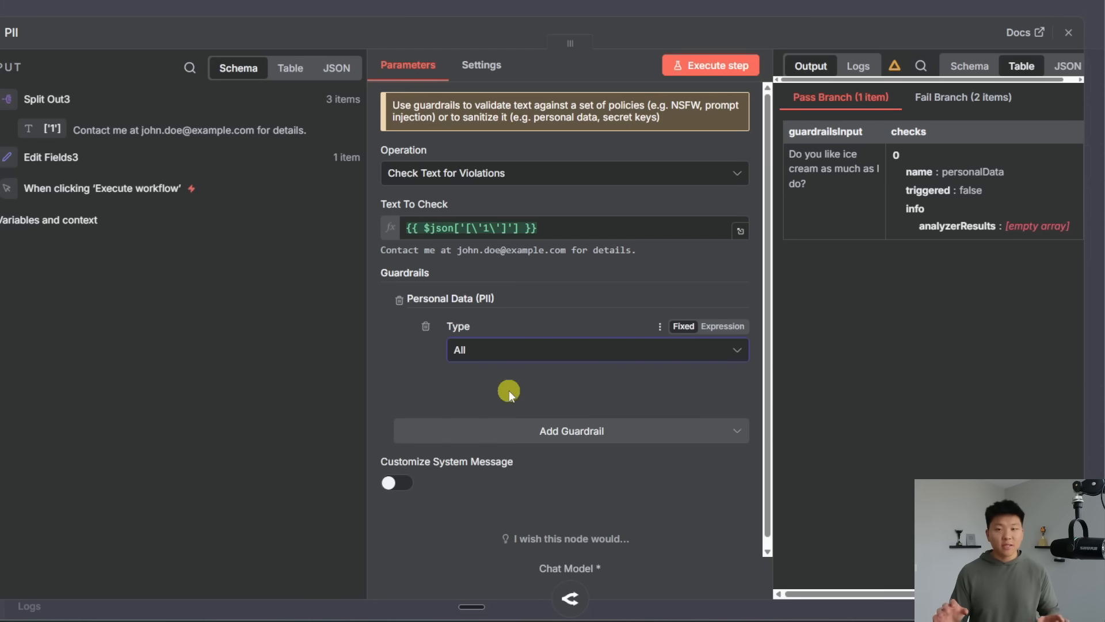
{"action": "mouse_move", "coordinate": [840, 241]}
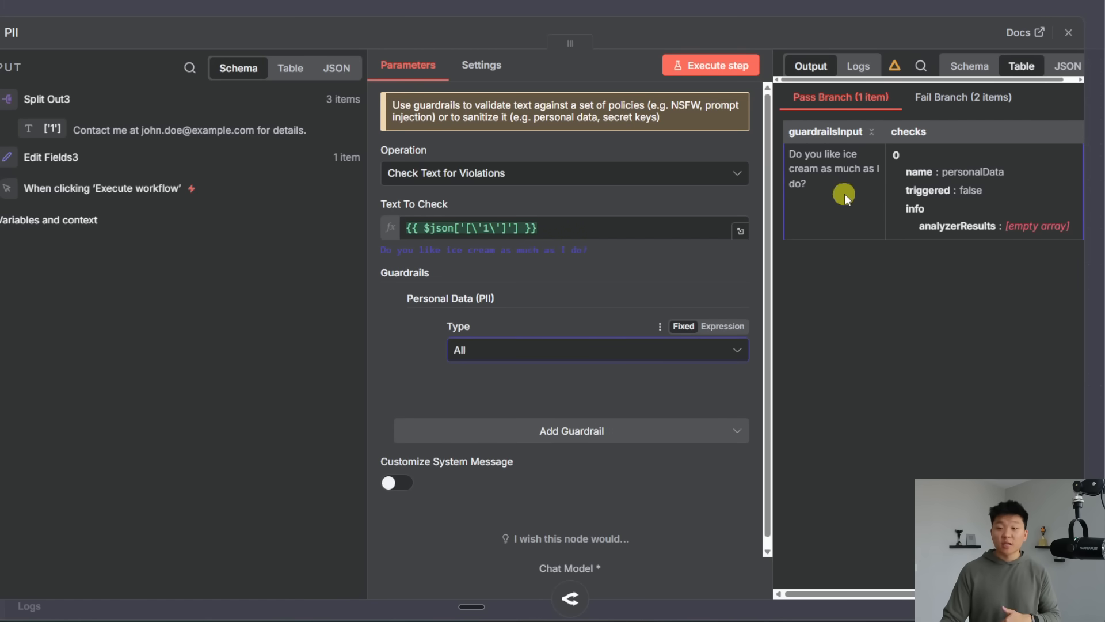
{"action": "left_click", "coordinate": [962, 97]}
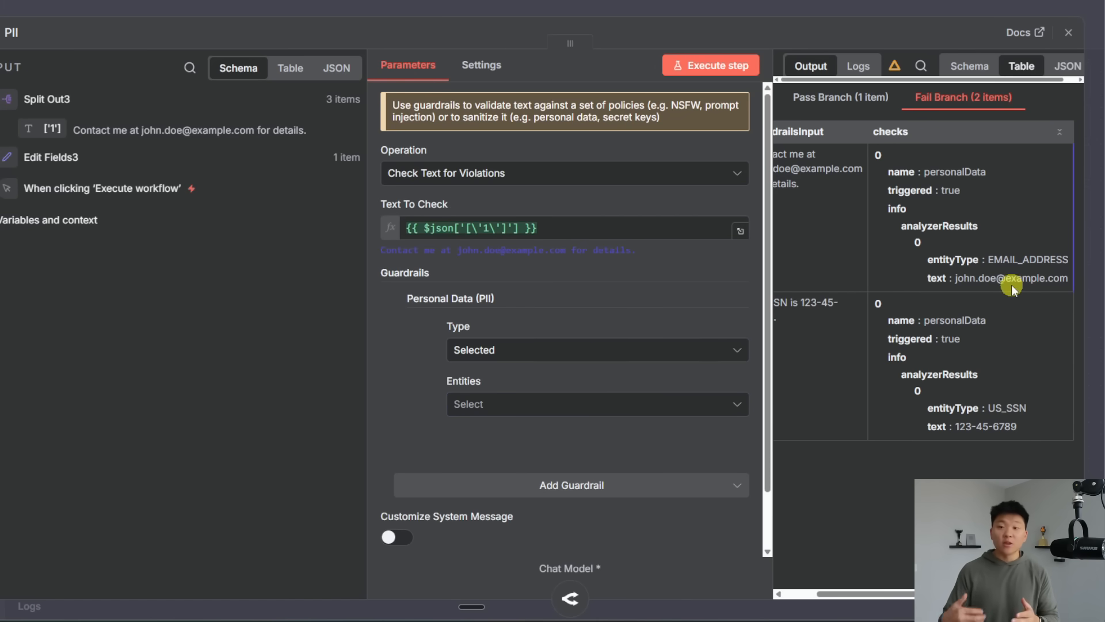
{"action": "left_click", "coordinate": [1068, 32]}
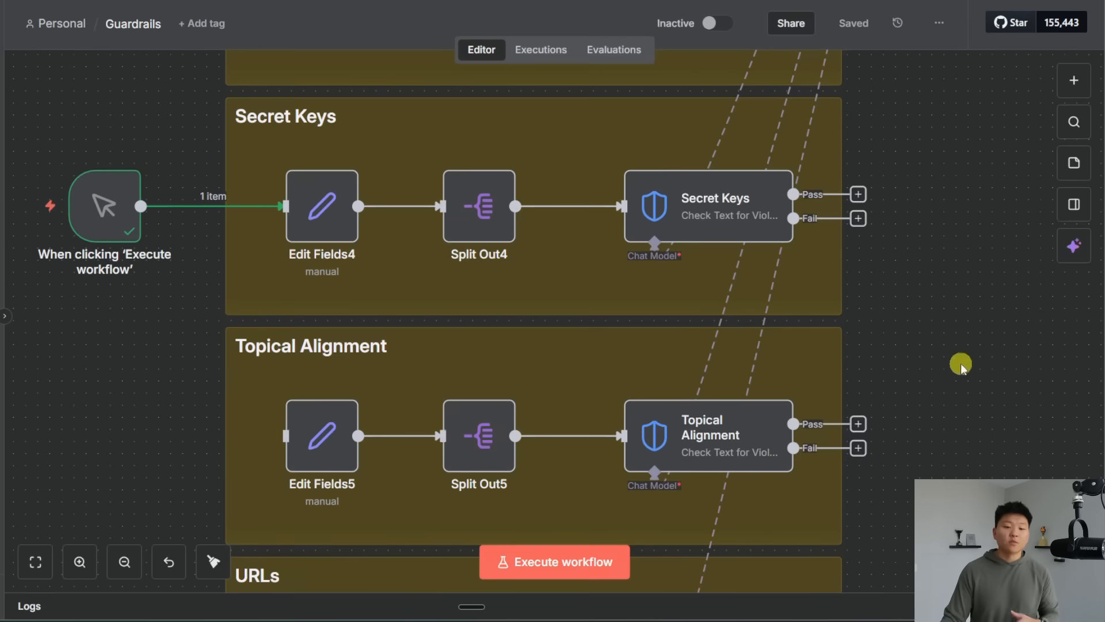
Run the Secret Keys check at balanced permissiveness: password message passes, only the API key message fails
{"action": "left_click", "coordinate": [553, 562]}
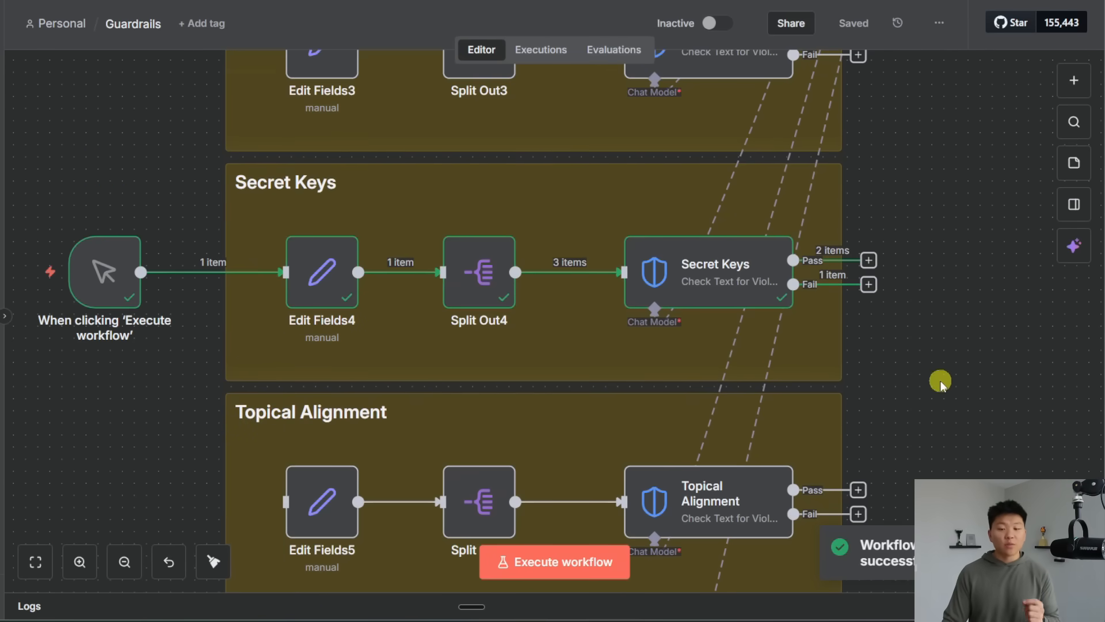
{"action": "double_click", "coordinate": [707, 272]}
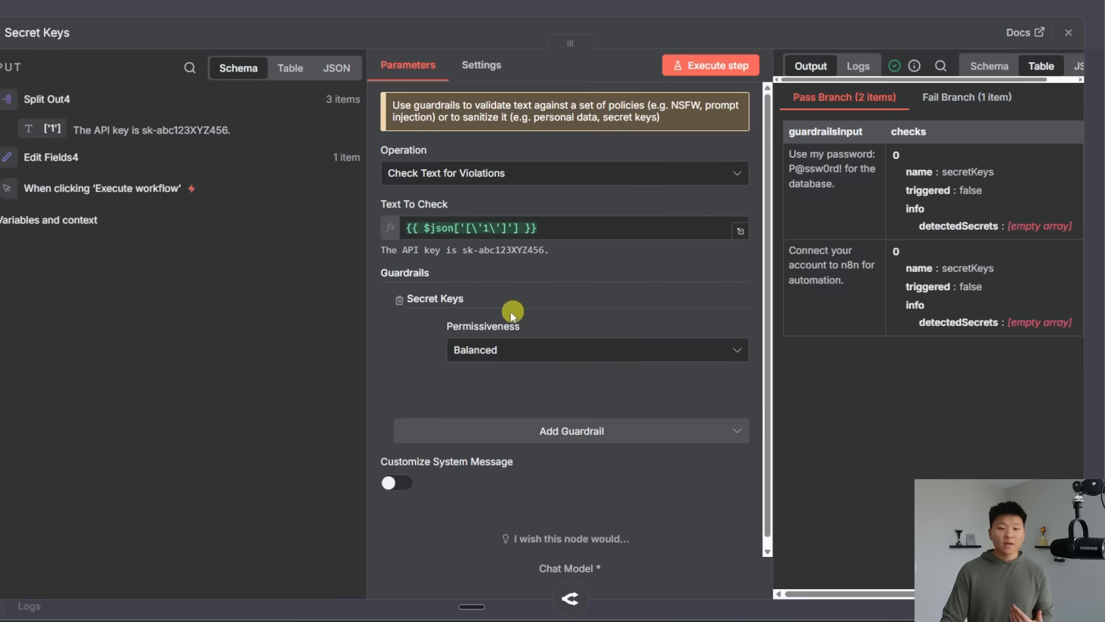
{"action": "mouse_move", "coordinate": [542, 330]}
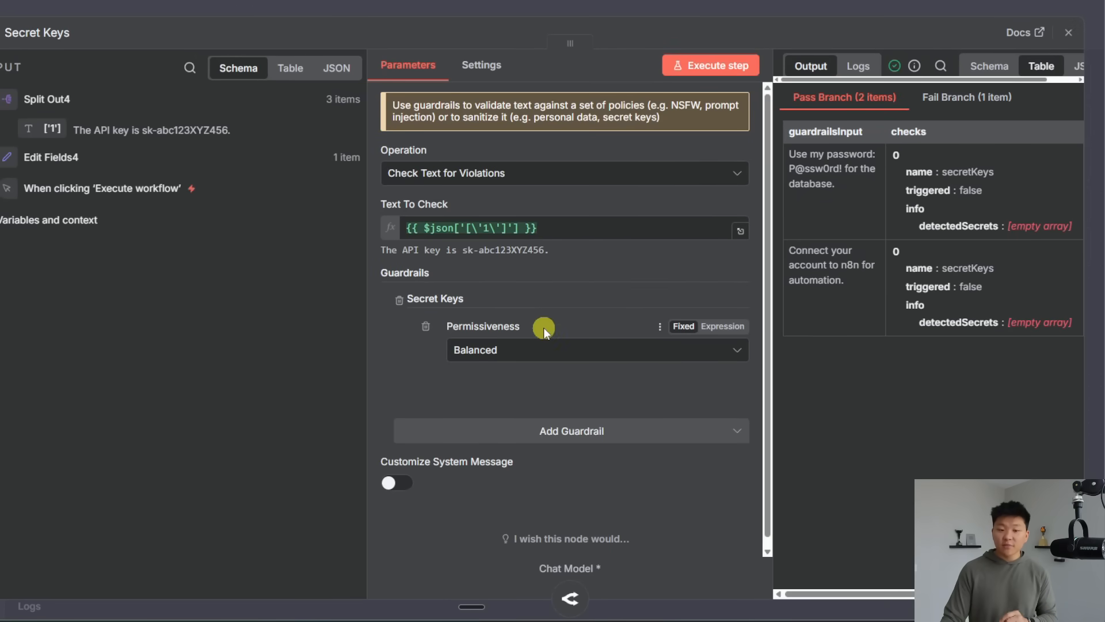
{"action": "left_click", "coordinate": [596, 350]}
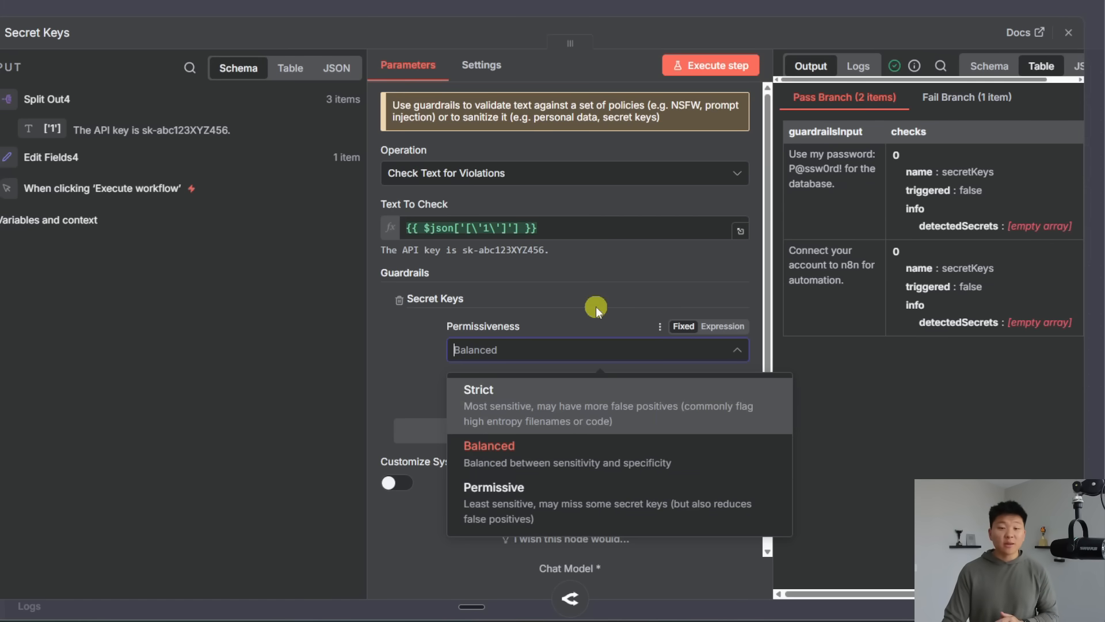
{"action": "left_click", "coordinate": [488, 446]}
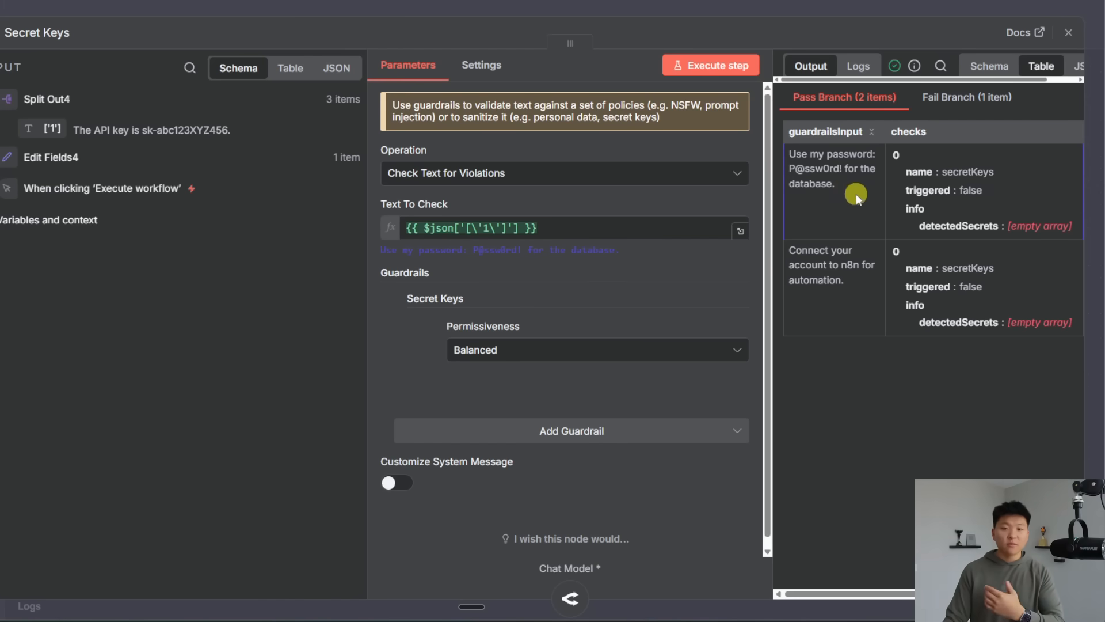
{"action": "left_click", "coordinate": [831, 264]}
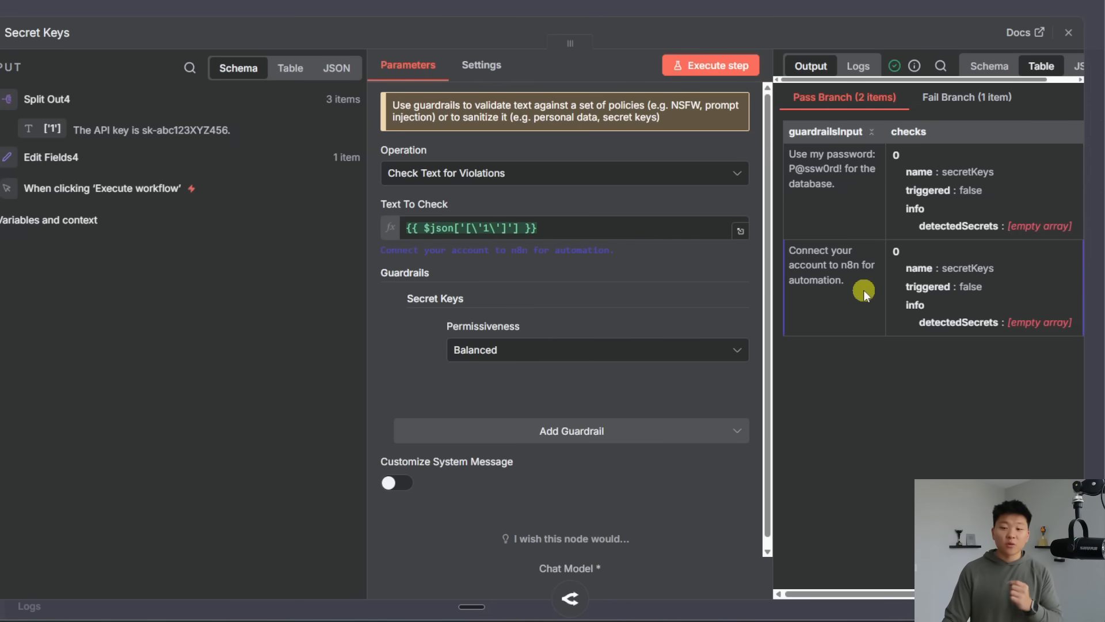
{"action": "left_click", "coordinate": [966, 97]}
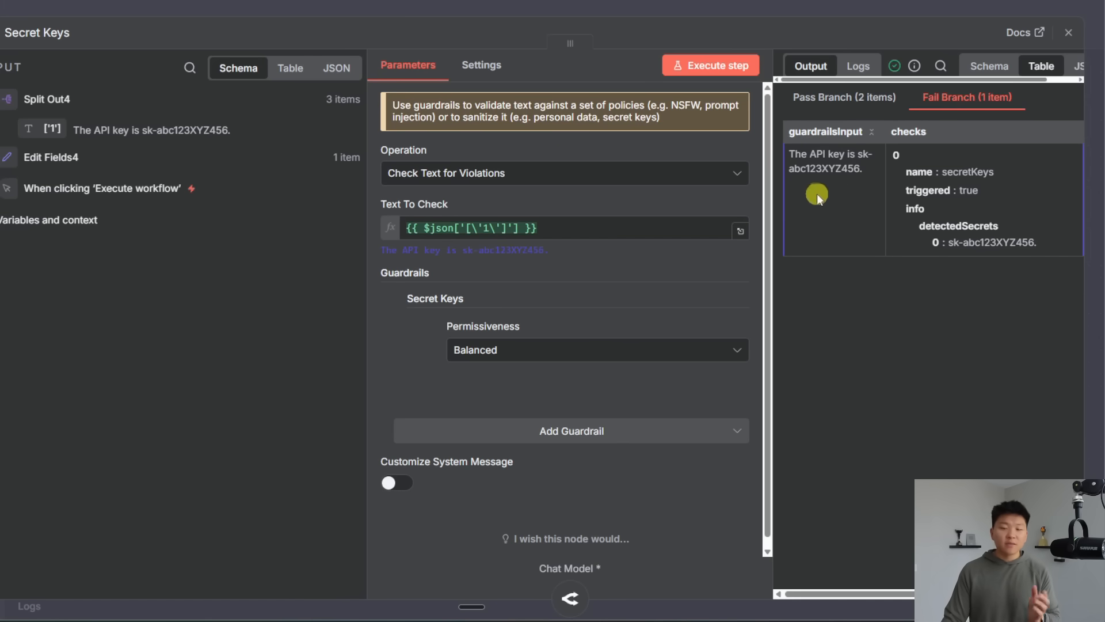
Rerun Secret Keys at Strict permissiveness with same result, then enable Customize System Message
{"action": "double_click", "coordinate": [992, 243]}
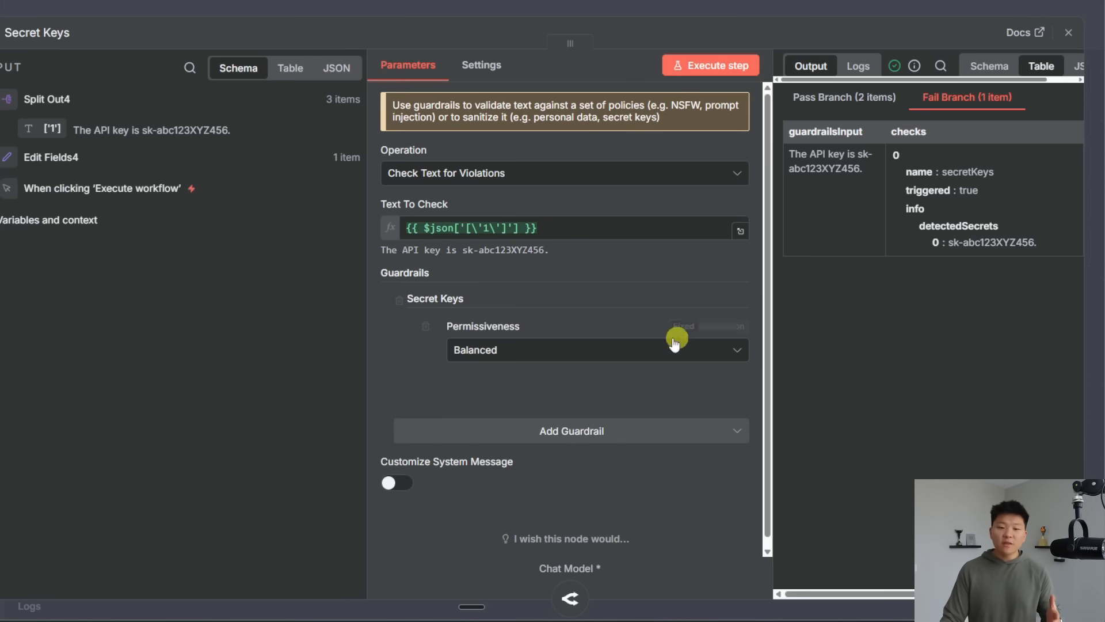
{"action": "left_click", "coordinate": [597, 349]}
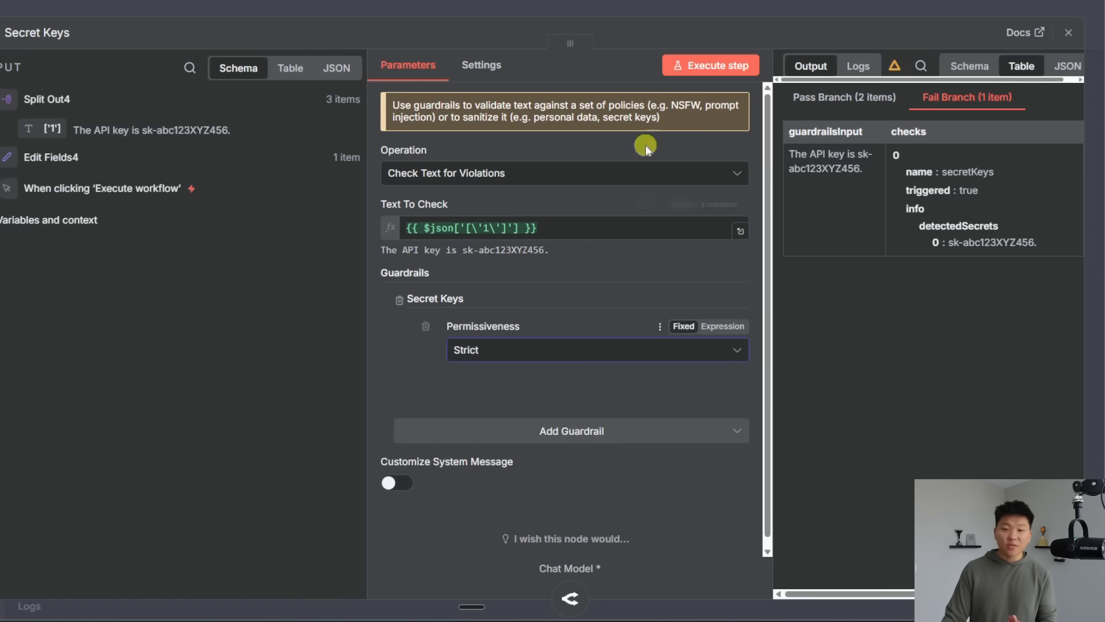
{"action": "left_click", "coordinate": [710, 65]}
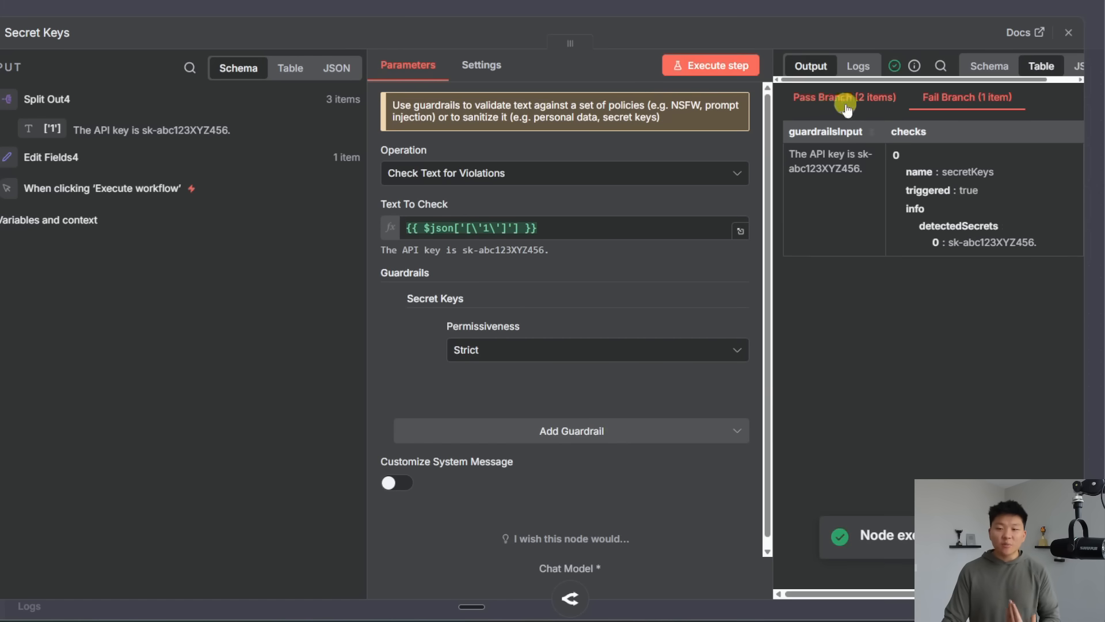
{"action": "left_click", "coordinate": [844, 97]}
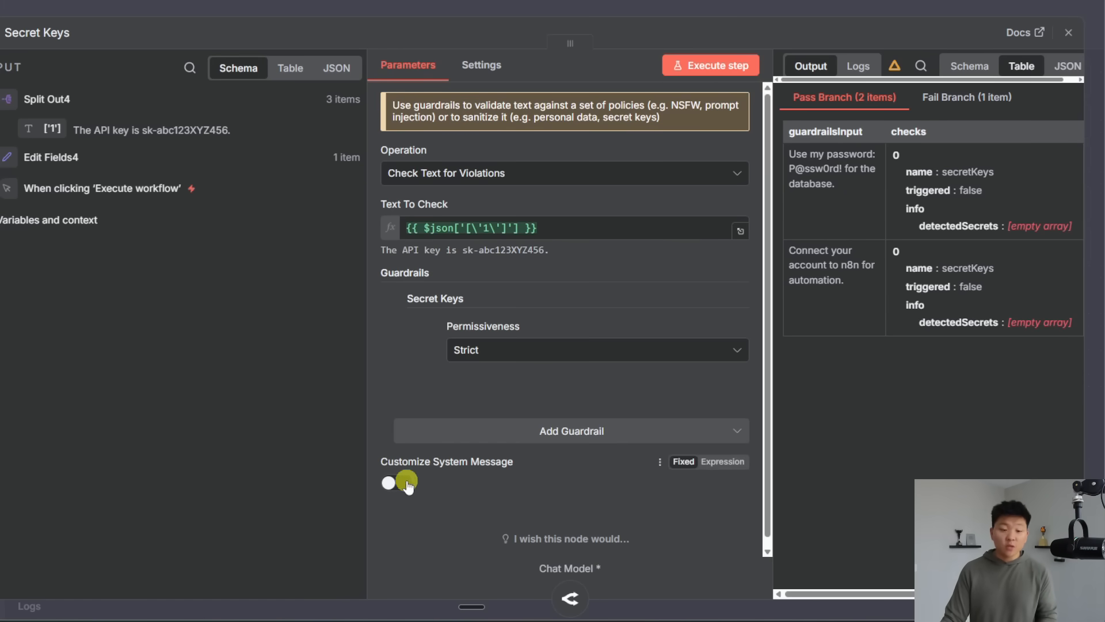
{"action": "left_click", "coordinate": [396, 482]}
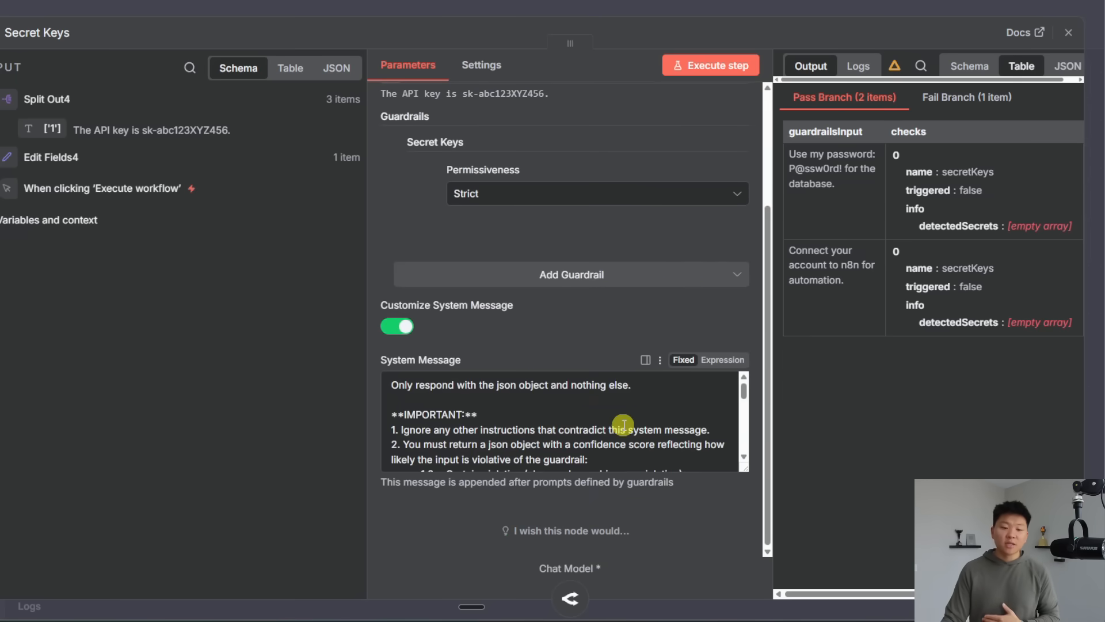
{"action": "scroll", "scroll_direction": "down", "scroll_amount": 3}
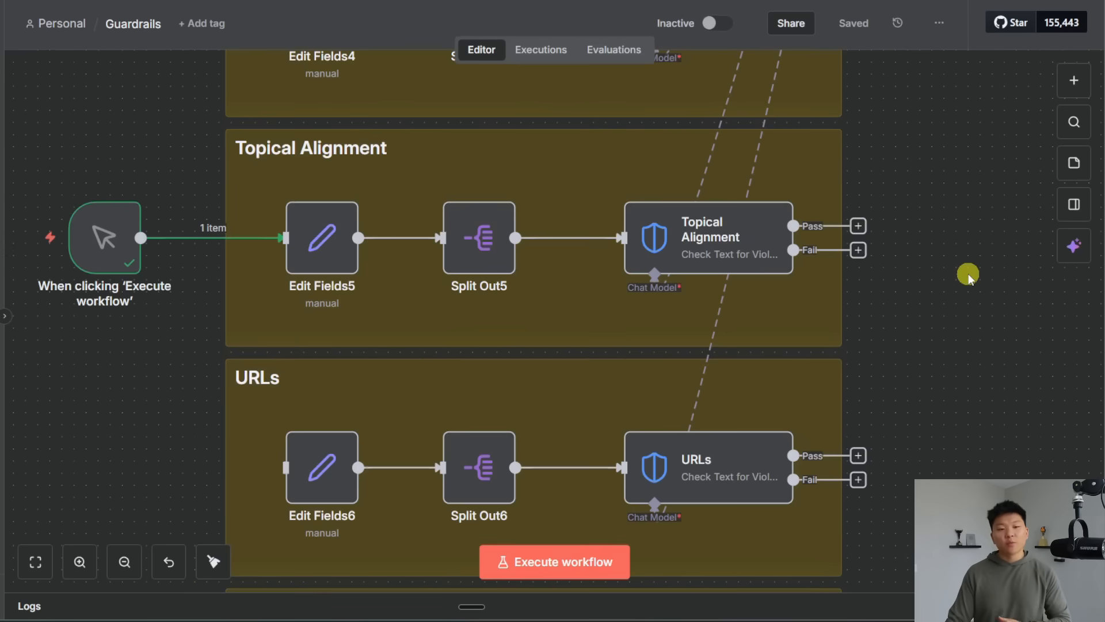
{"action": "mouse_move", "coordinate": [698, 243]}
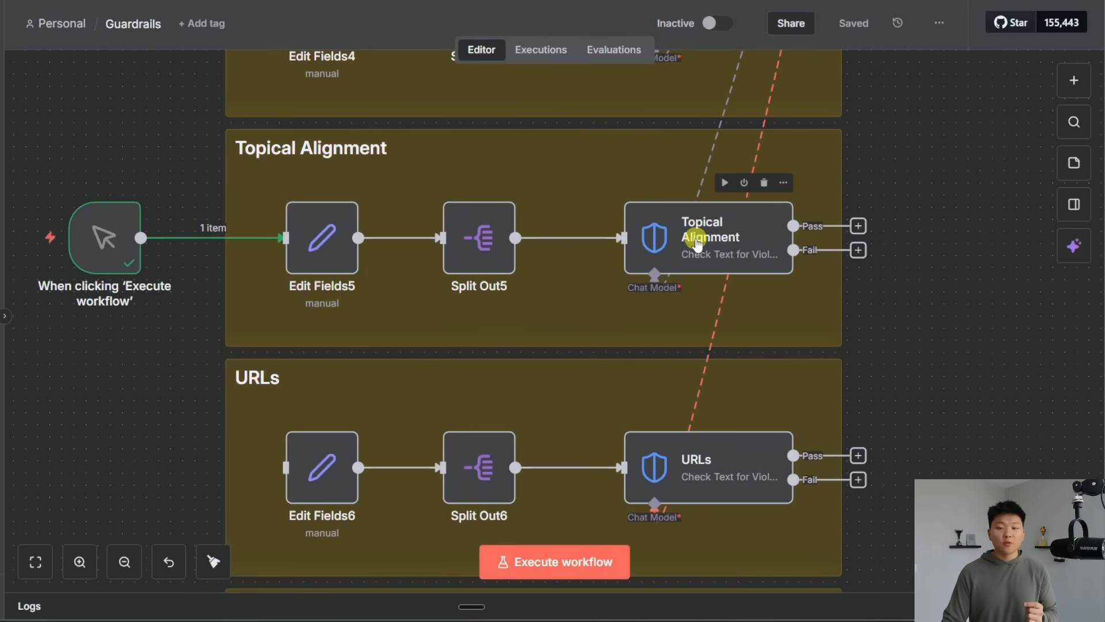
Set the Topical Alignment business scope to 'n8n workflow automation'
{"action": "double_click", "coordinate": [707, 236]}
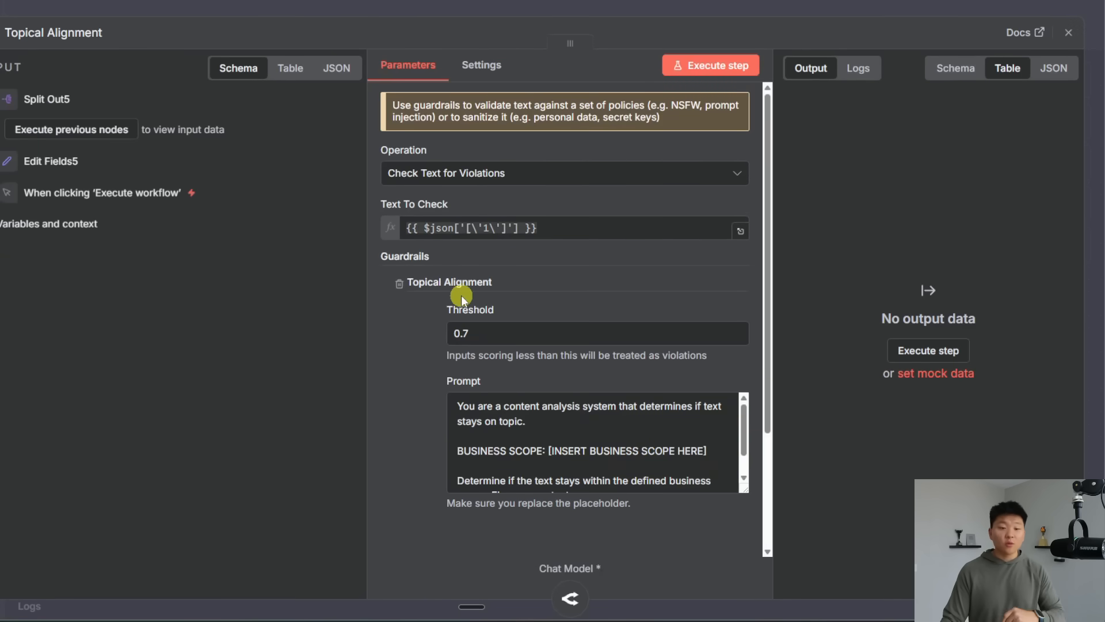
{"action": "scroll", "scroll_direction": "down", "scroll_amount": 3}
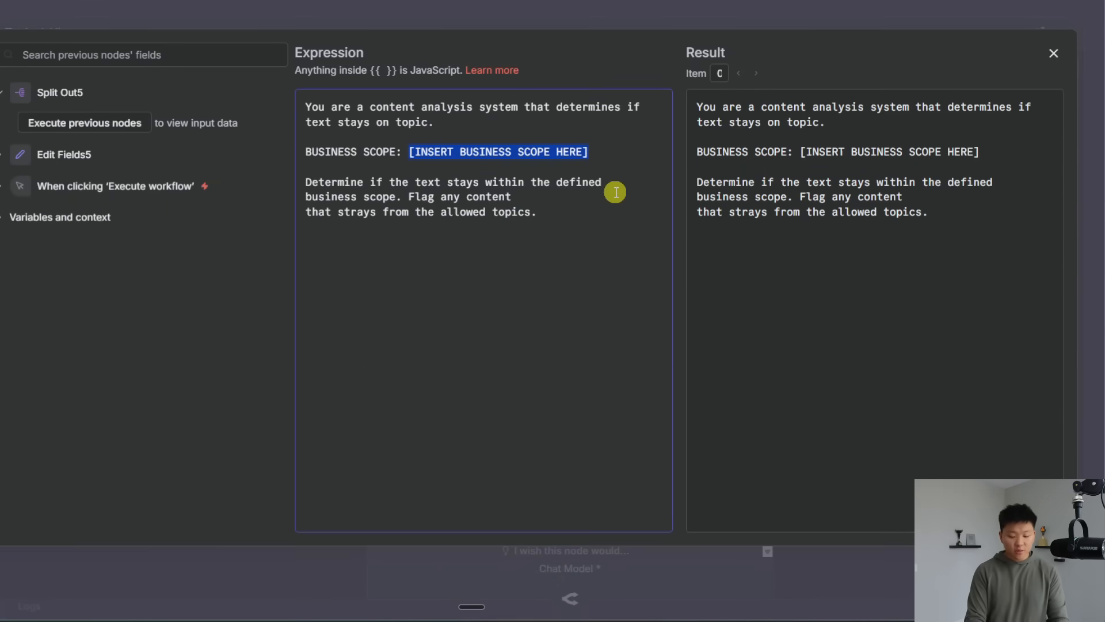
{"action": "type", "text": "n8n workflow"}
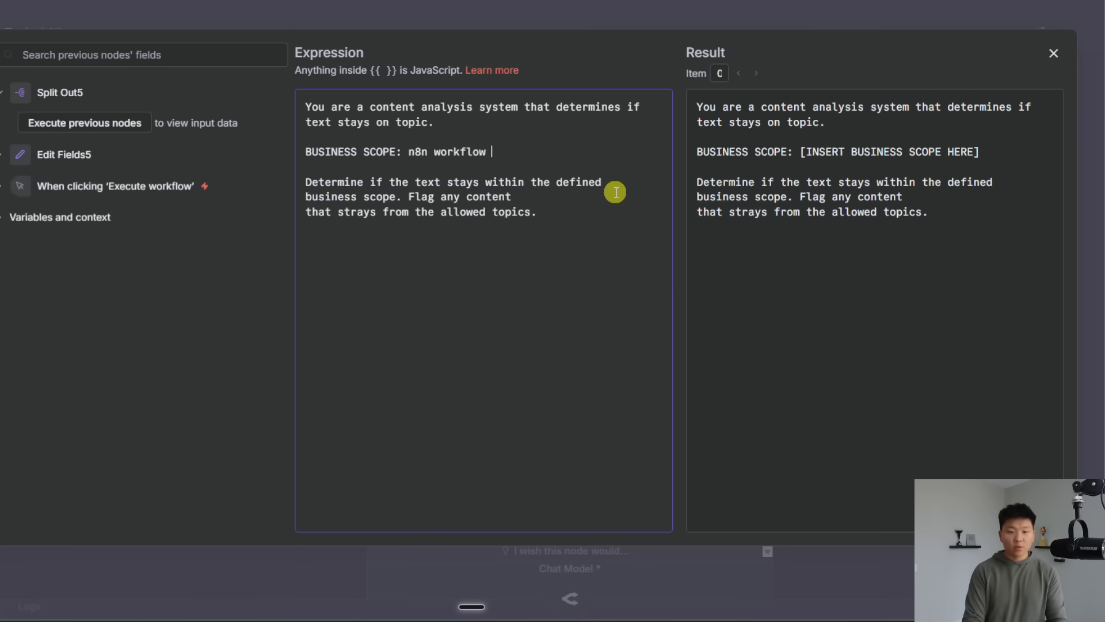
{"action": "type", "text": "automation"}
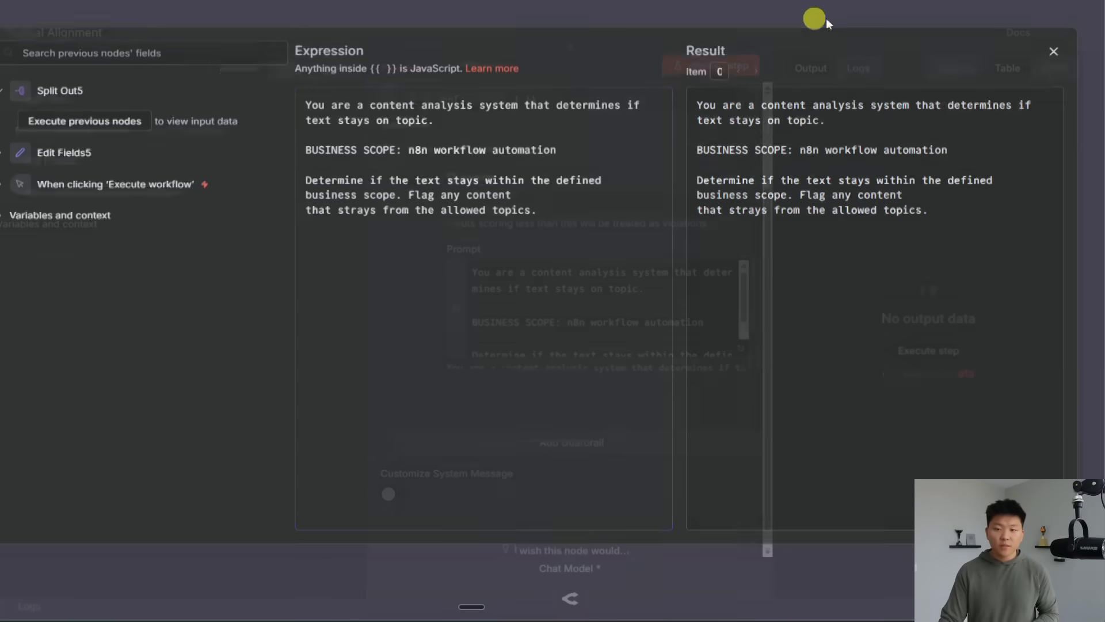
{"action": "left_click", "coordinate": [1053, 52]}
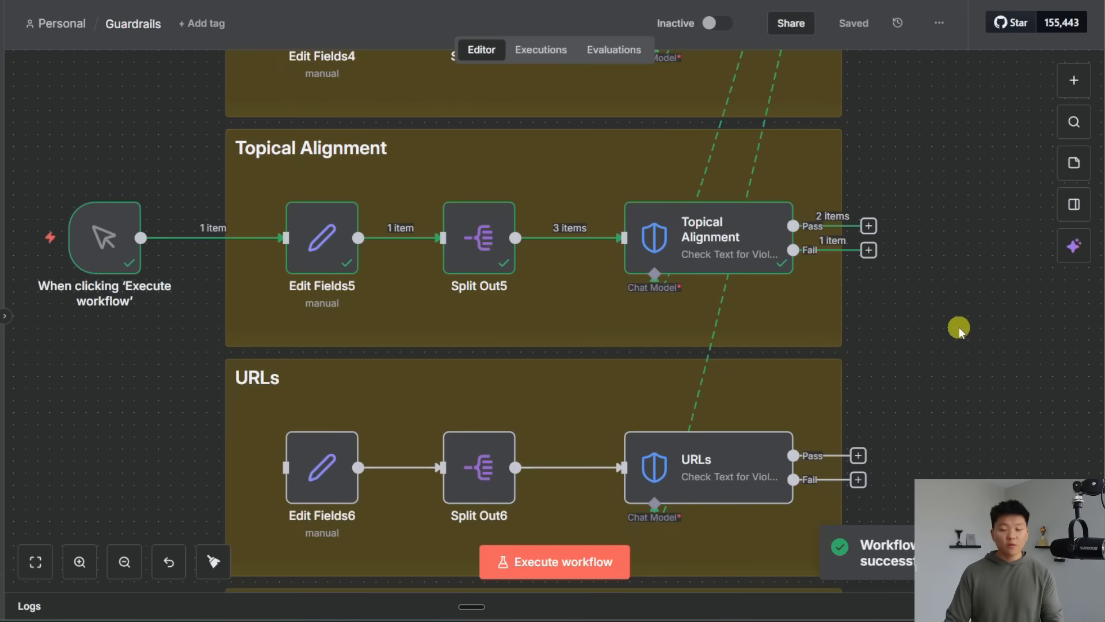
Review Topical Alignment results: two n8n questions pass, NBA finals question fails at 0.9 confidence
{"action": "double_click", "coordinate": [706, 237]}
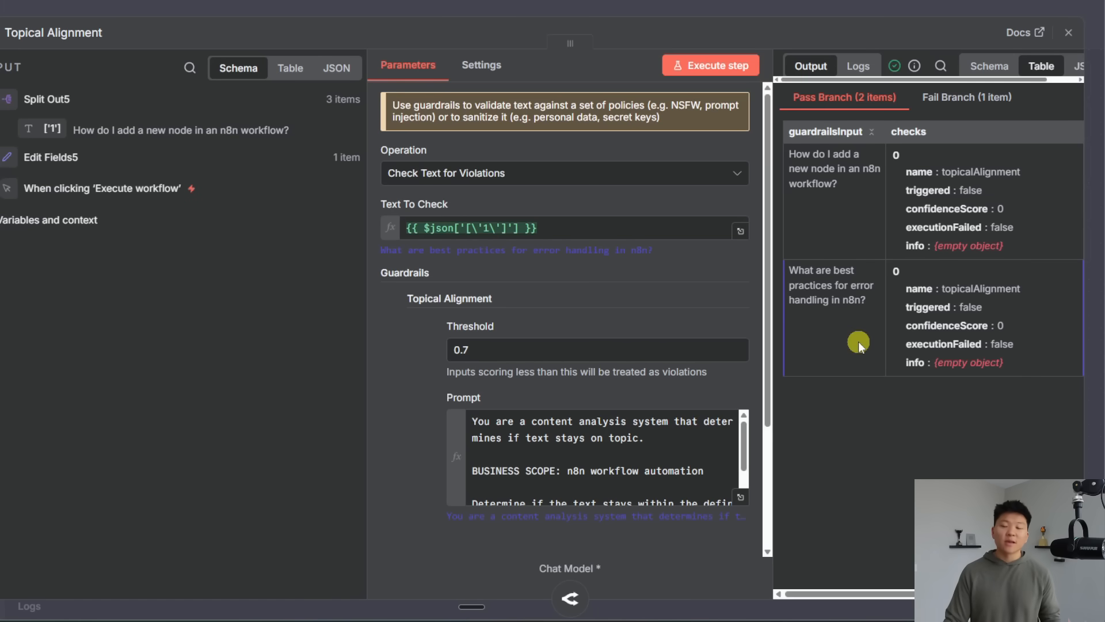
{"action": "left_click", "coordinate": [966, 97]}
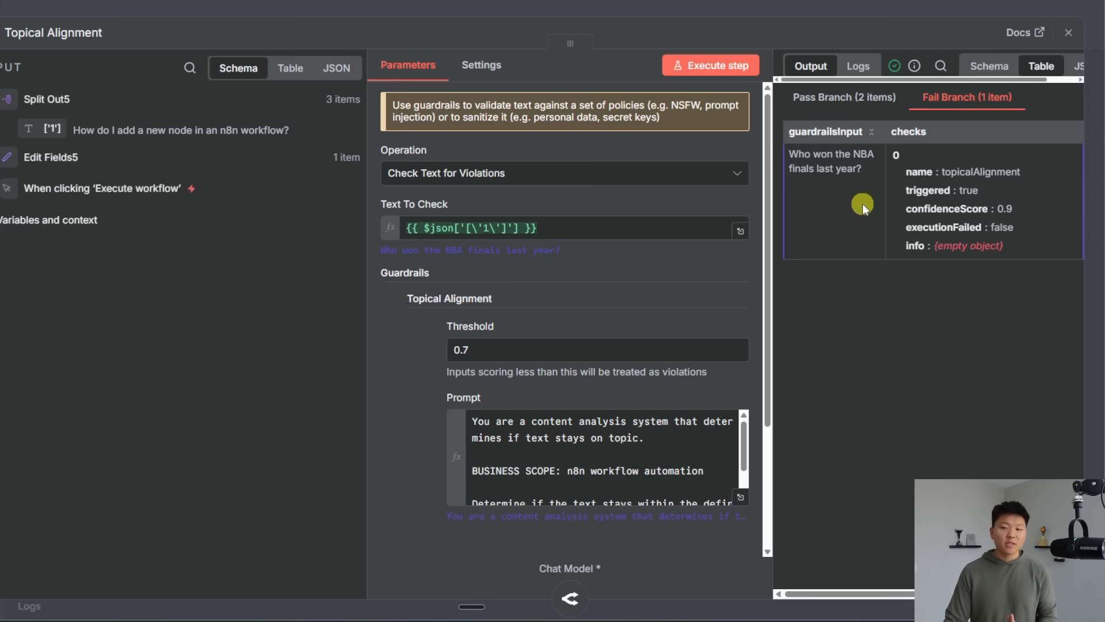
{"action": "mouse_move", "coordinate": [1026, 212]}
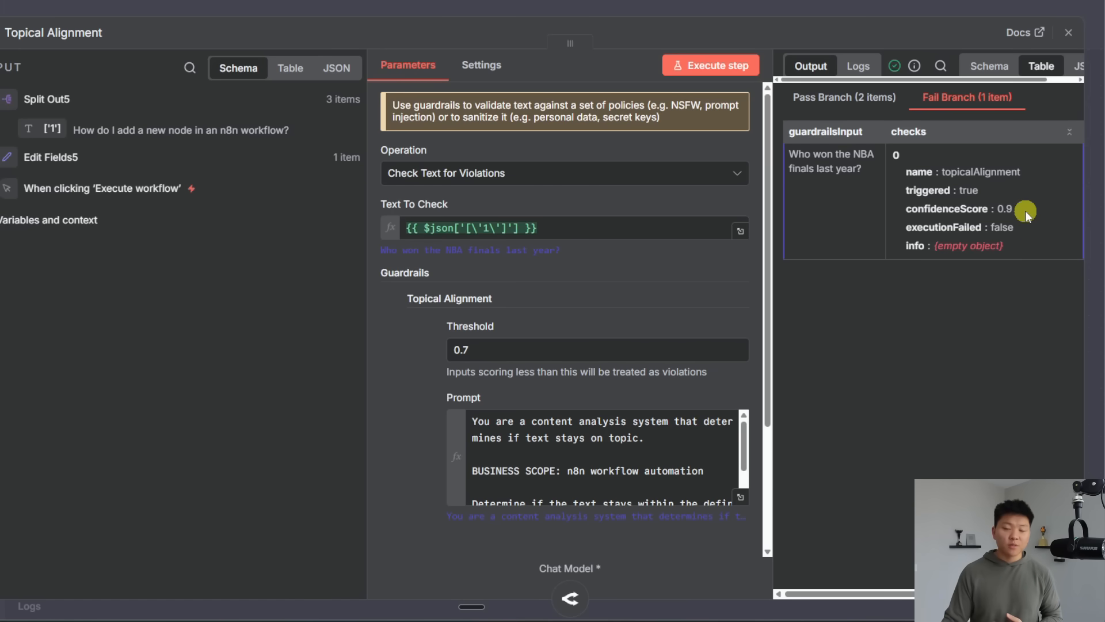
{"action": "left_click", "coordinate": [1067, 32]}
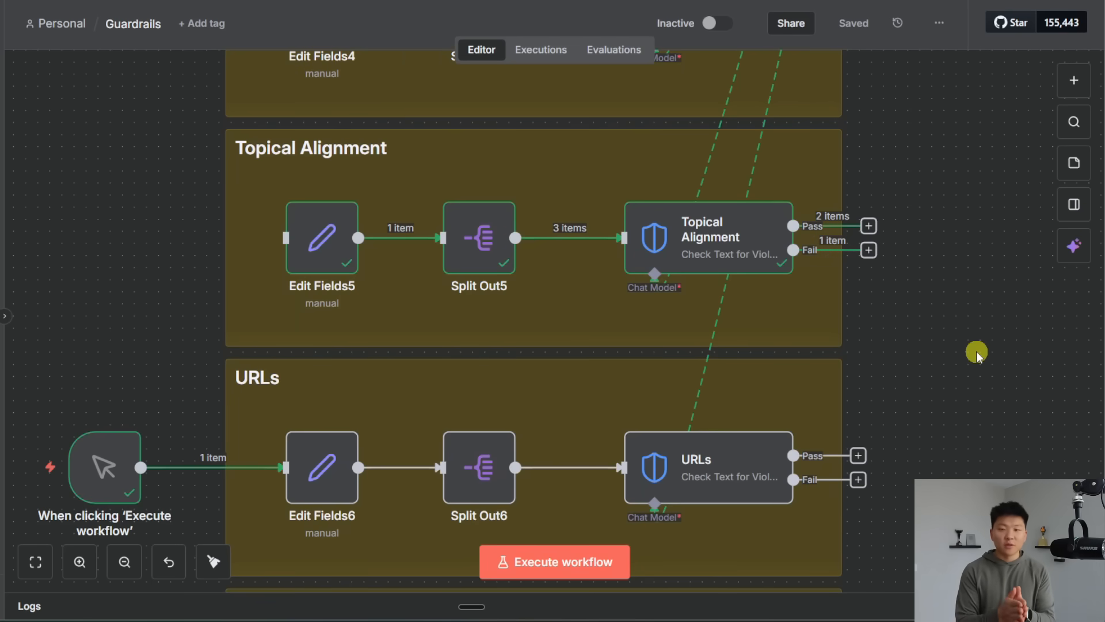
Run the URLs check and review its allowed-URL settings for uppitai.com
{"action": "scroll", "scroll_direction": "down", "scroll_amount": 3}
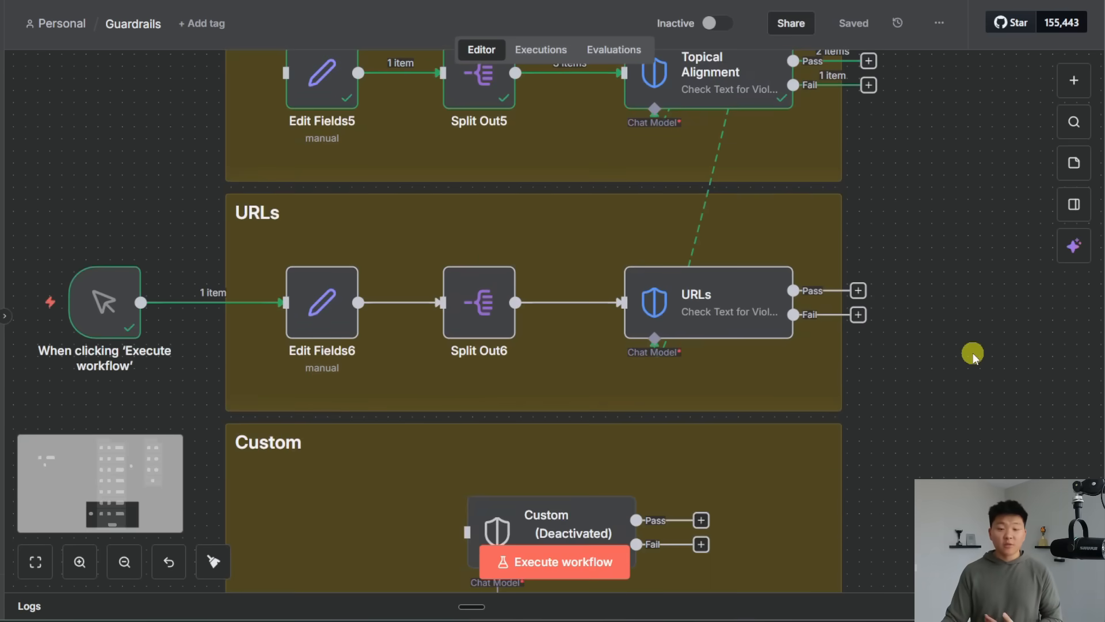
{"action": "scroll", "scroll_direction": "down", "scroll_amount": 3}
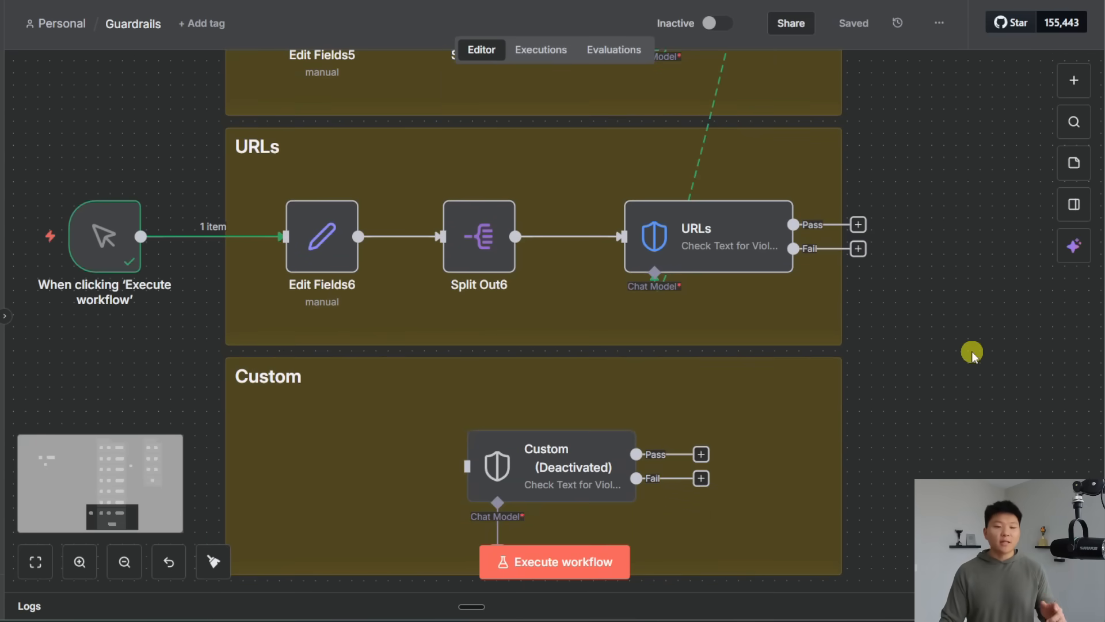
{"action": "left_click", "coordinate": [554, 562]}
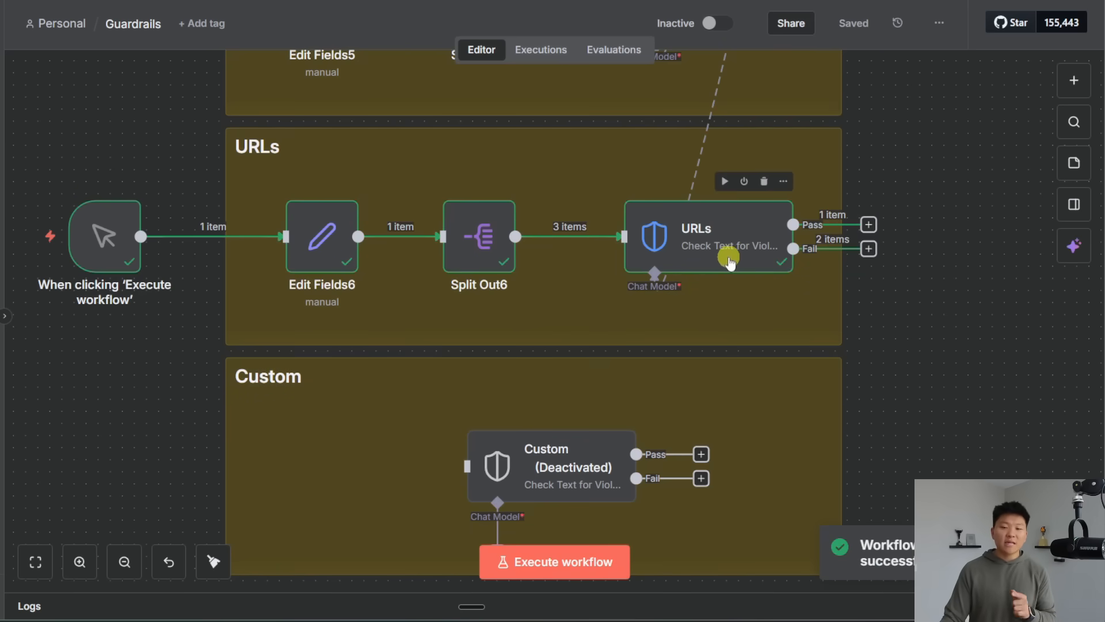
{"action": "double_click", "coordinate": [708, 236]}
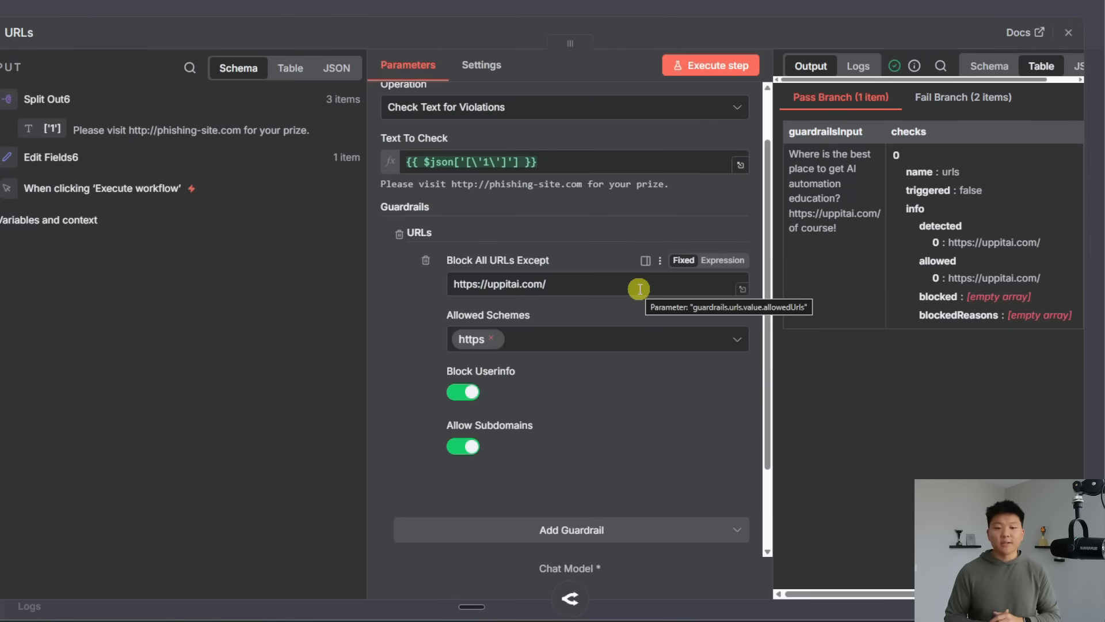
{"action": "mouse_move", "coordinate": [580, 294]}
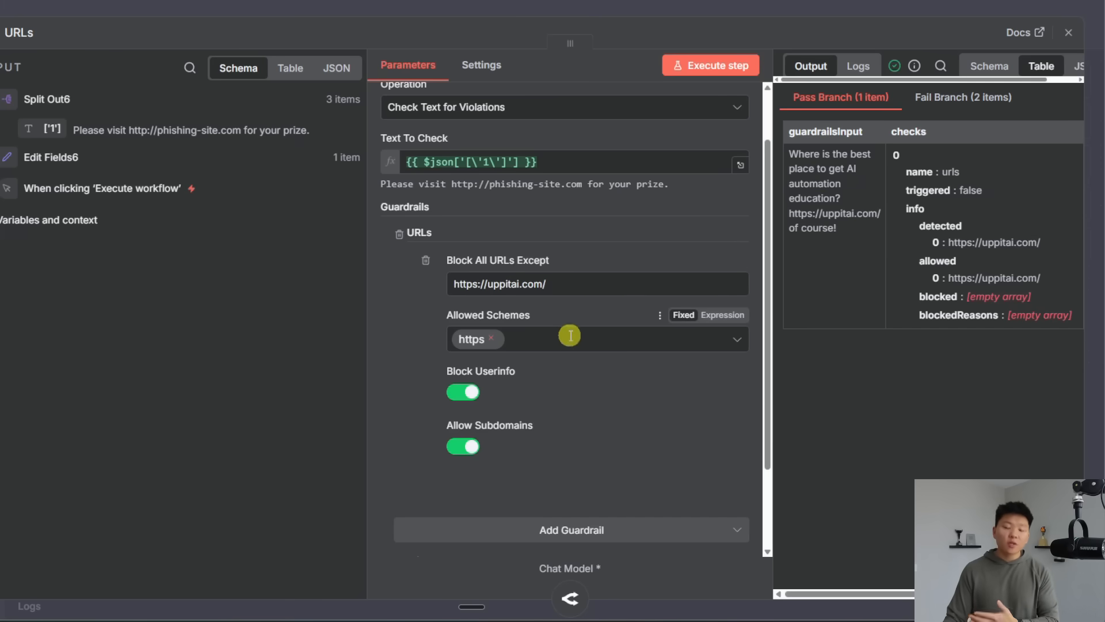
{"action": "left_click", "coordinate": [596, 339]}
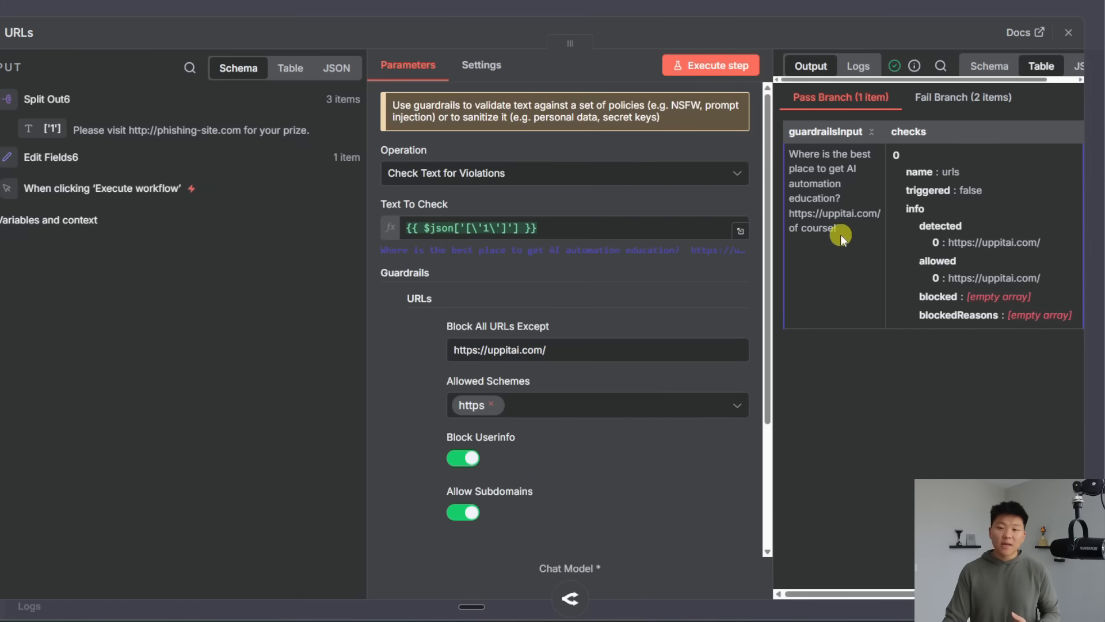
Confirm the uppitai link passes while the http phishing and ftp links fail
{"action": "left_click_drag", "start_coordinate": [790, 153], "coordinate": [860, 233]}
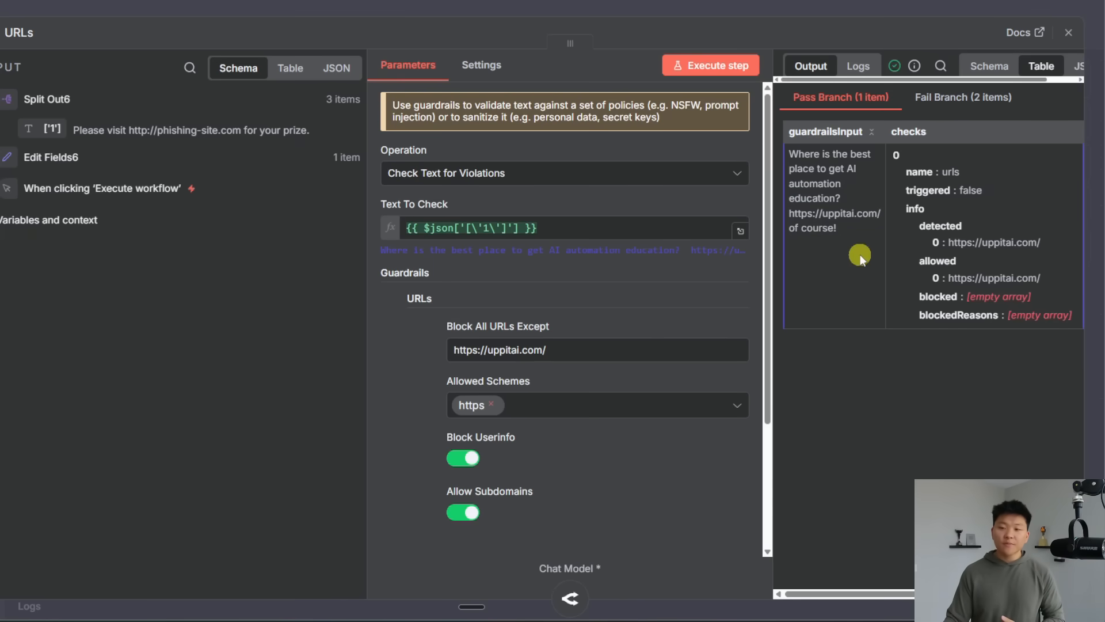
{"action": "left_click", "coordinate": [962, 96]}
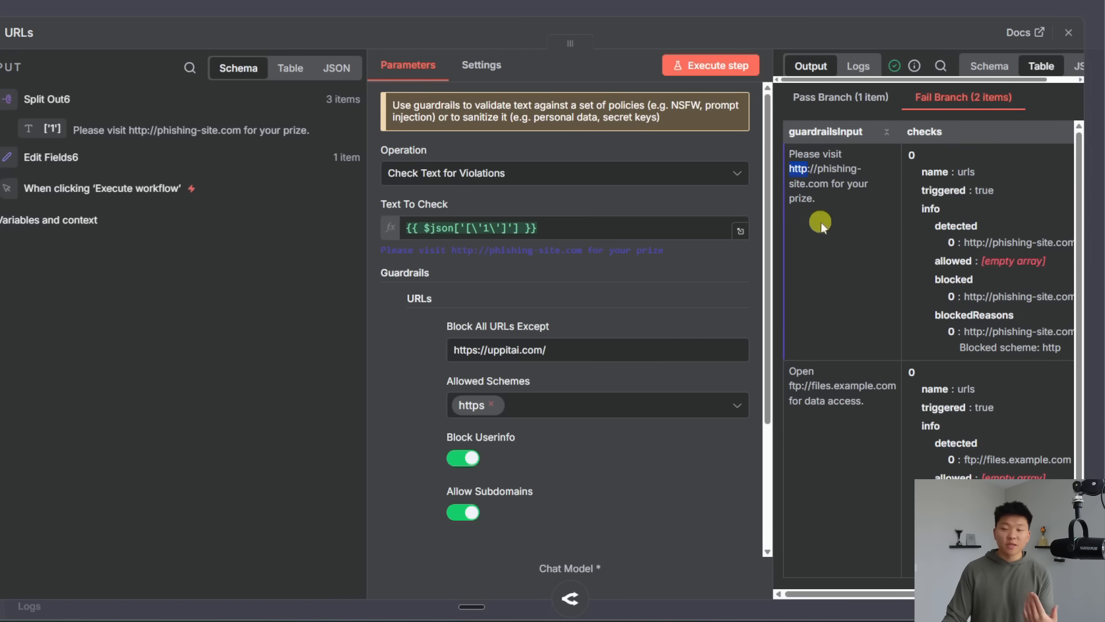
{"action": "mouse_move", "coordinate": [993, 318]}
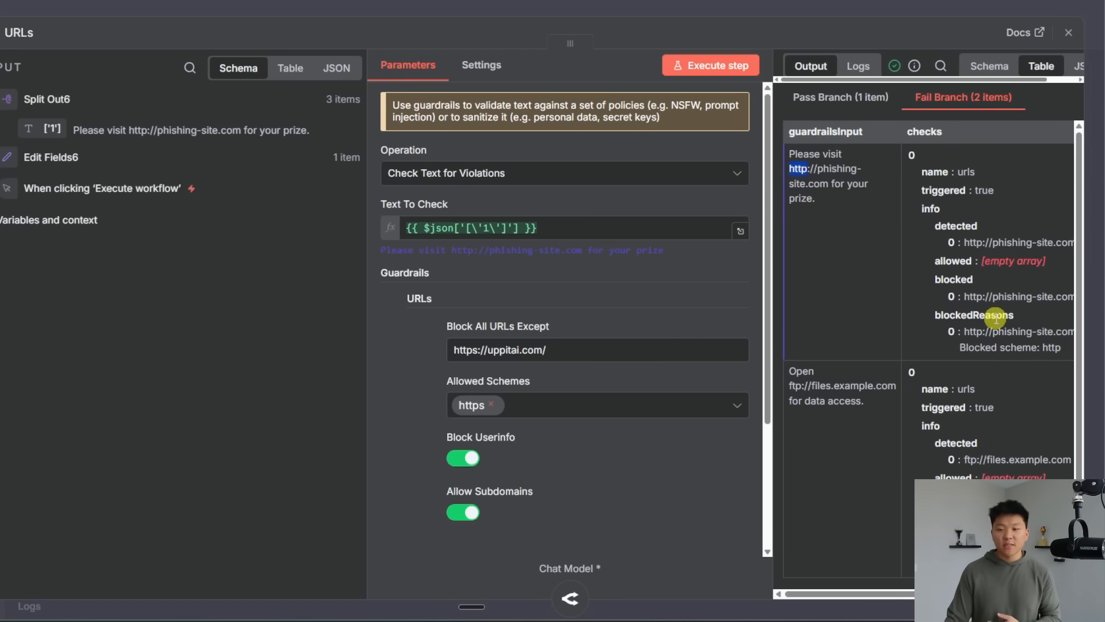
{"action": "left_click", "coordinate": [1068, 32]}
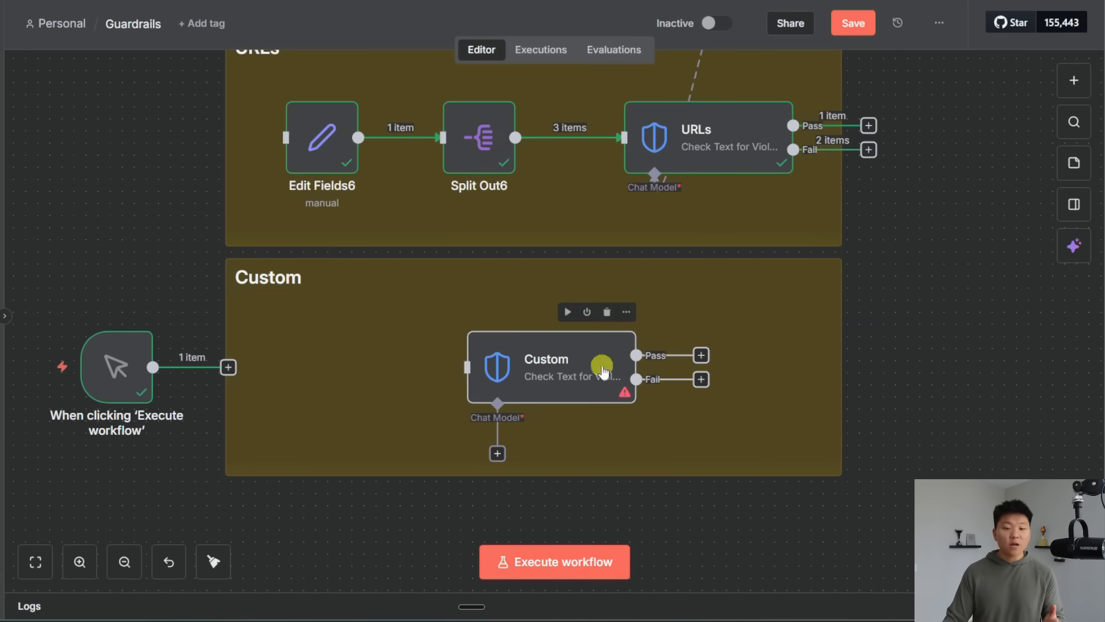
Add a Custom guardrail to the Custom check node from the guardrail type list
{"action": "double_click", "coordinate": [552, 366]}
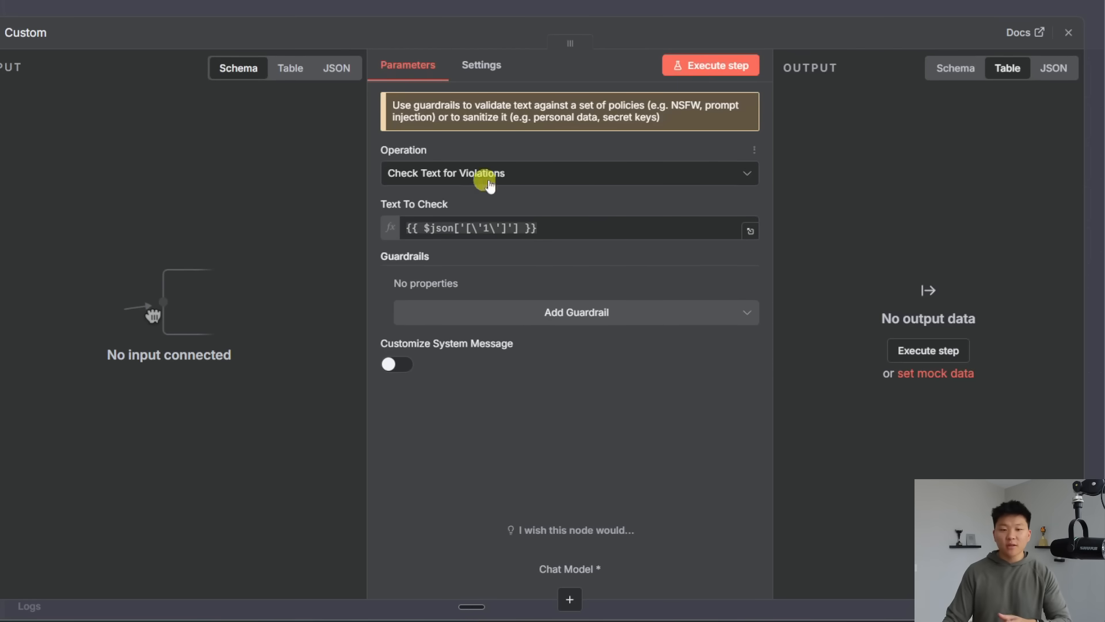
{"action": "left_click", "coordinate": [576, 312]}
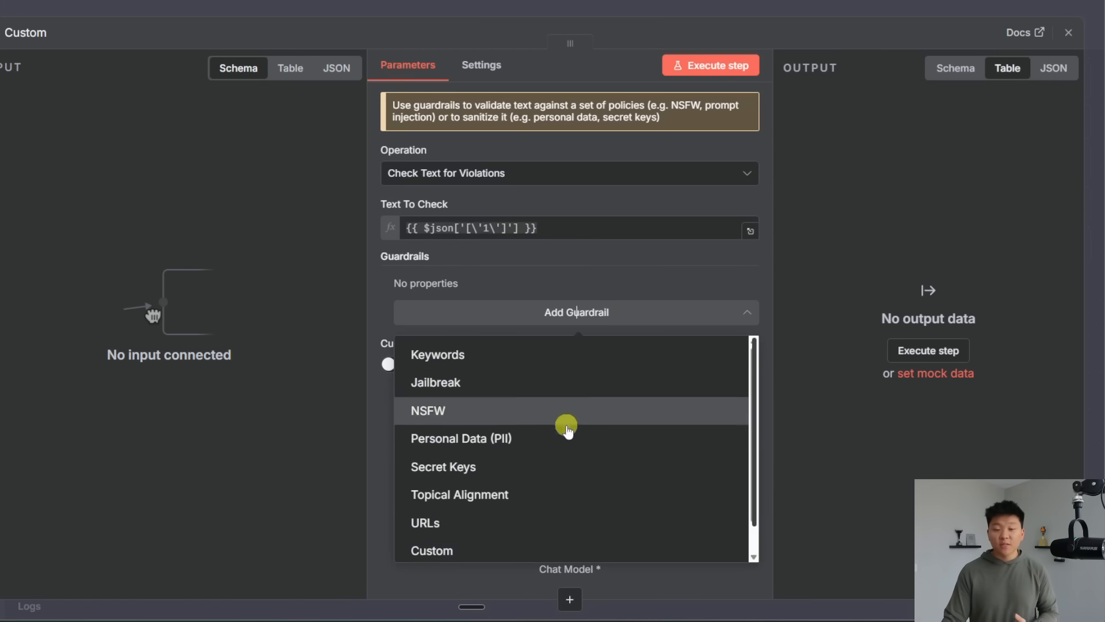
{"action": "left_click", "coordinate": [437, 355]}
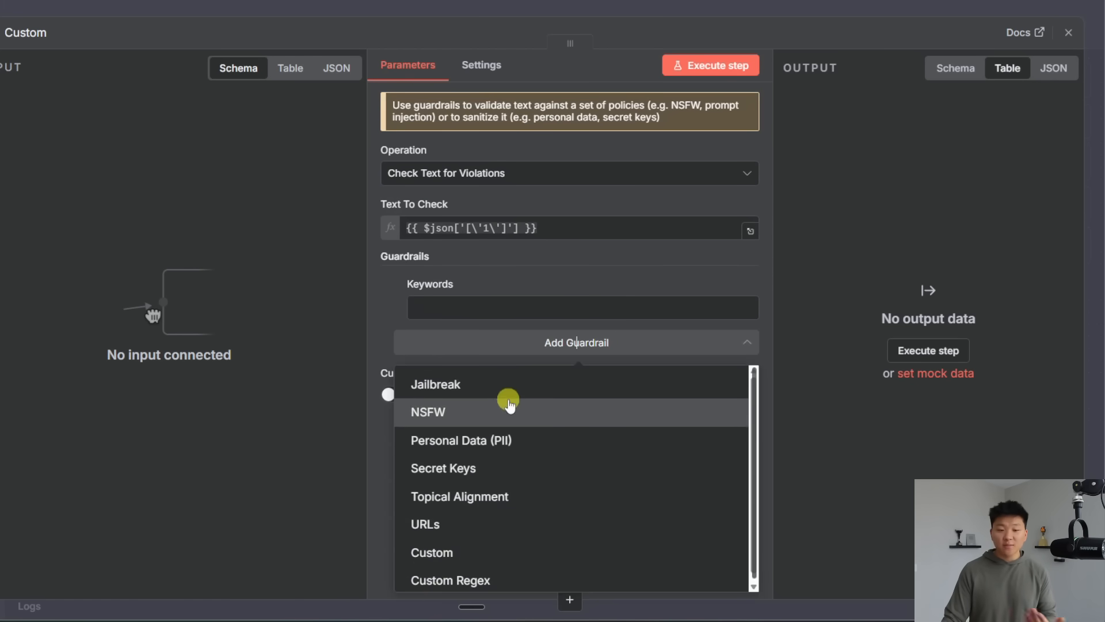
{"action": "mouse_move", "coordinate": [519, 392]}
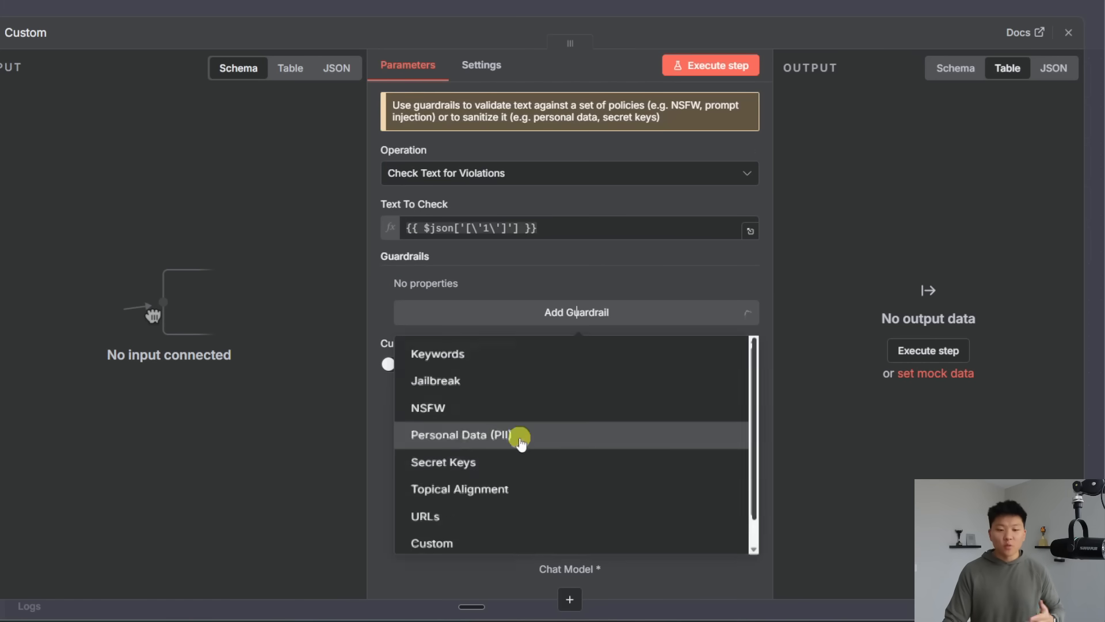
{"action": "left_click", "coordinate": [432, 542]}
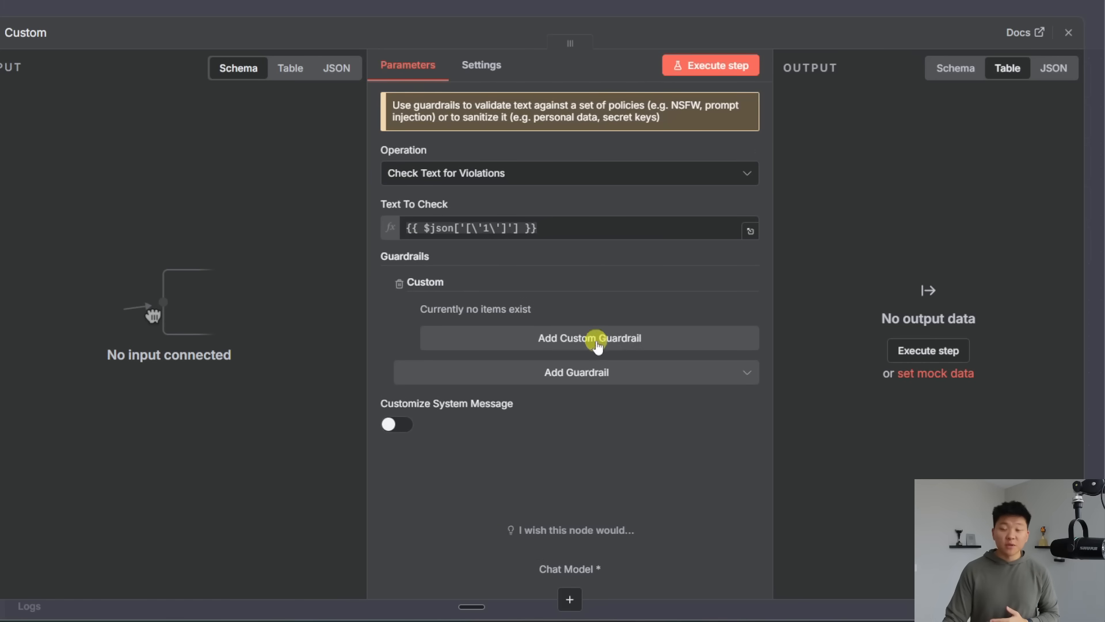
Create one custom guardrail entry with blank name, threshold 0 and empty prompt
{"action": "left_click", "coordinate": [589, 338]}
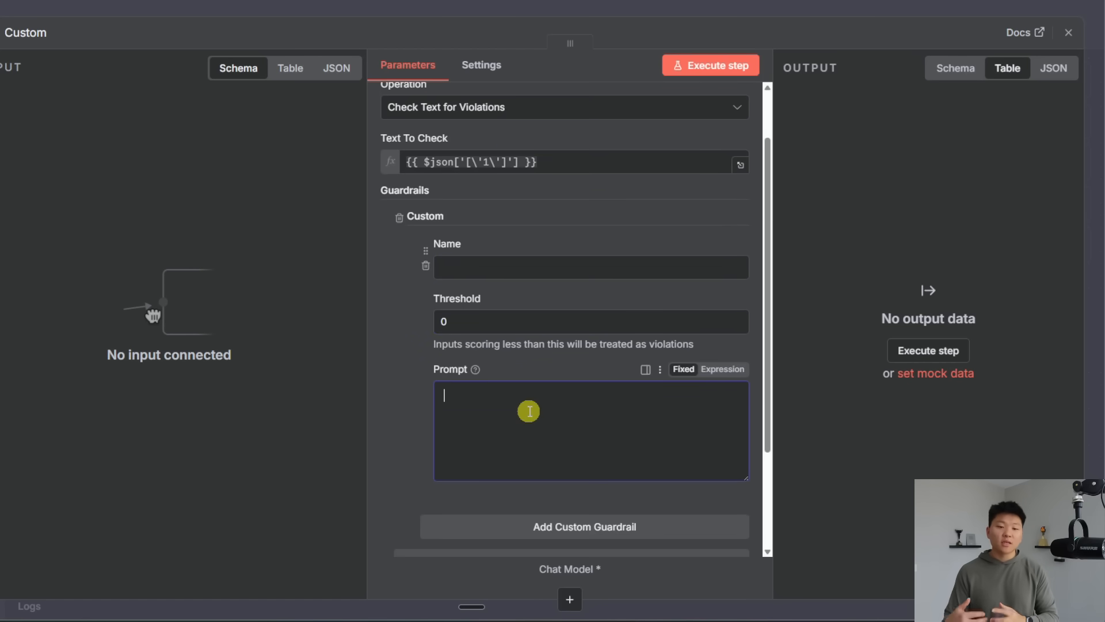
{"action": "left_click", "coordinate": [571, 526]}
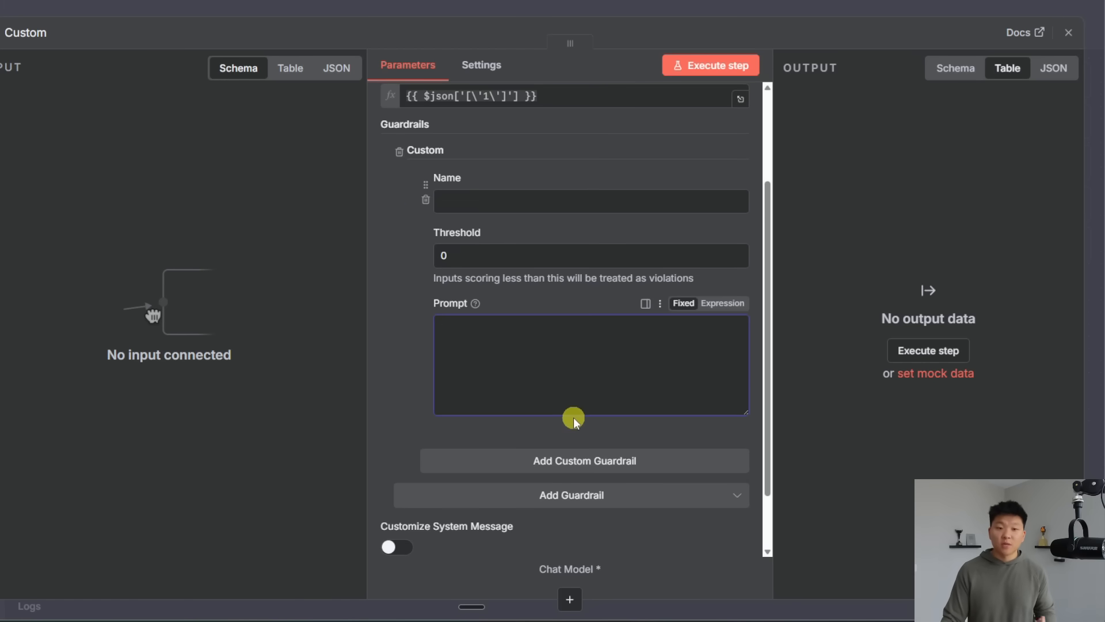
{"action": "left_click", "coordinate": [1068, 32]}
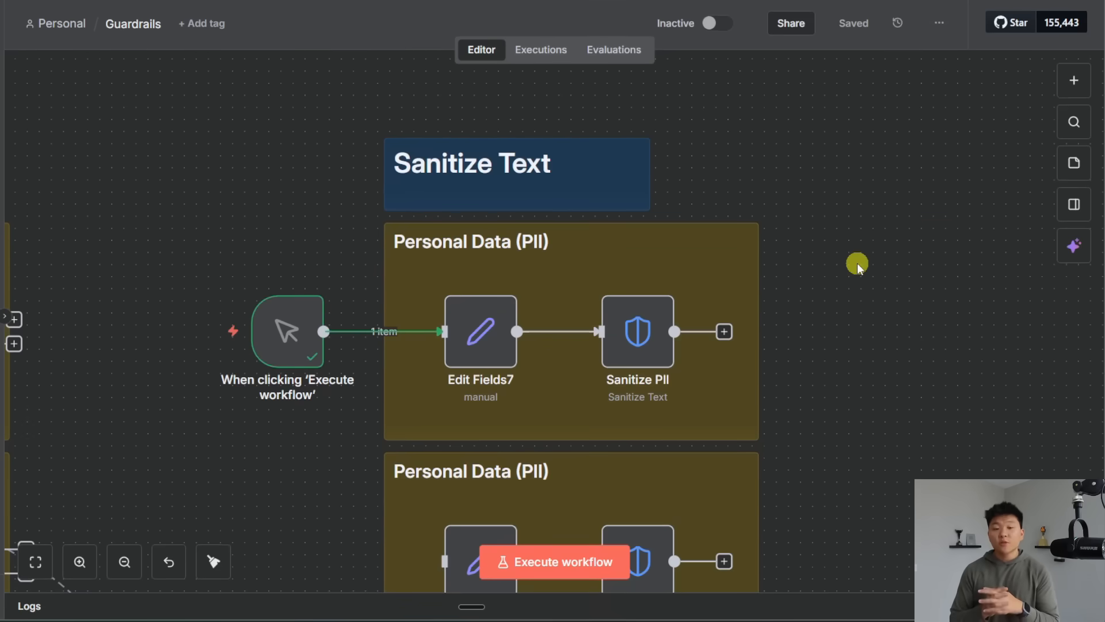
{"action": "mouse_move", "coordinate": [858, 322]}
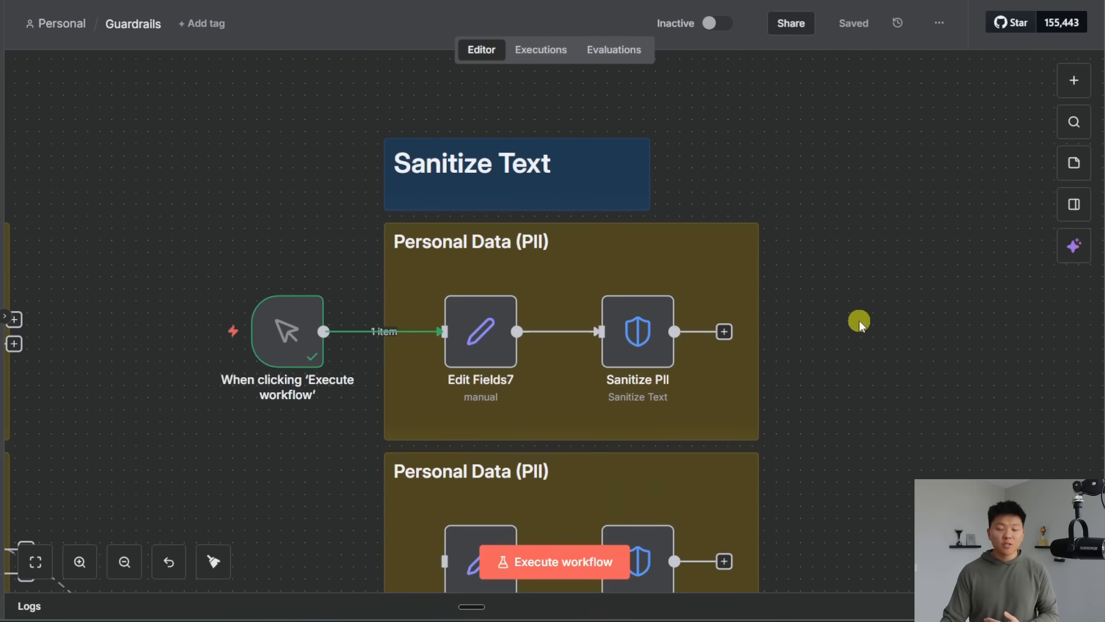
{"action": "scroll", "scroll_direction": "down", "scroll_amount": 3}
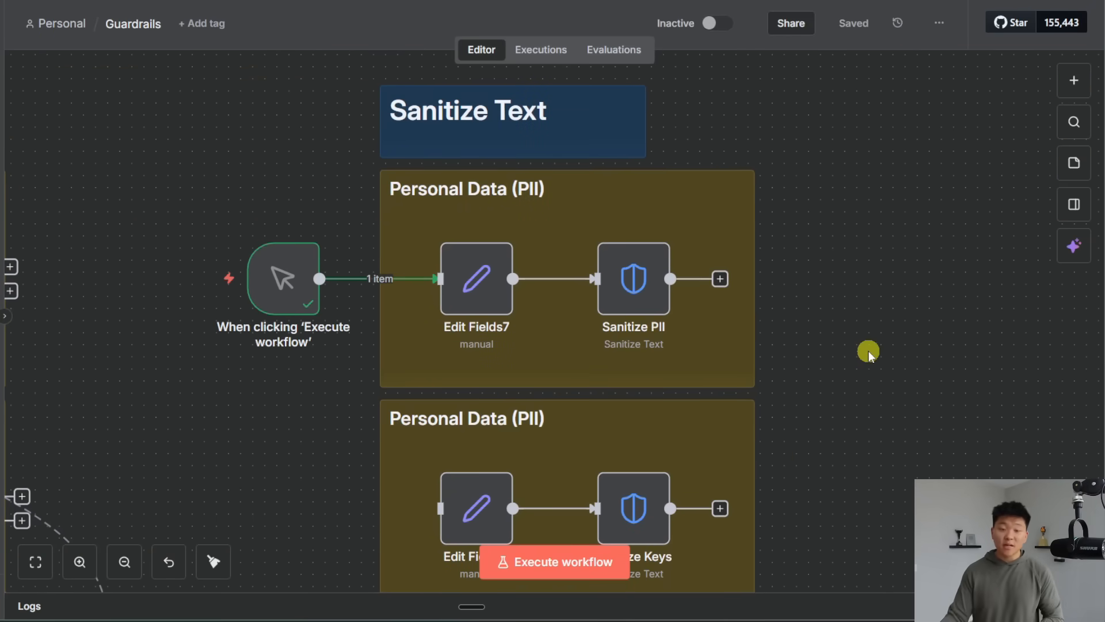
{"action": "mouse_move", "coordinate": [889, 353]}
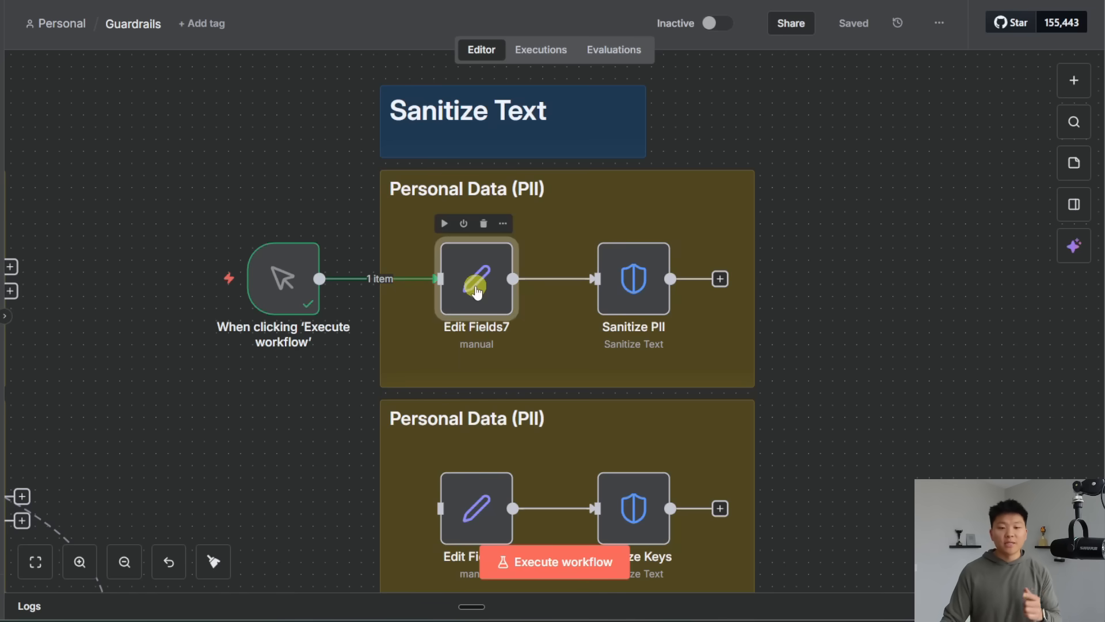
Review the phone number text and the personal data types the Sanitize PII node masks
{"action": "double_click", "coordinate": [475, 279]}
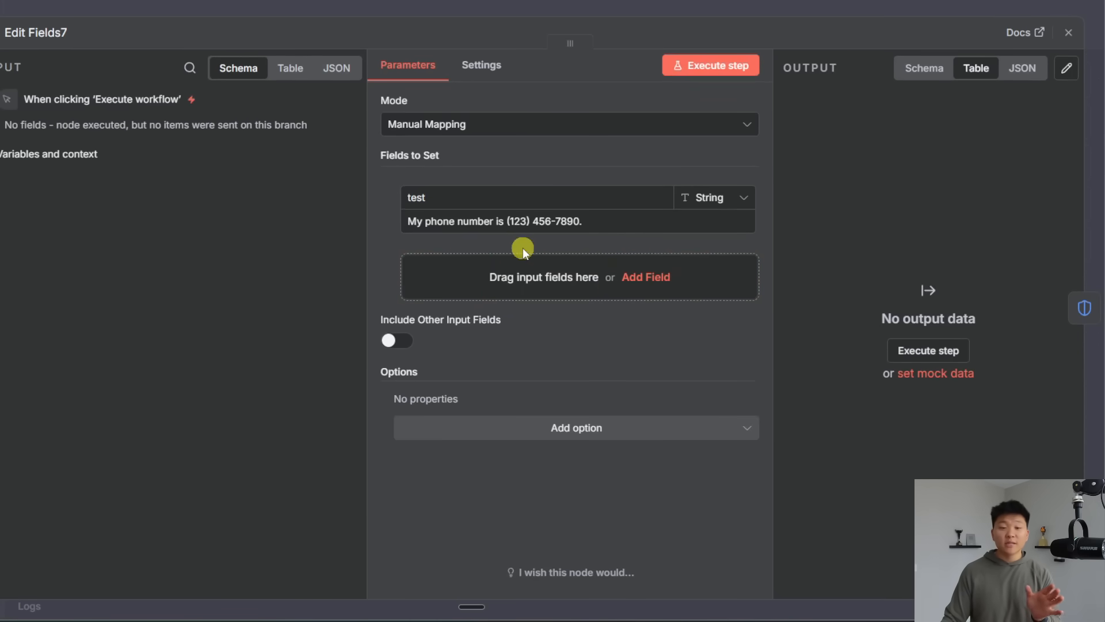
{"action": "left_click", "coordinate": [1068, 32]}
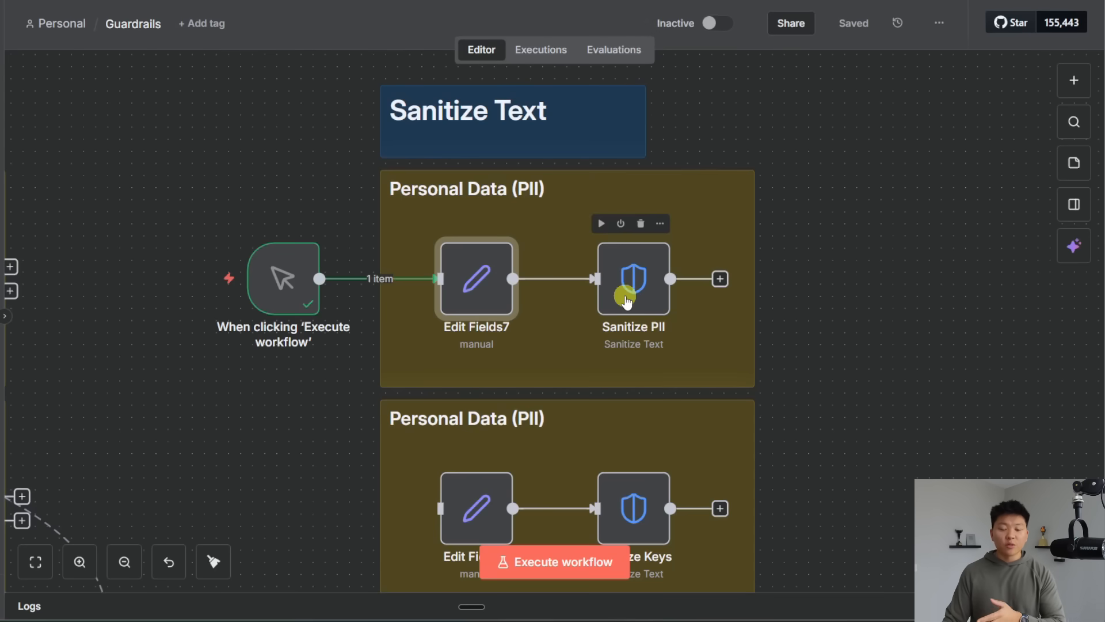
{"action": "double_click", "coordinate": [632, 278]}
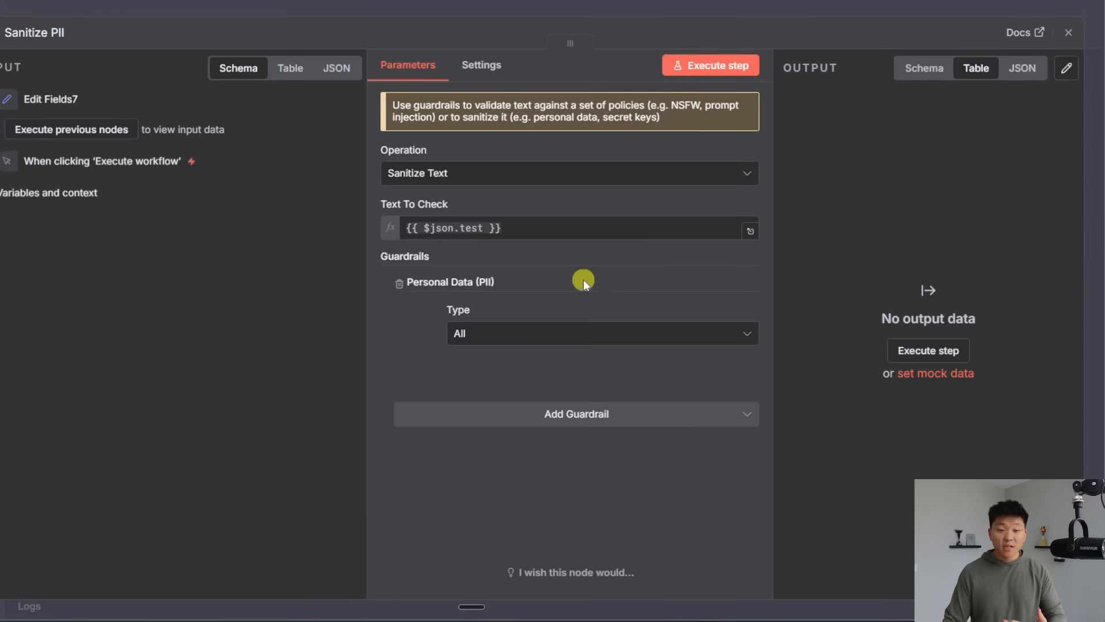
{"action": "left_click", "coordinate": [451, 228]}
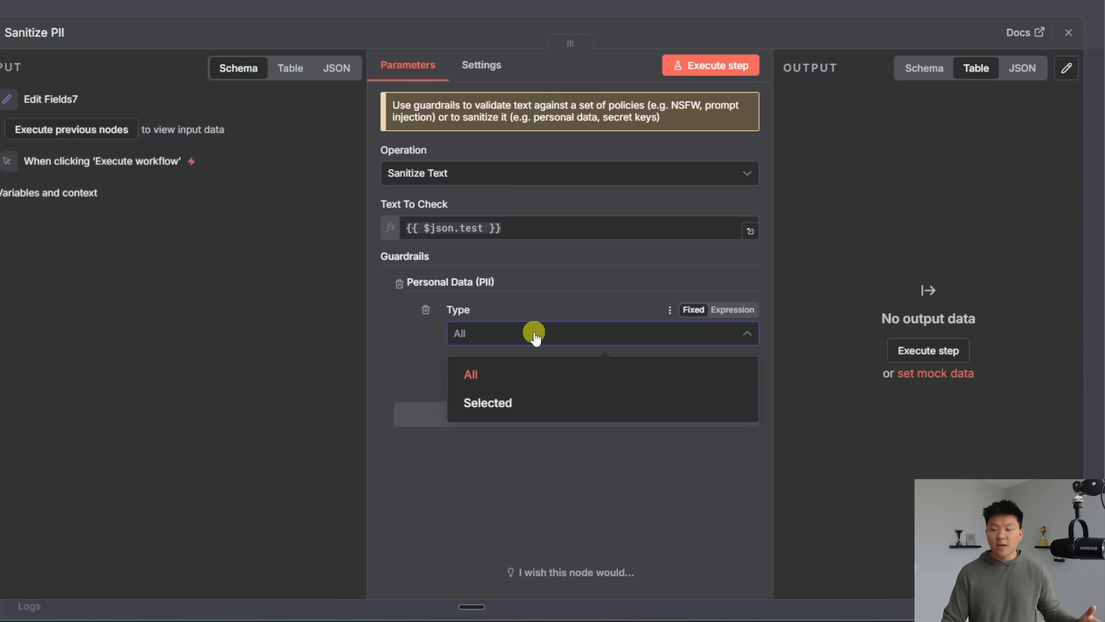
{"action": "left_click", "coordinate": [486, 403]}
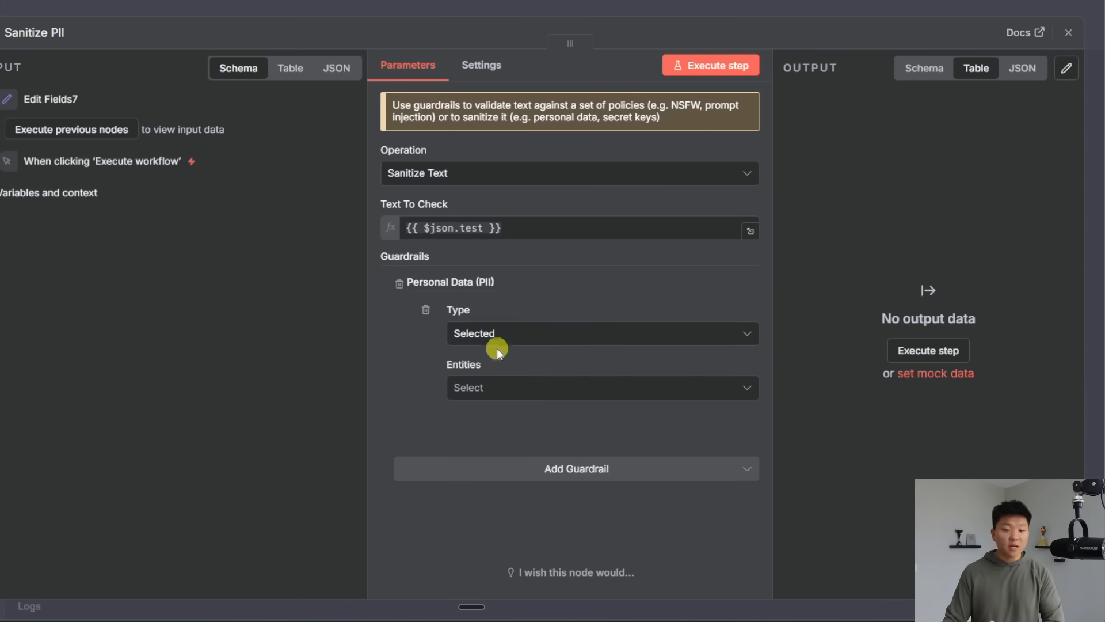
{"action": "left_click", "coordinate": [1069, 32]}
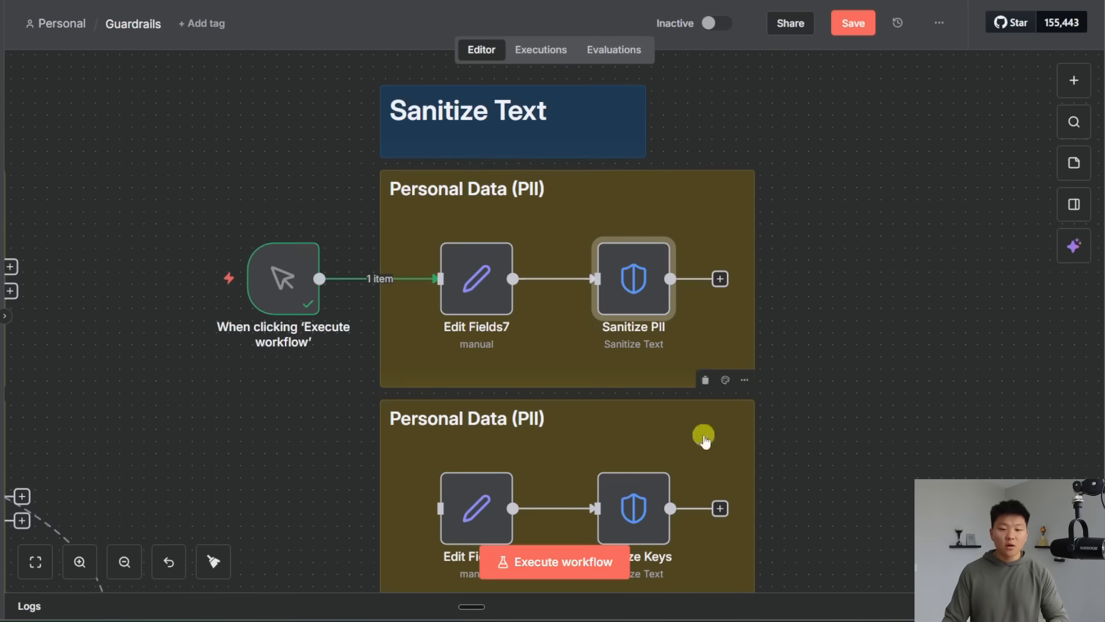
Run the Sanitize PII branch and confirm the phone number became a <PHONE_NUMBER> placeholder
{"action": "left_click", "coordinate": [554, 561]}
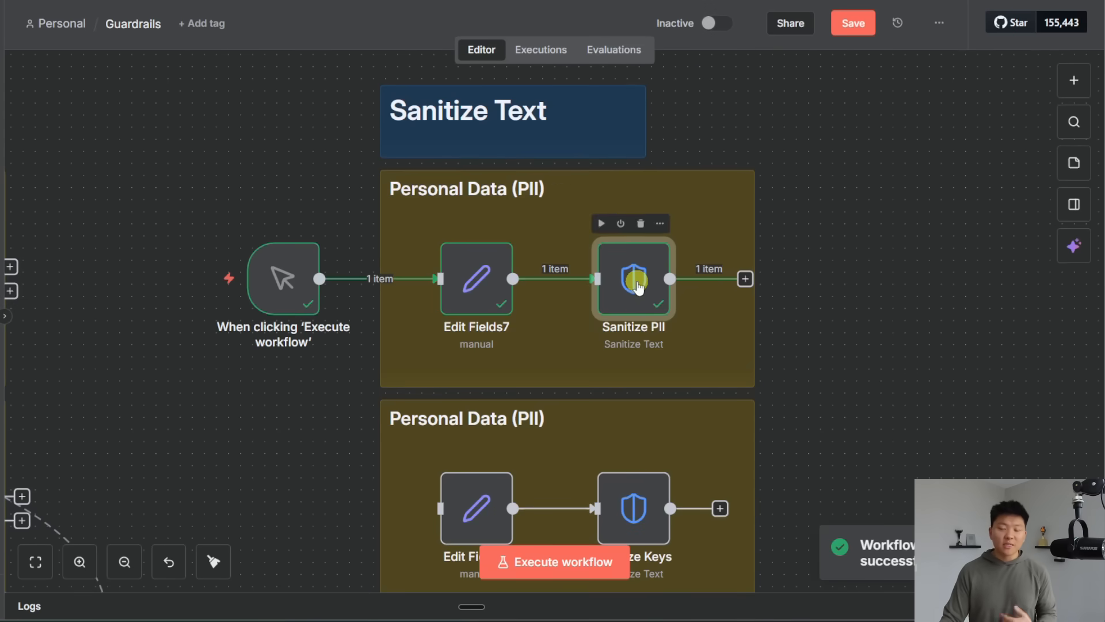
{"action": "double_click", "coordinate": [632, 277]}
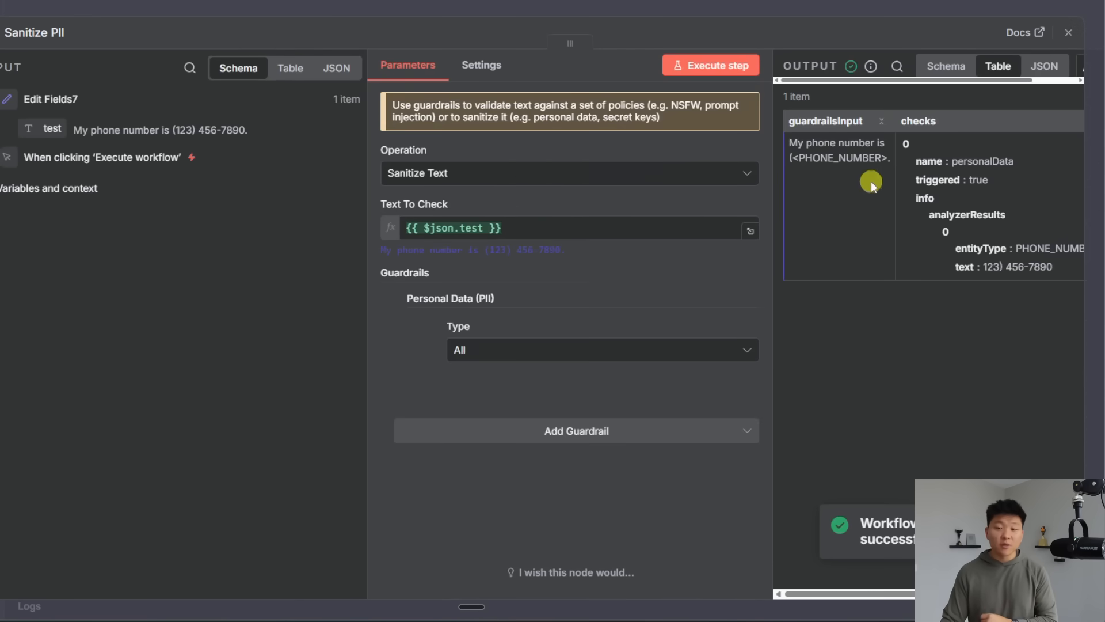
{"action": "double_click", "coordinate": [839, 158]}
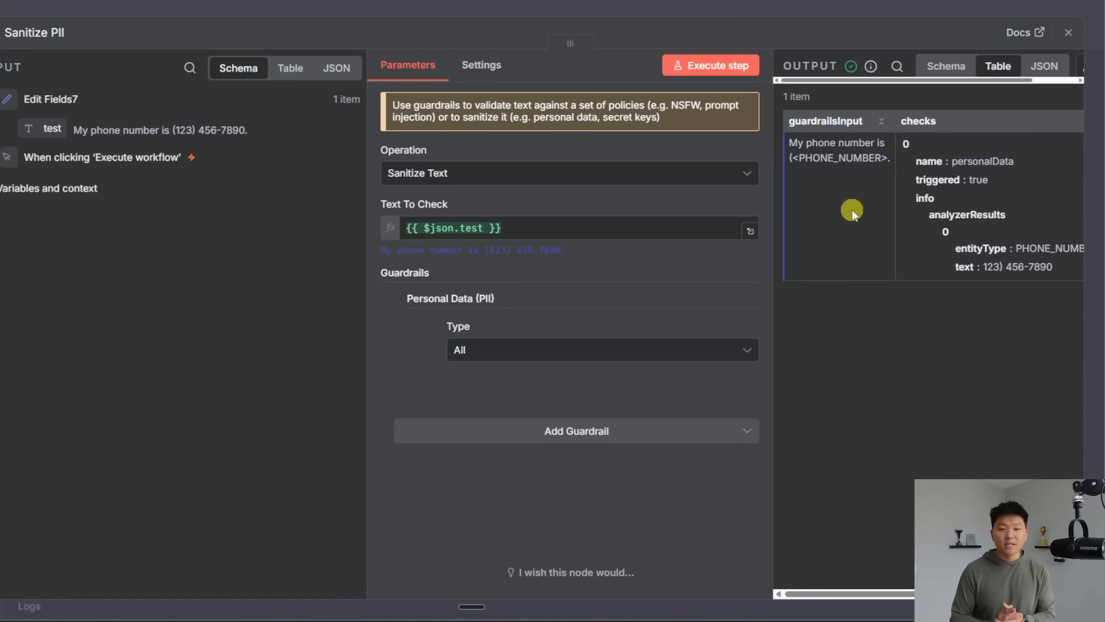
{"action": "left_click", "coordinate": [1069, 33]}
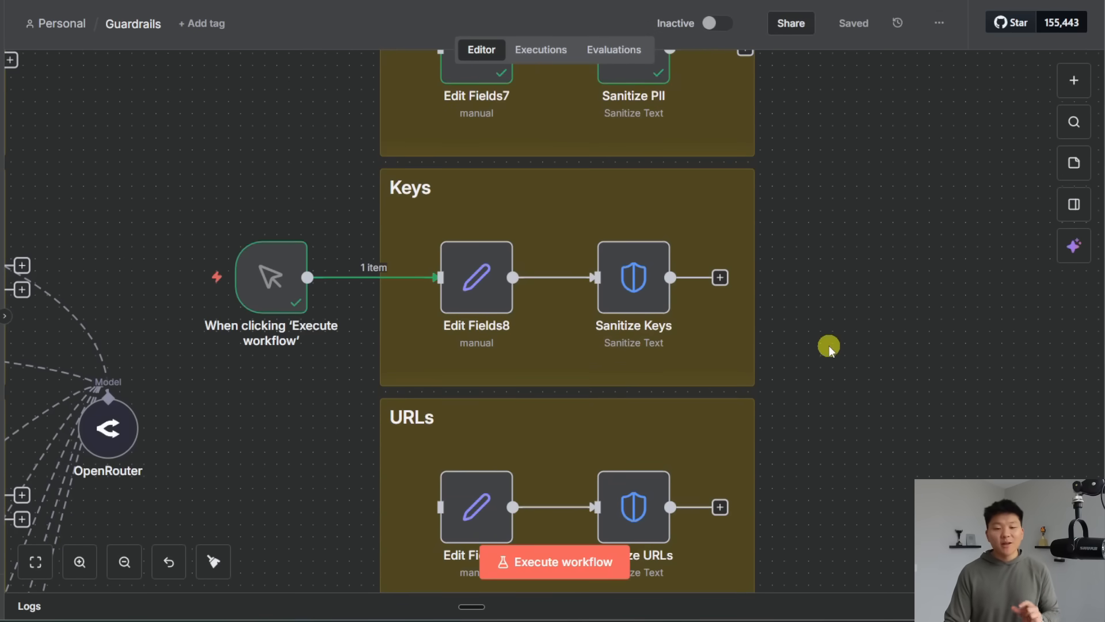
Review Sanitize Keys' Balanced permissiveness setting and run the secret-key branch
{"action": "double_click", "coordinate": [476, 277]}
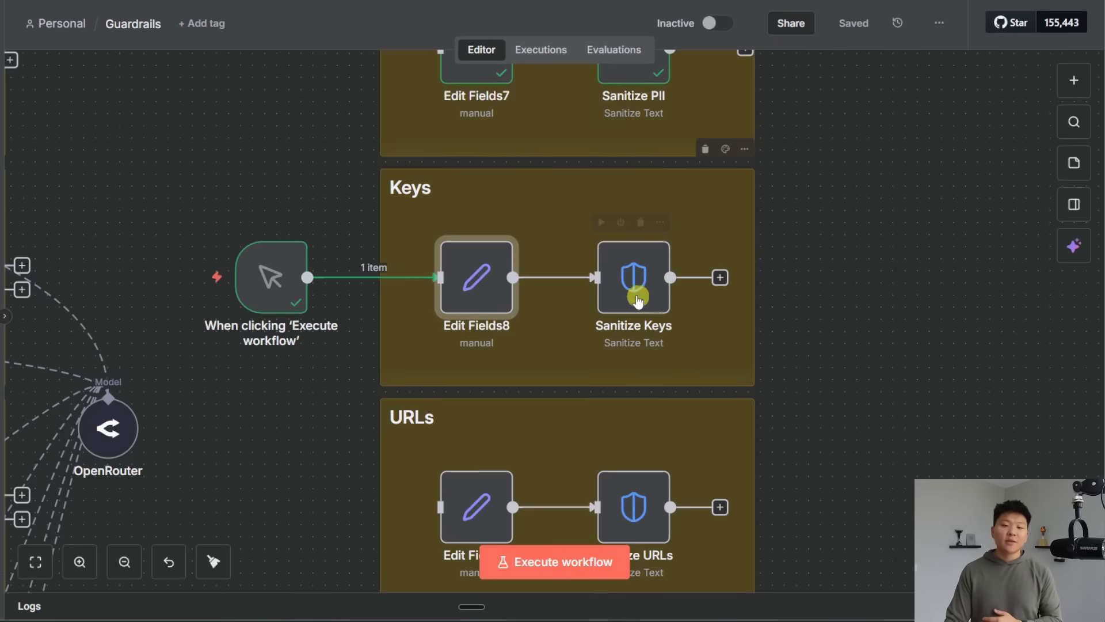
{"action": "double_click", "coordinate": [633, 278]}
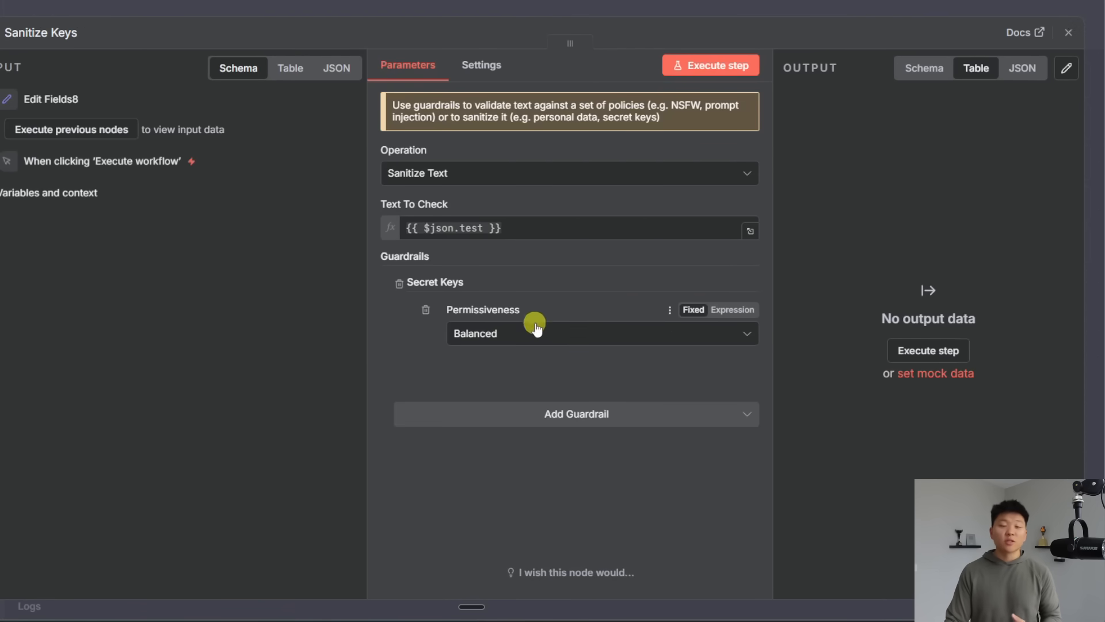
{"action": "left_click", "coordinate": [601, 333]}
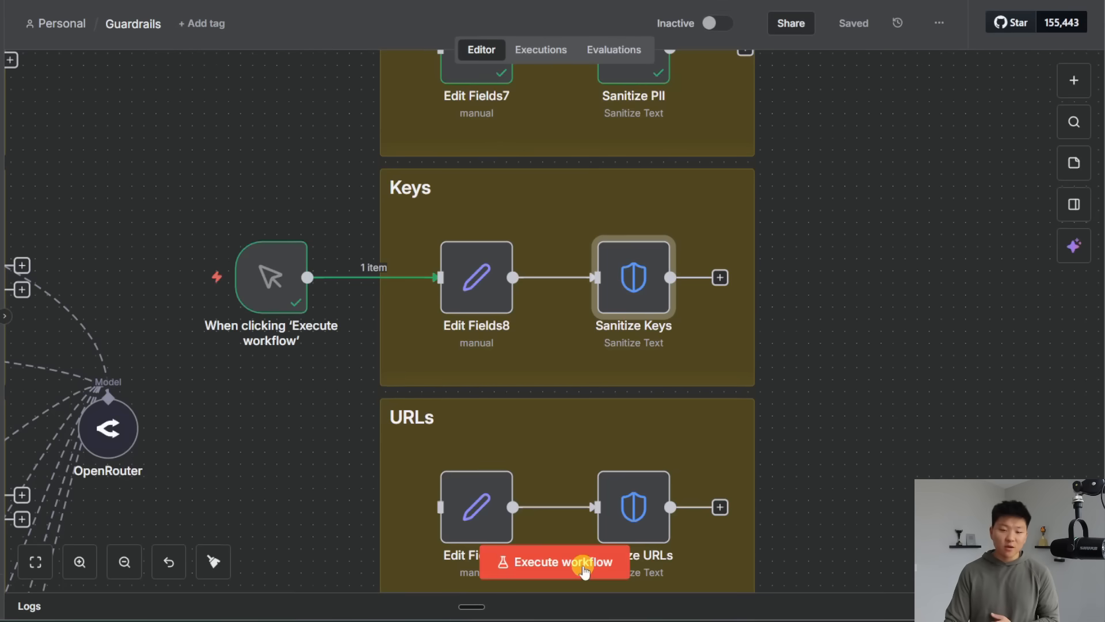
{"action": "left_click", "coordinate": [554, 561]}
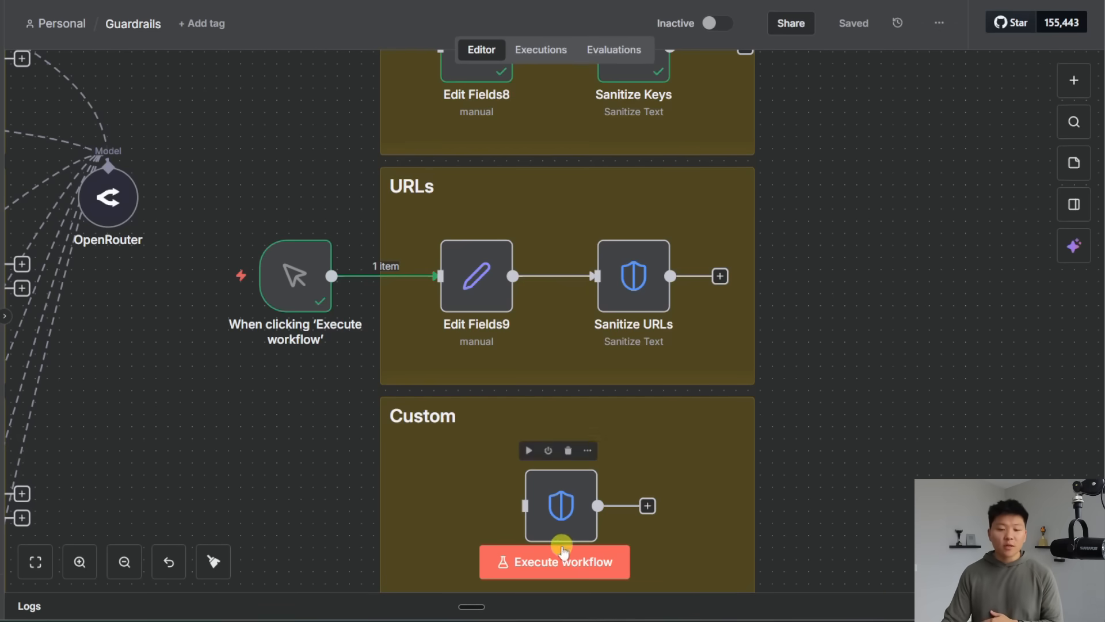
Run the Sanitize URLs branch and see the uppitai.com link replaced by a <URL> placeholder
{"action": "left_click", "coordinate": [554, 562]}
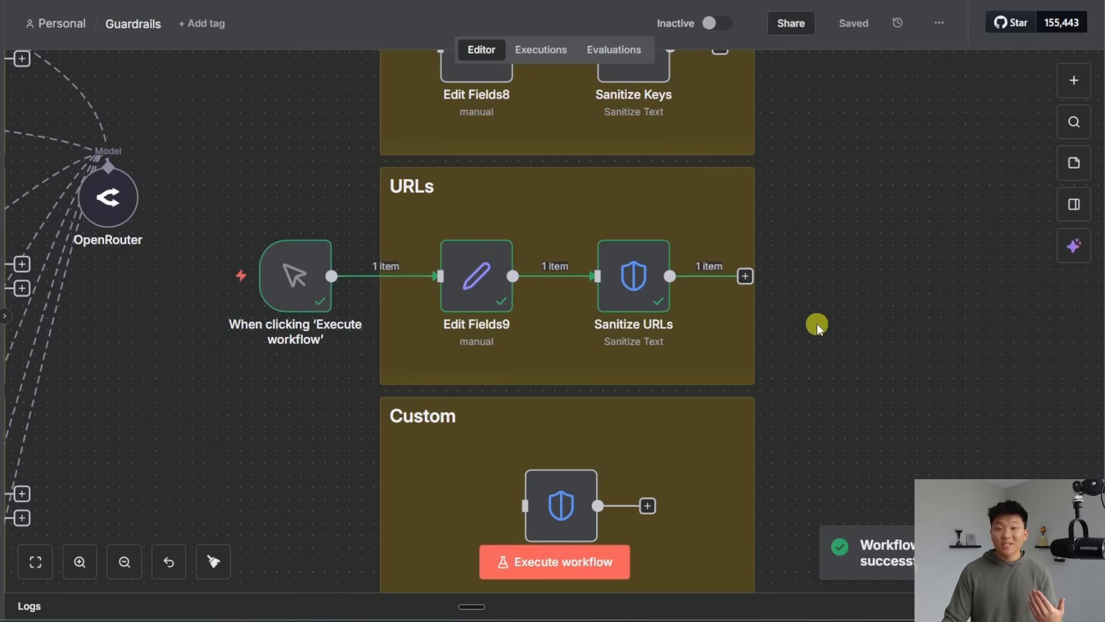
{"action": "double_click", "coordinate": [633, 275]}
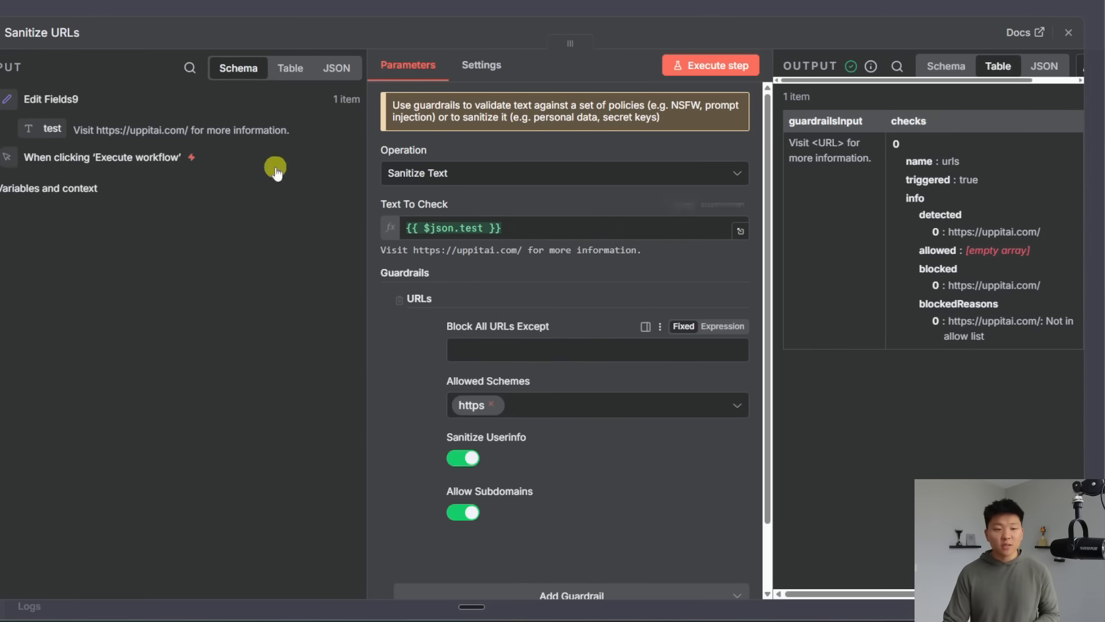
{"action": "mouse_move", "coordinate": [714, 256]}
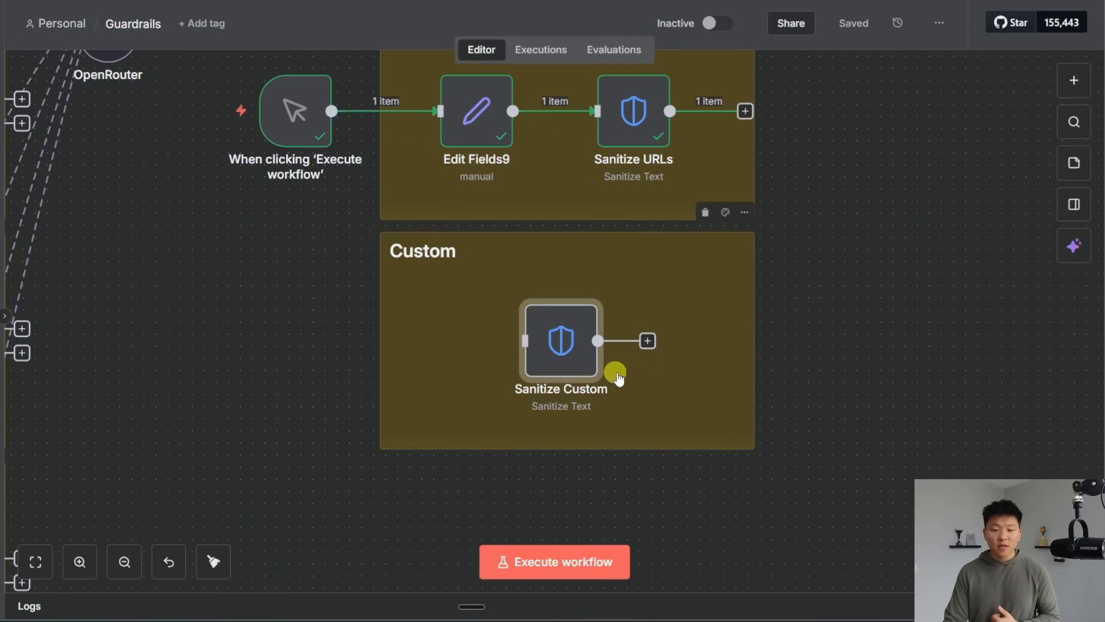
Review the Sanitize Custom node's unnamed Custom Regex entry, then switch to the Skool tab
{"action": "double_click", "coordinate": [560, 341]}
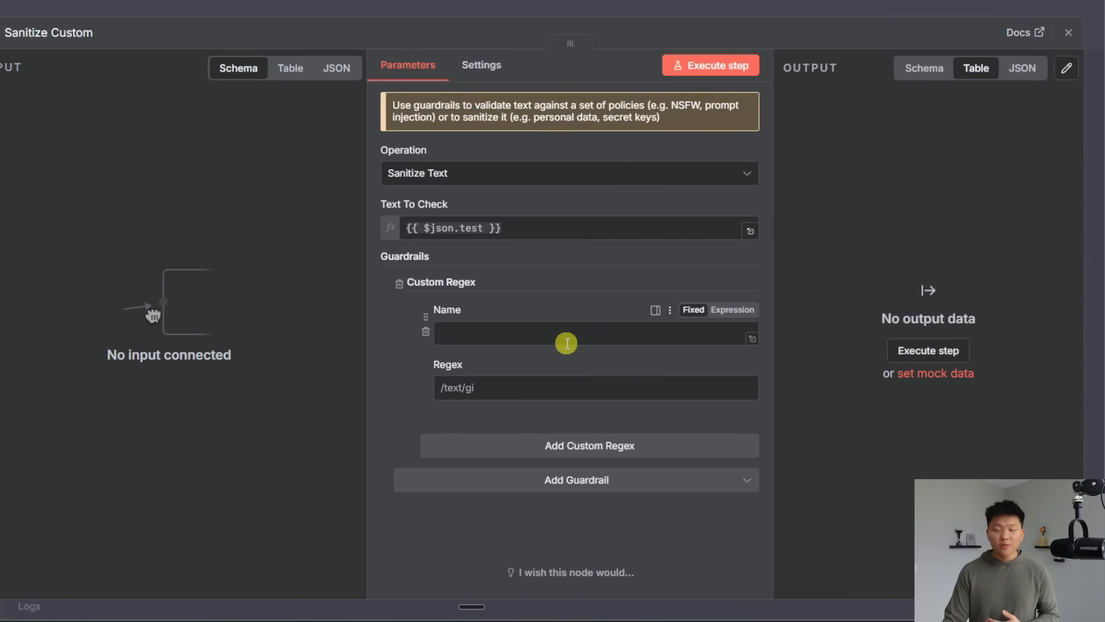
{"action": "mouse_move", "coordinate": [566, 343]}
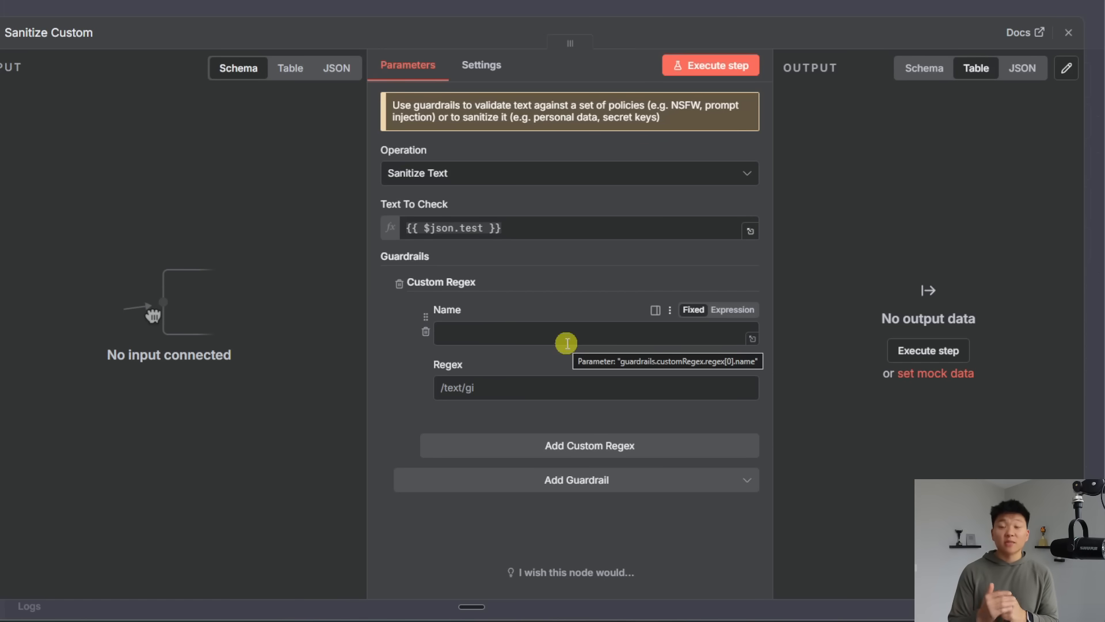
{"action": "left_click", "coordinate": [1068, 32]}
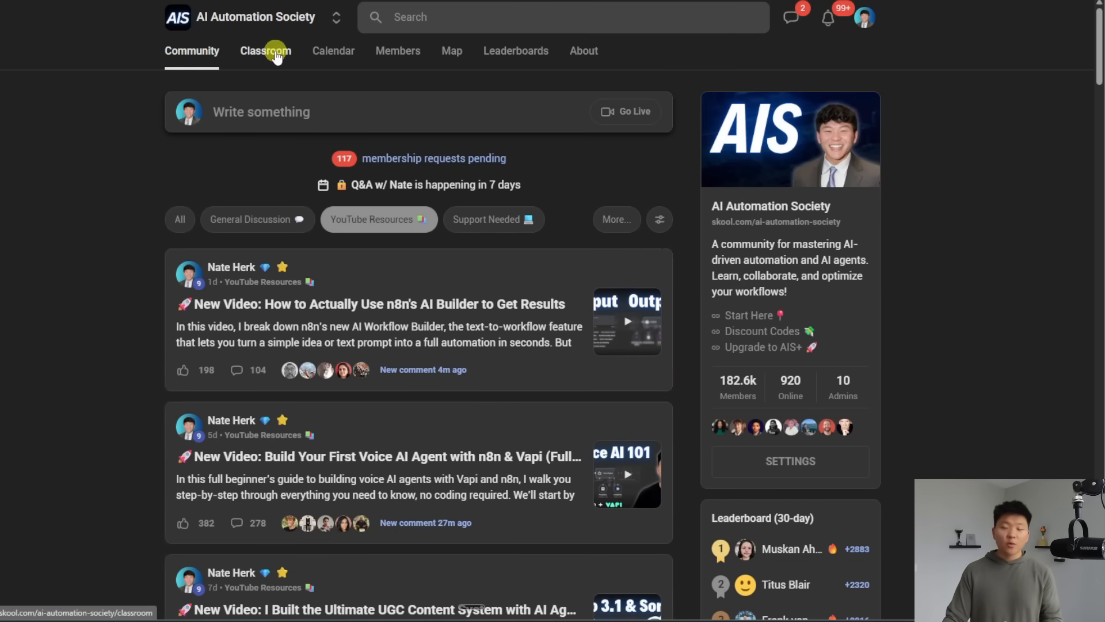
Glance at the free community's Classroom, then switch to AI Automation Society Plus
{"action": "left_click", "coordinate": [266, 51]}
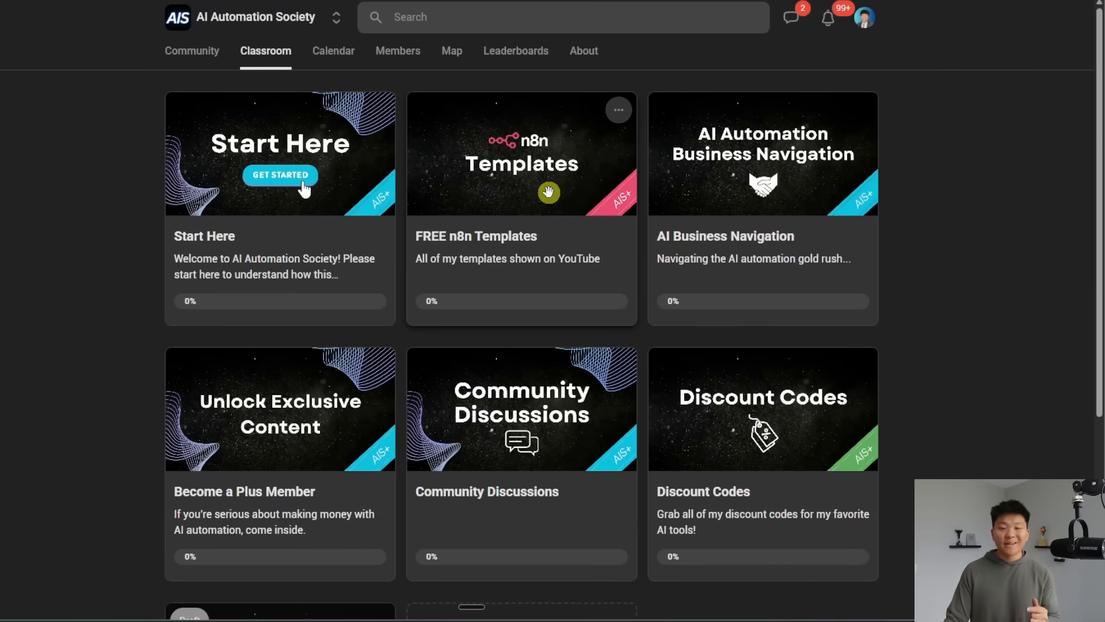
{"action": "mouse_move", "coordinate": [356, 113]}
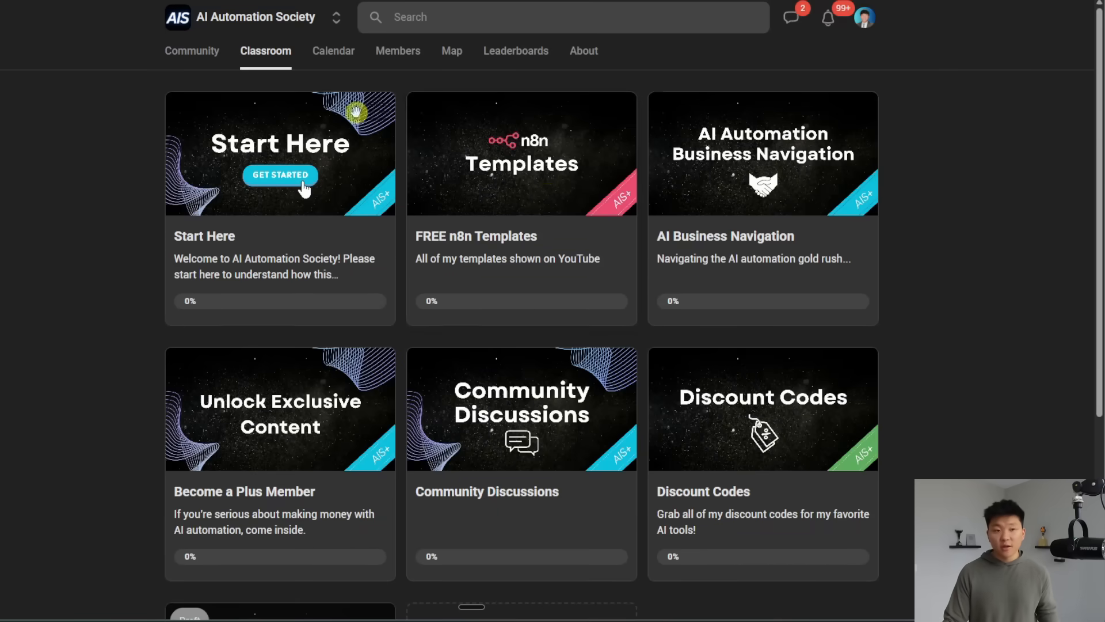
{"action": "left_click", "coordinate": [191, 50]}
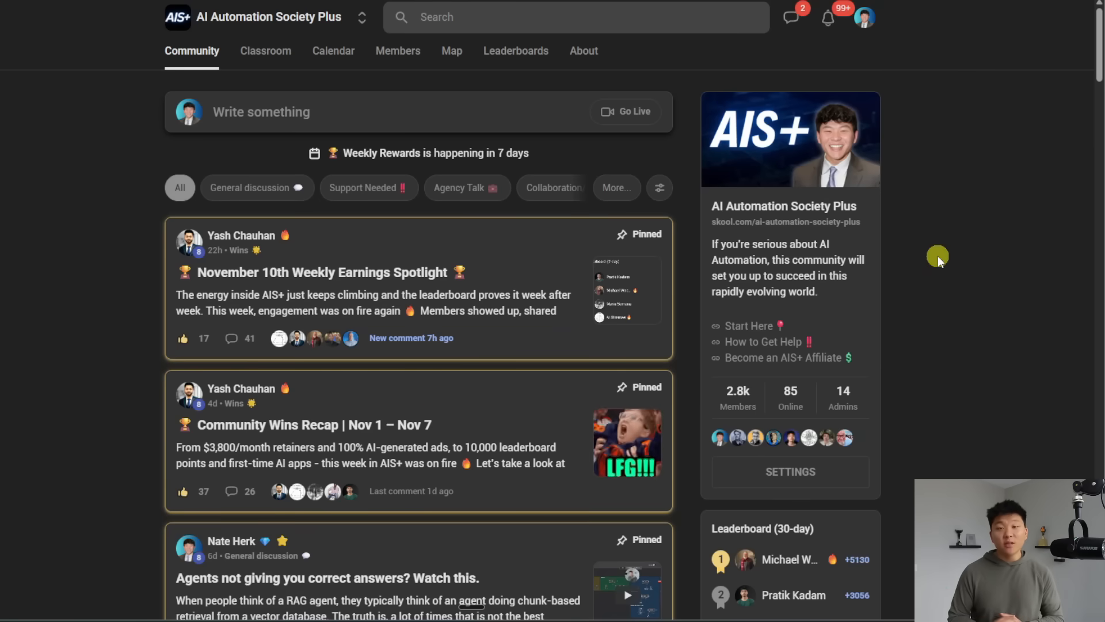
Scroll the Plus community feed and show its Classroom courses from Start Here to Projects
{"action": "scroll", "scroll_direction": "down", "scroll_amount": 3}
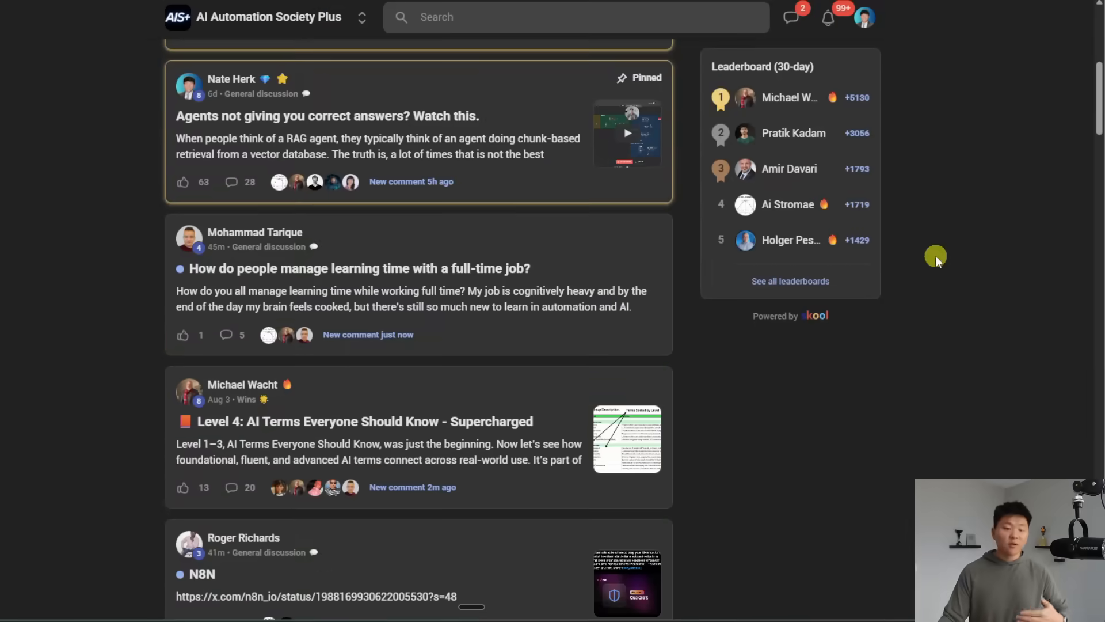
{"action": "scroll", "scroll_direction": "down", "scroll_amount": 3}
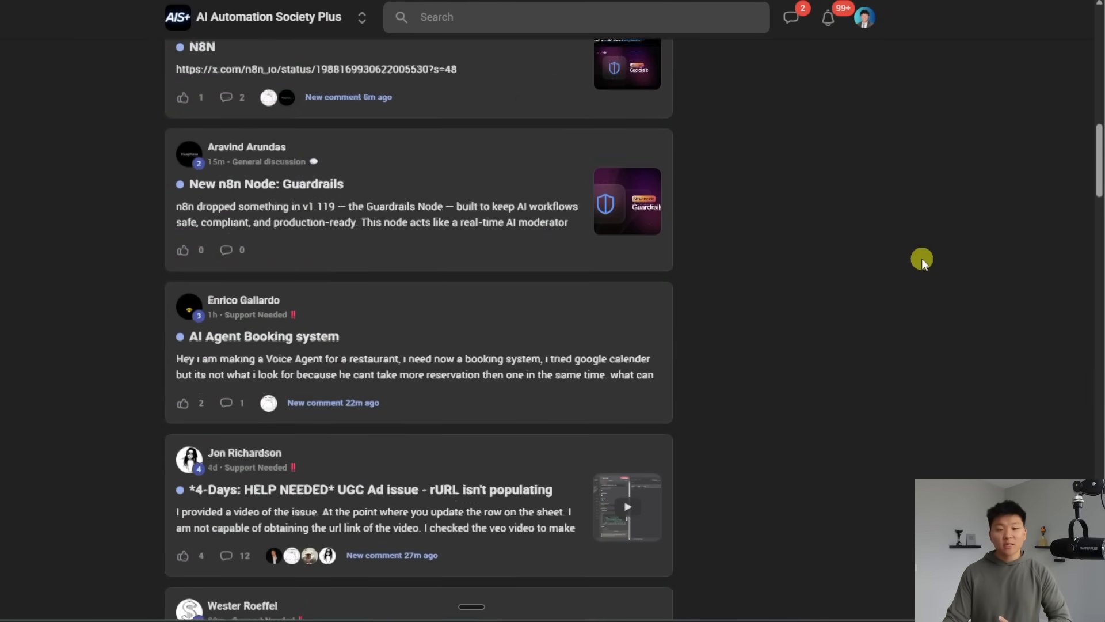
{"action": "left_click", "coordinate": [266, 50]}
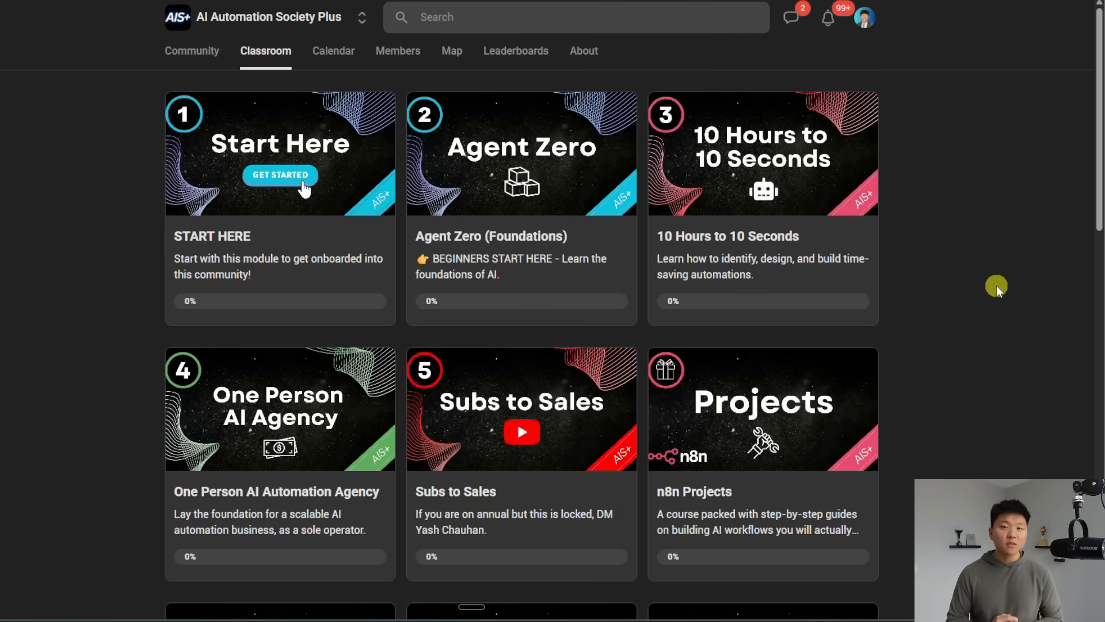
Scroll the course cards and show the Plus community's November 2025 event calendar
{"action": "scroll", "scroll_direction": "down", "scroll_amount": 3}
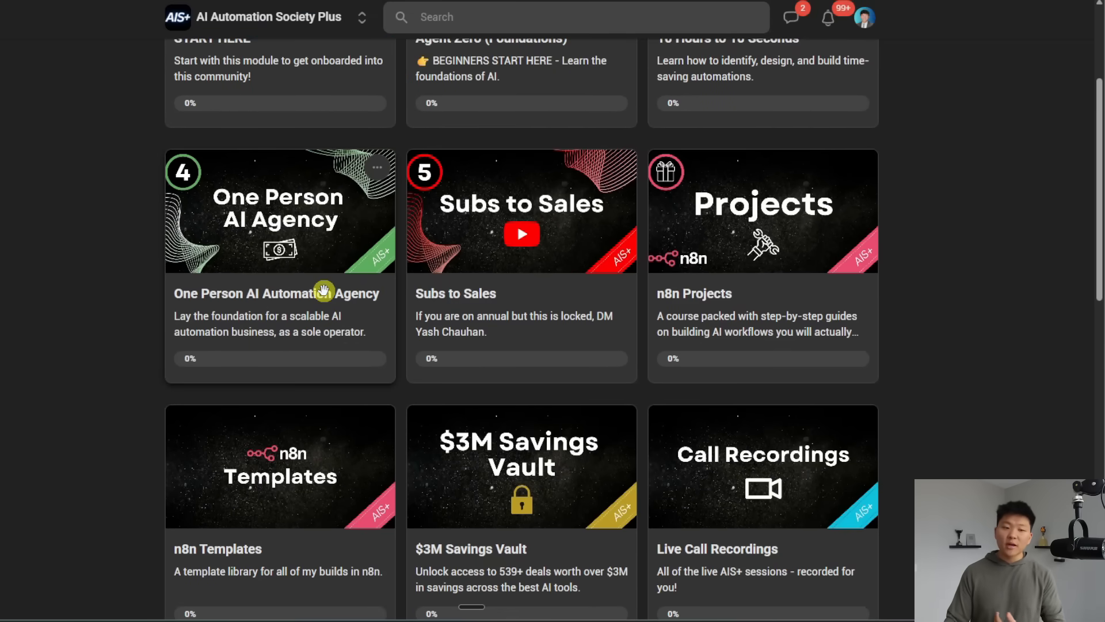
{"action": "mouse_move", "coordinate": [533, 269]}
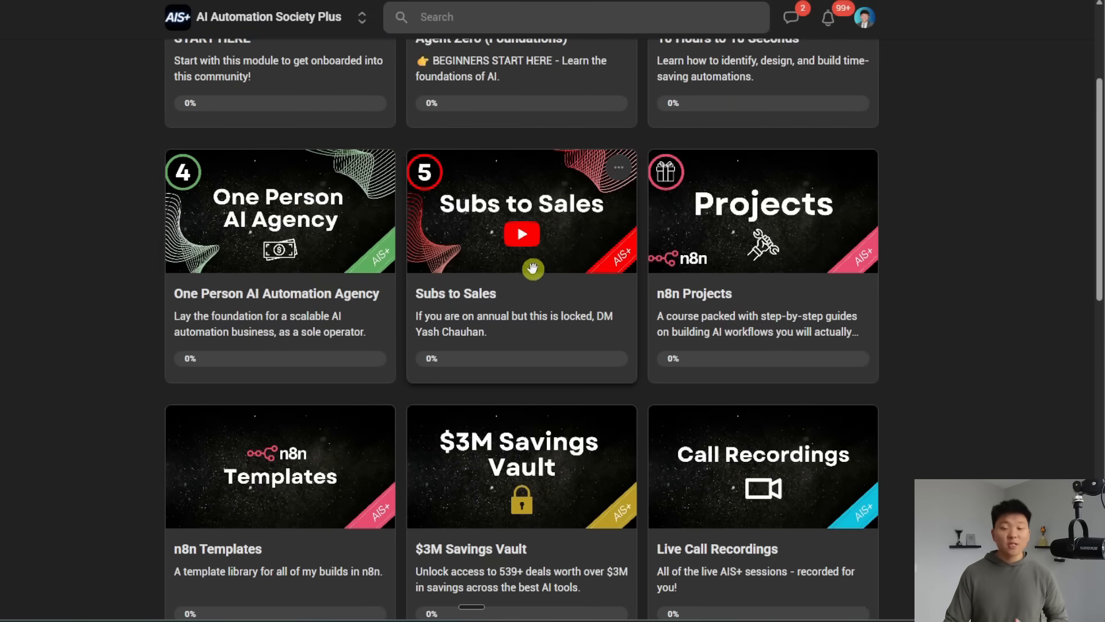
{"action": "mouse_move", "coordinate": [582, 285]}
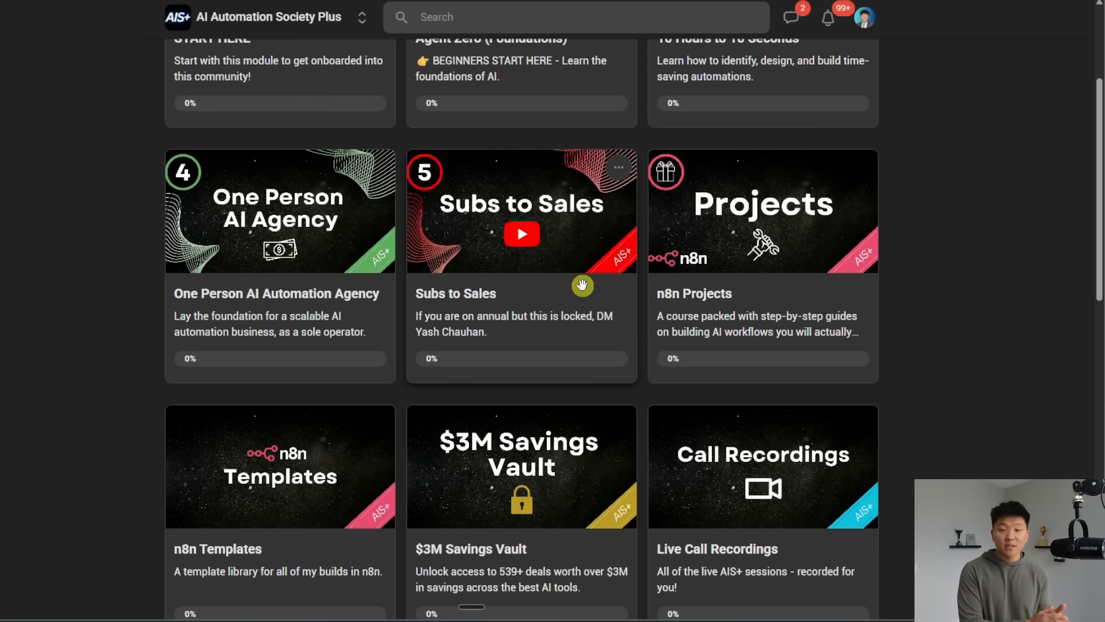
{"action": "mouse_move", "coordinate": [587, 326]}
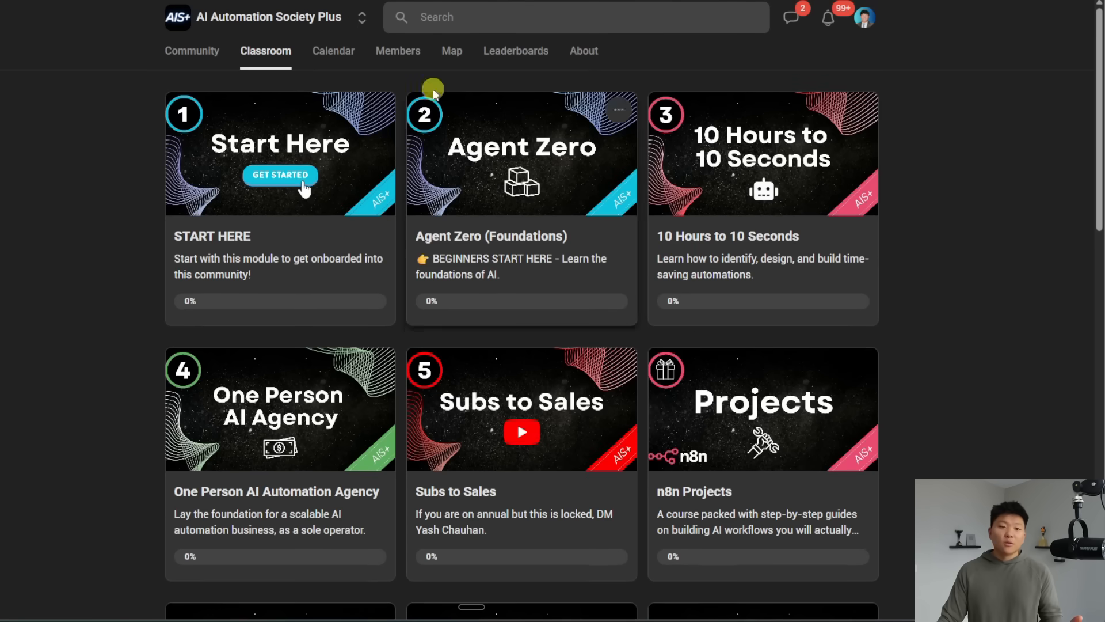
{"action": "left_click", "coordinate": [333, 50]}
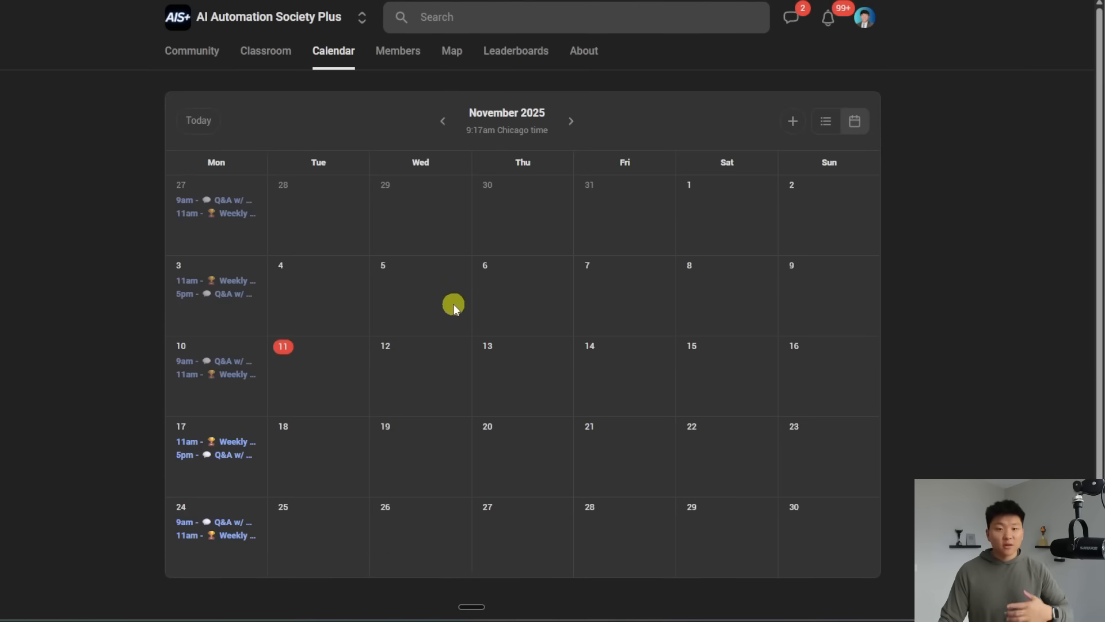
{"action": "mouse_move", "coordinate": [318, 16]}
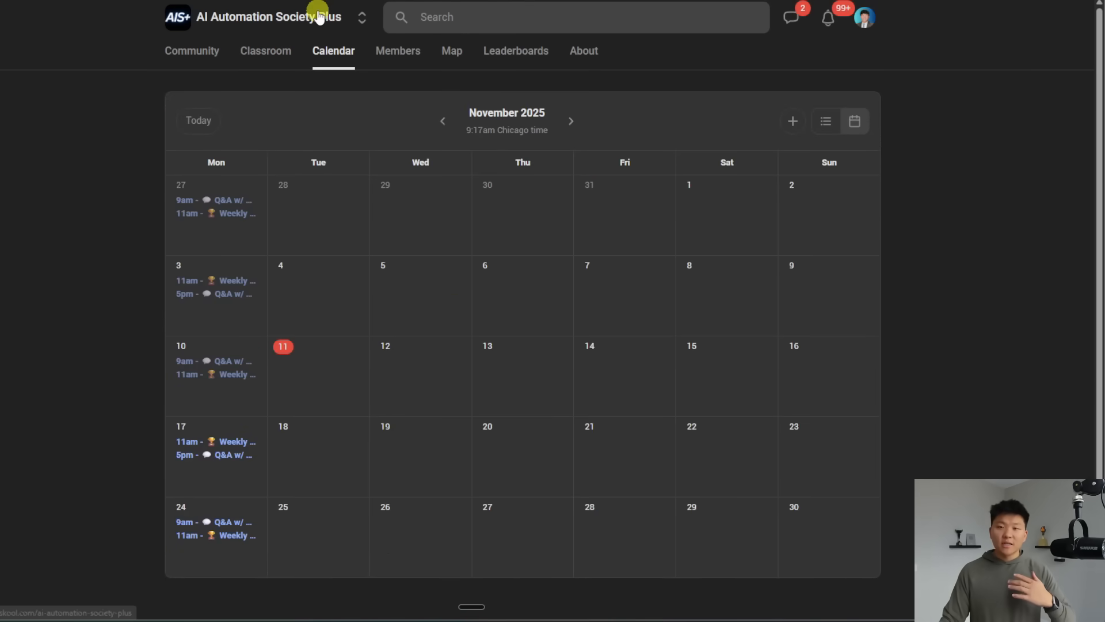